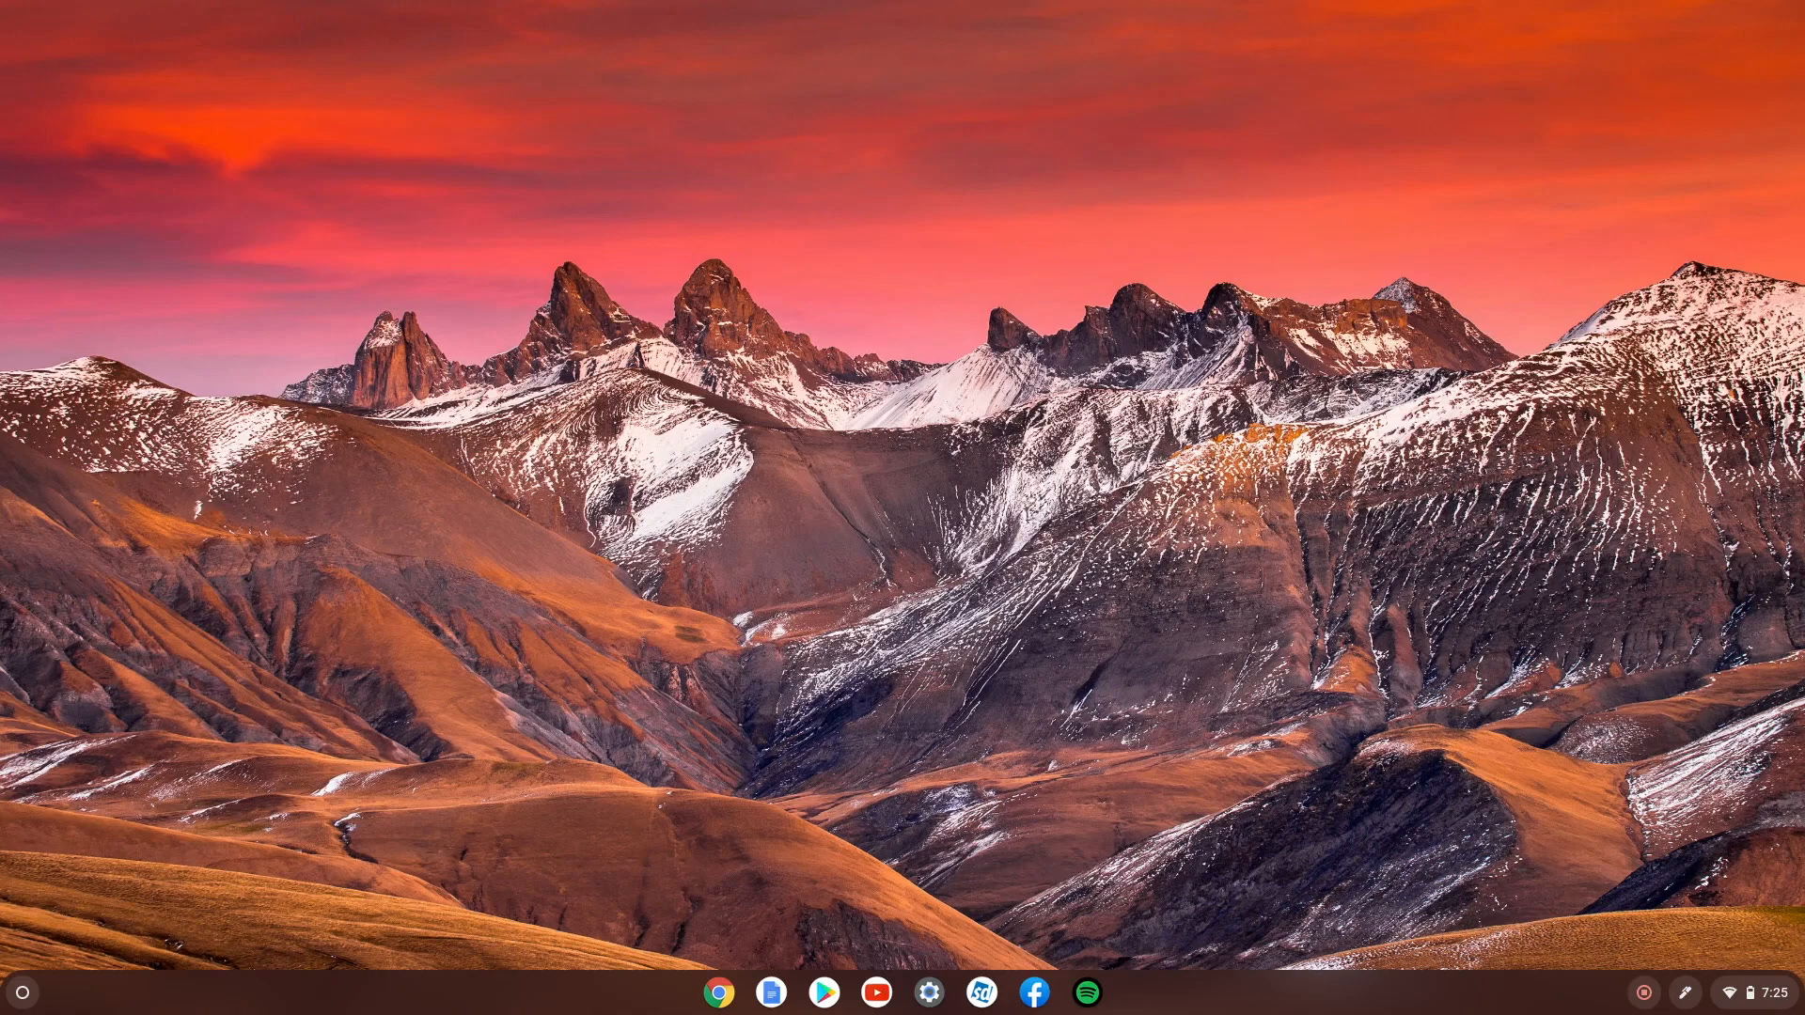
mouse_move(1696, 900)
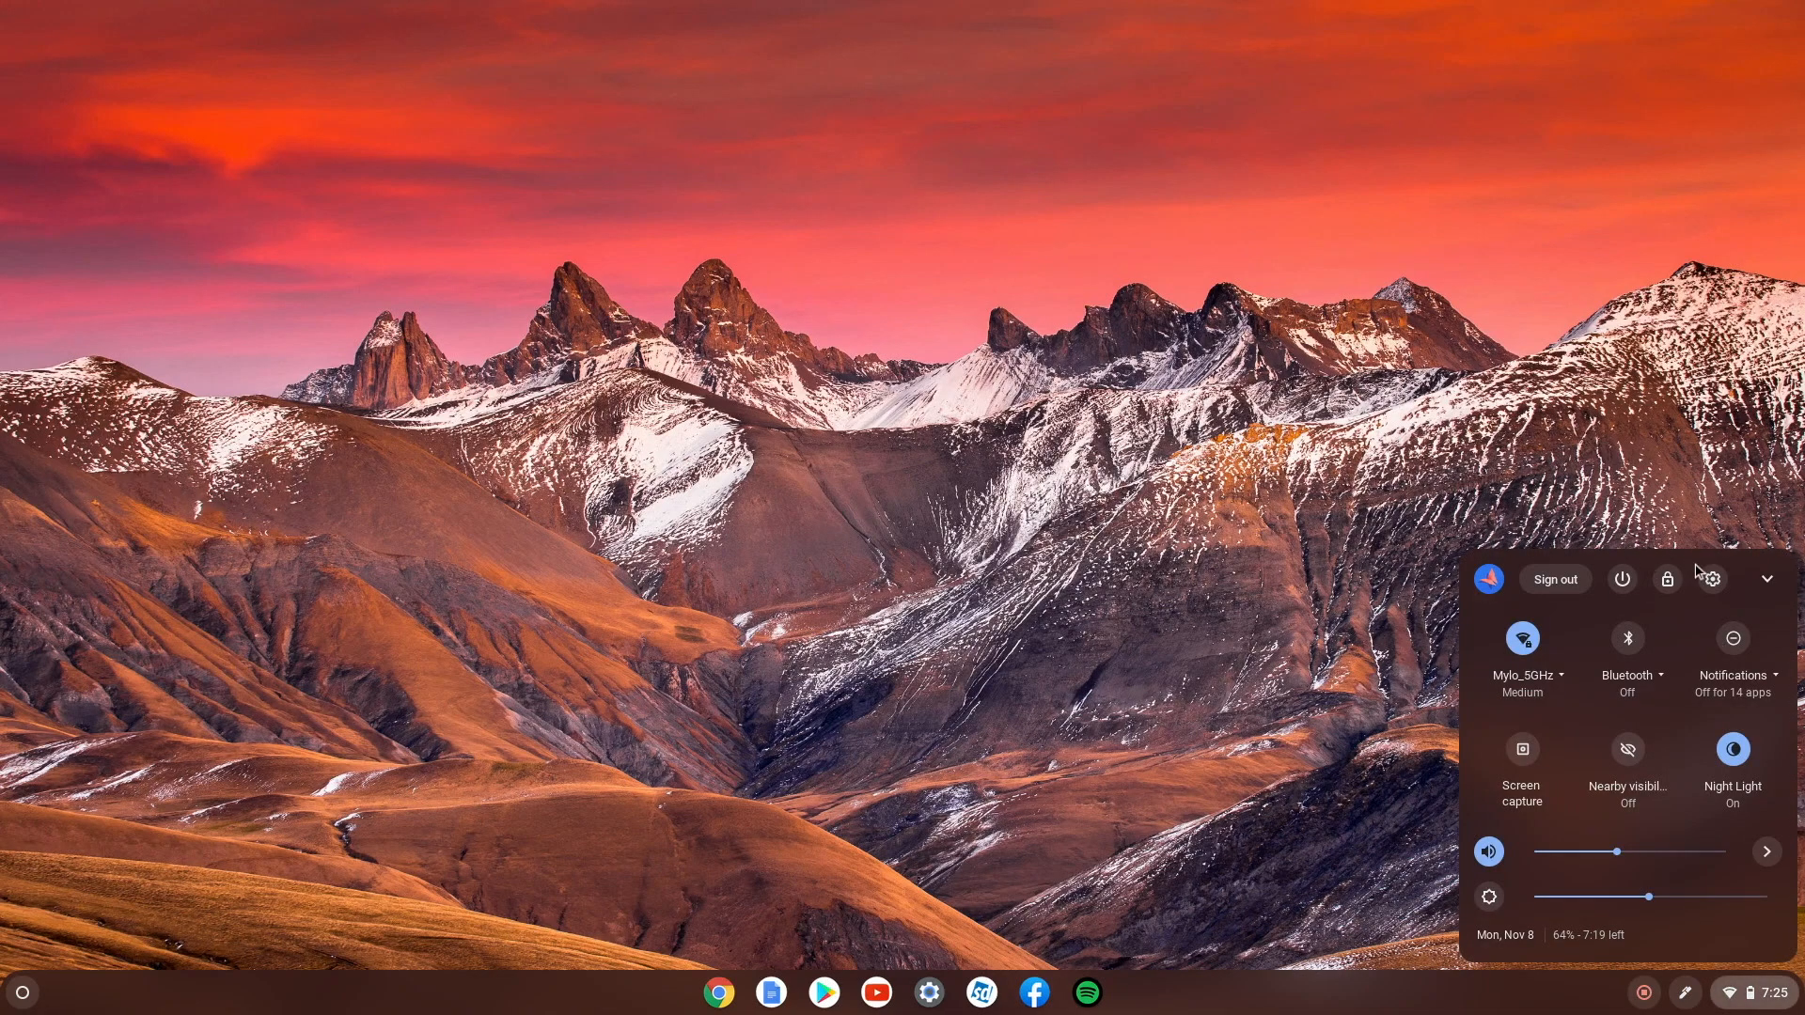
Bring up the ChromeOS Settings window from the Quick Settings gear
click(1711, 577)
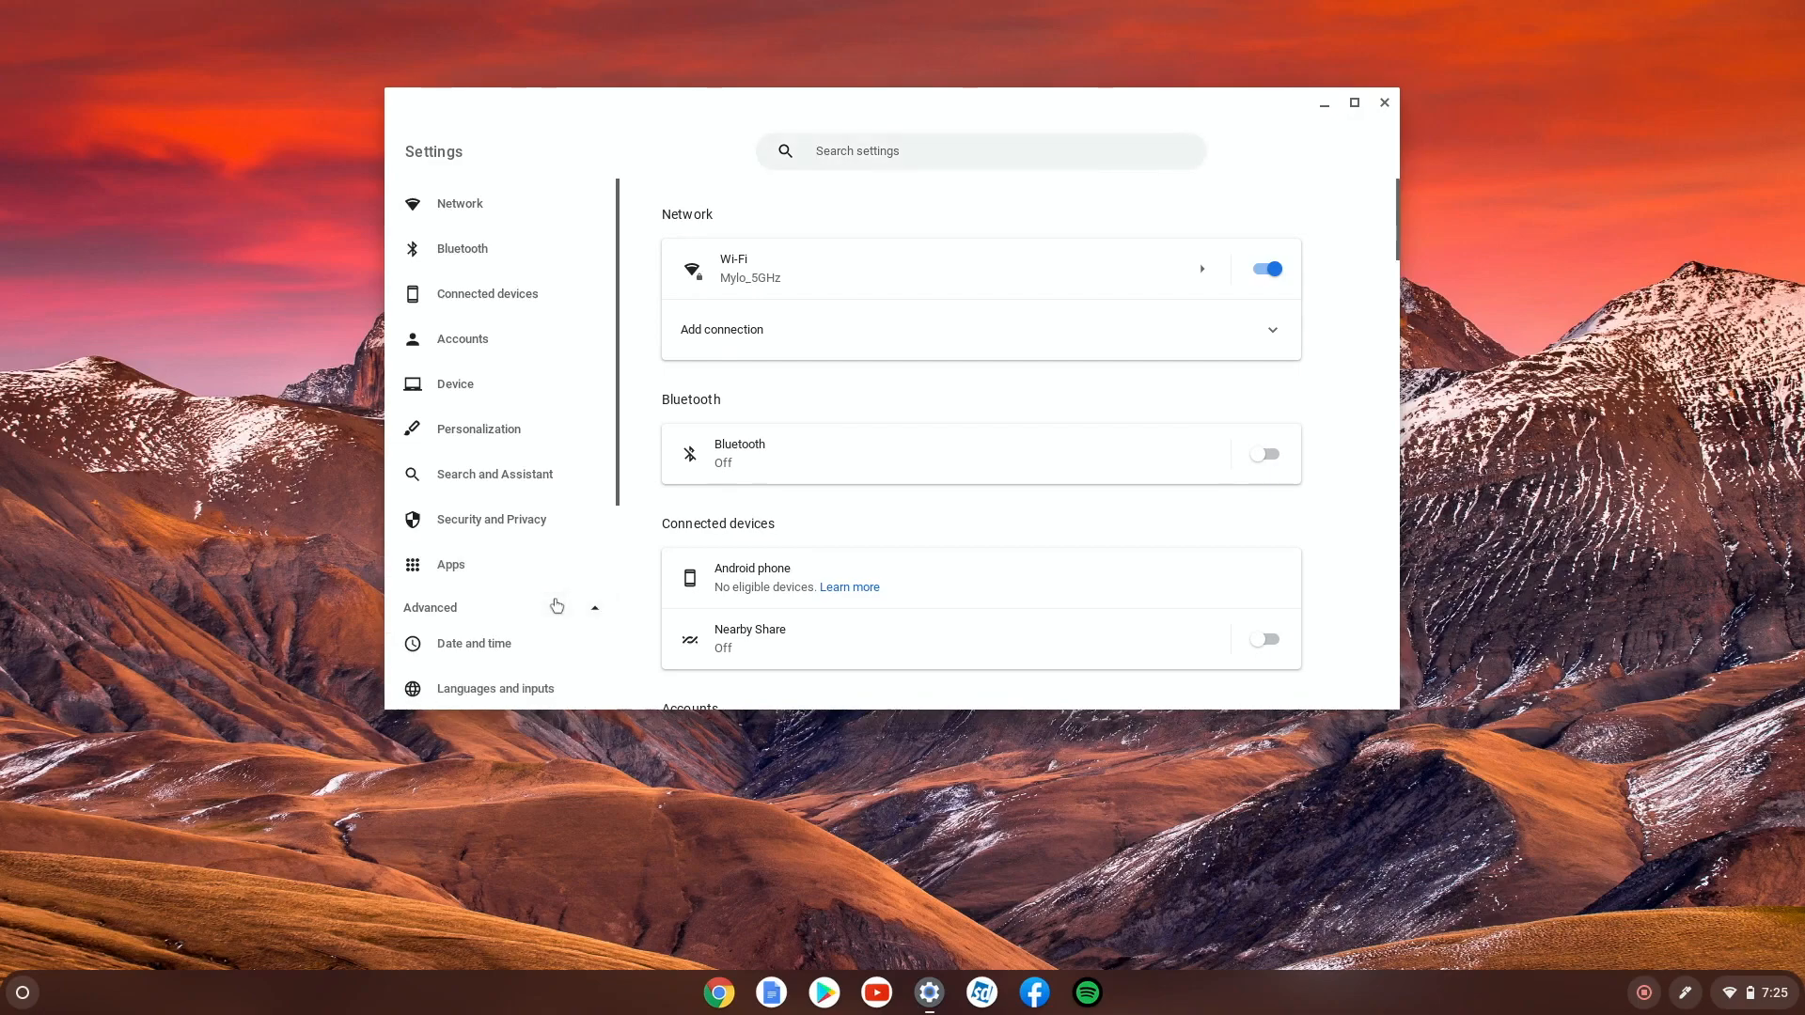
In the Developers section, turn on the Linux development environment so its setup dialog appears
click(466, 504)
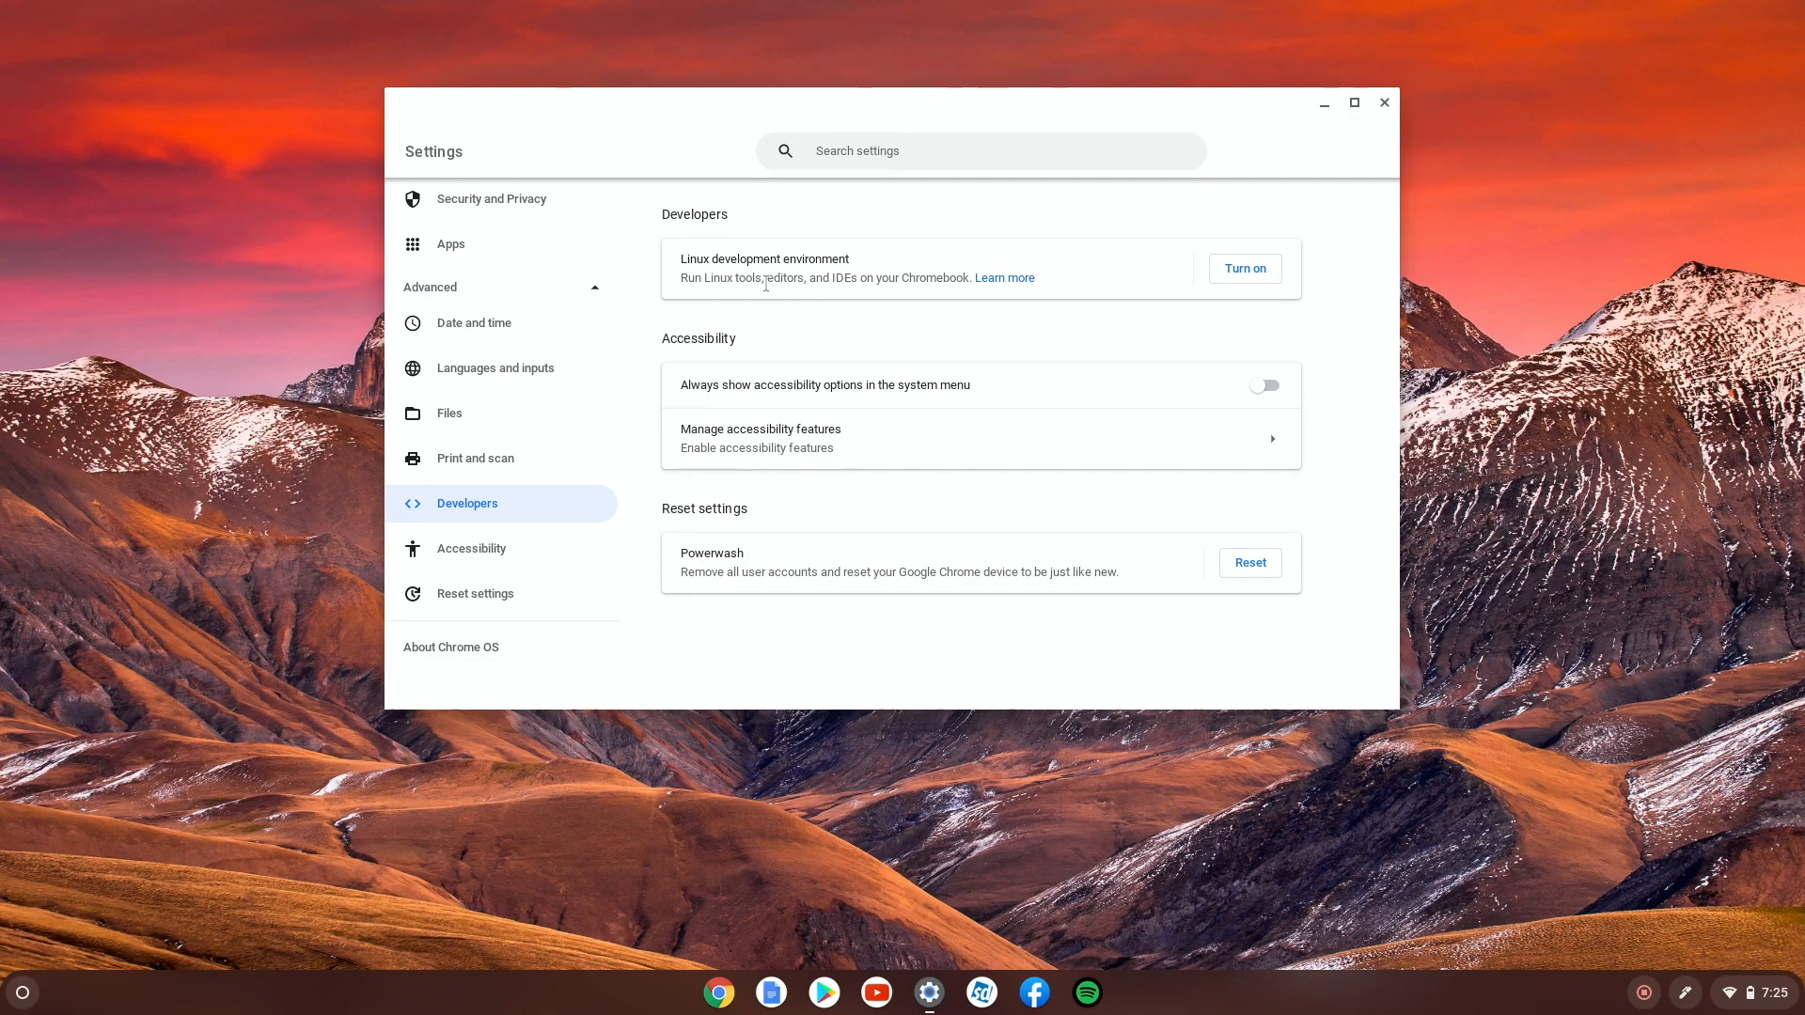
mouse_move(950, 293)
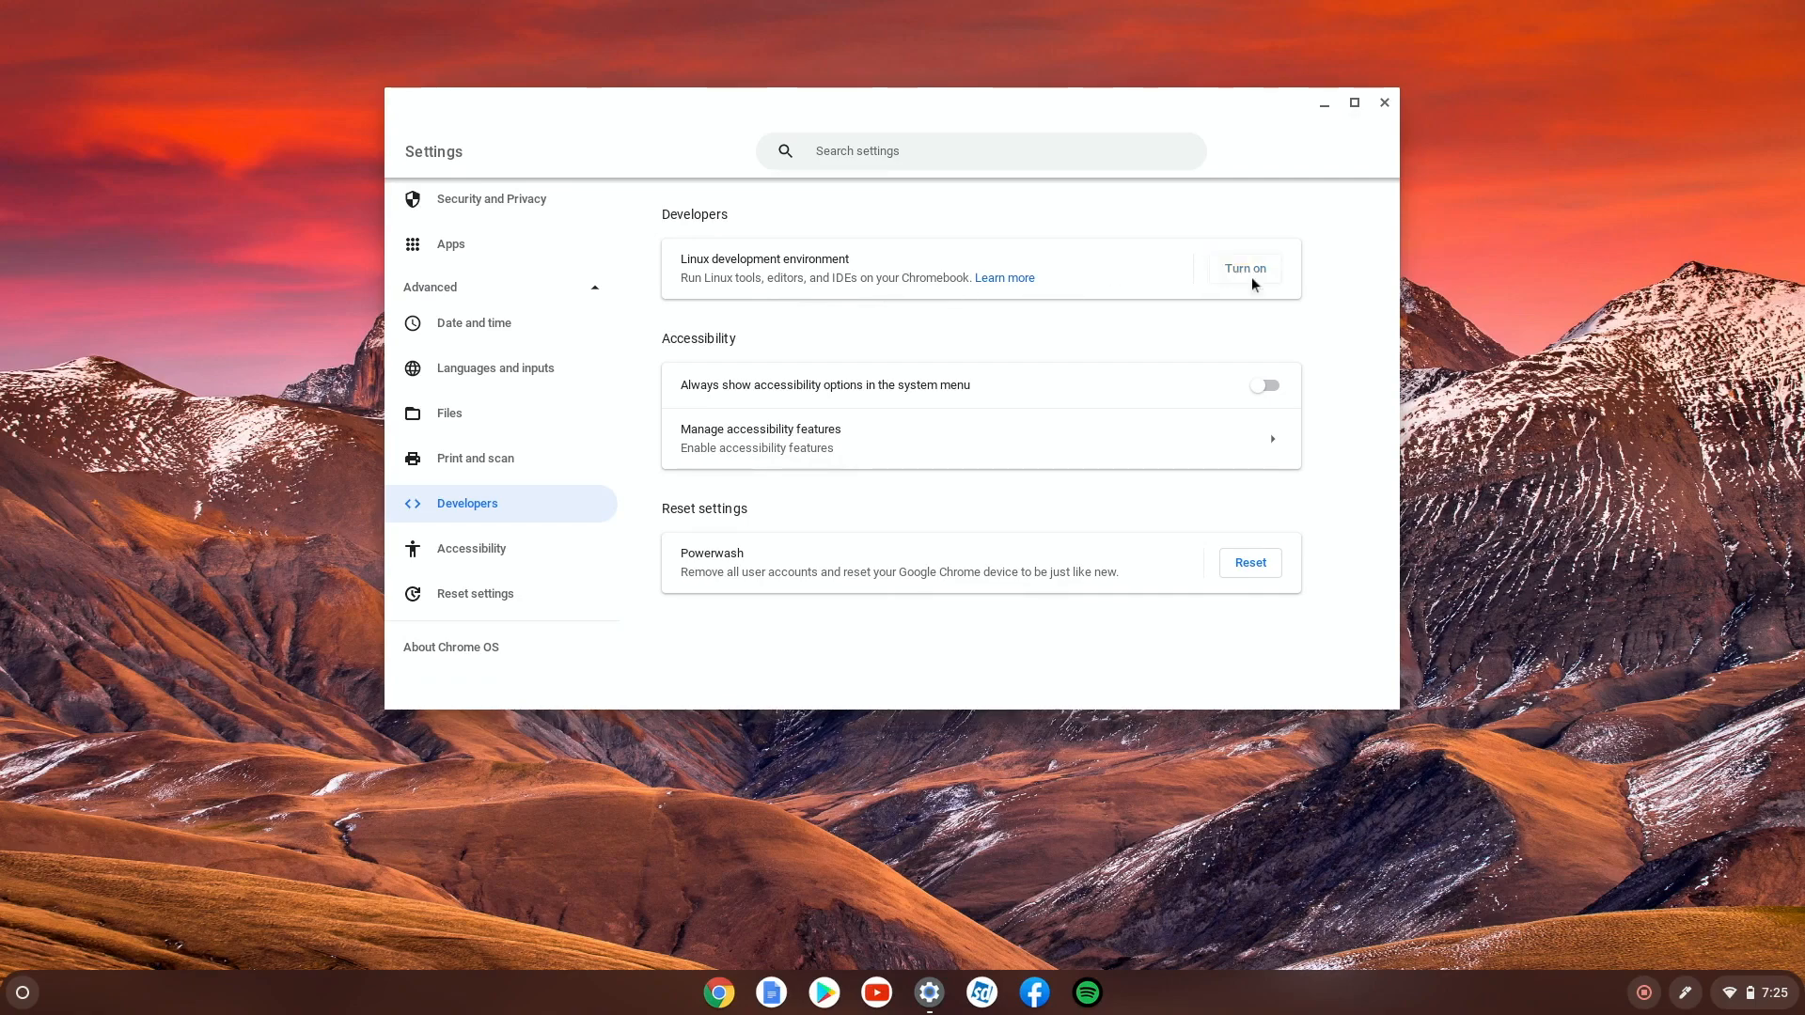
click(1244, 269)
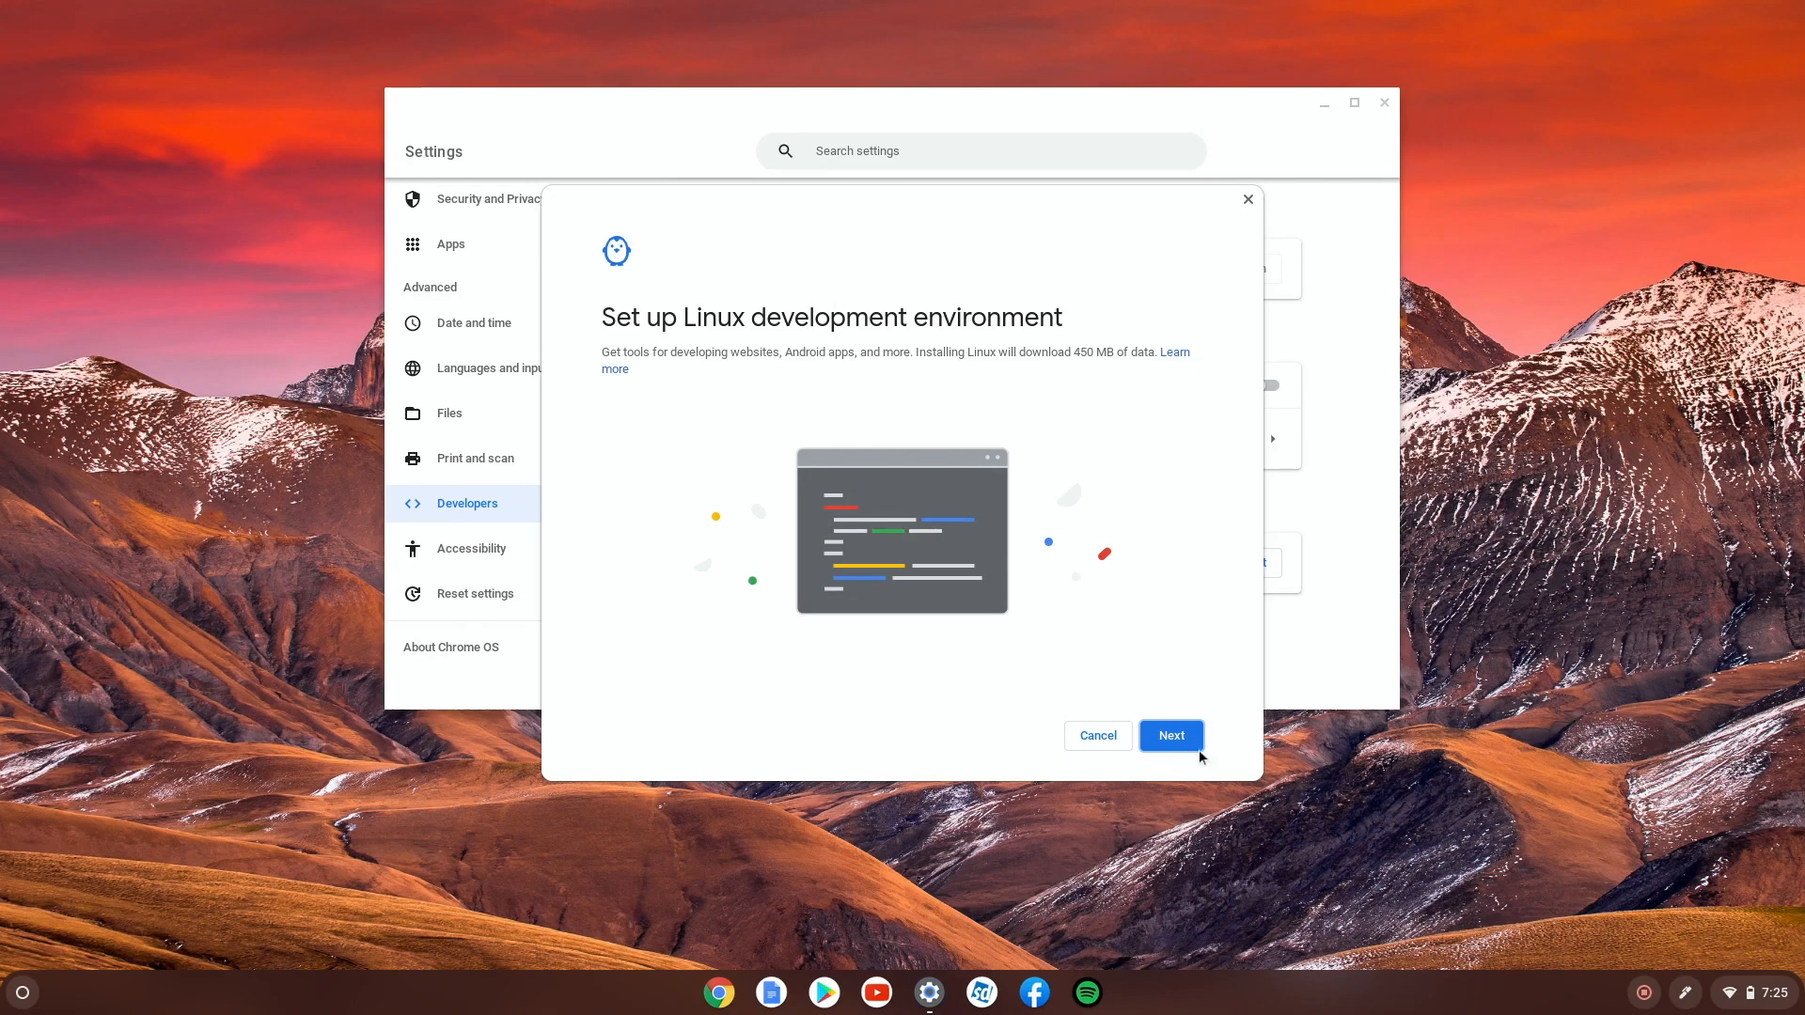
Advance the setup dialog and enter milo as the Linux username
click(1169, 735)
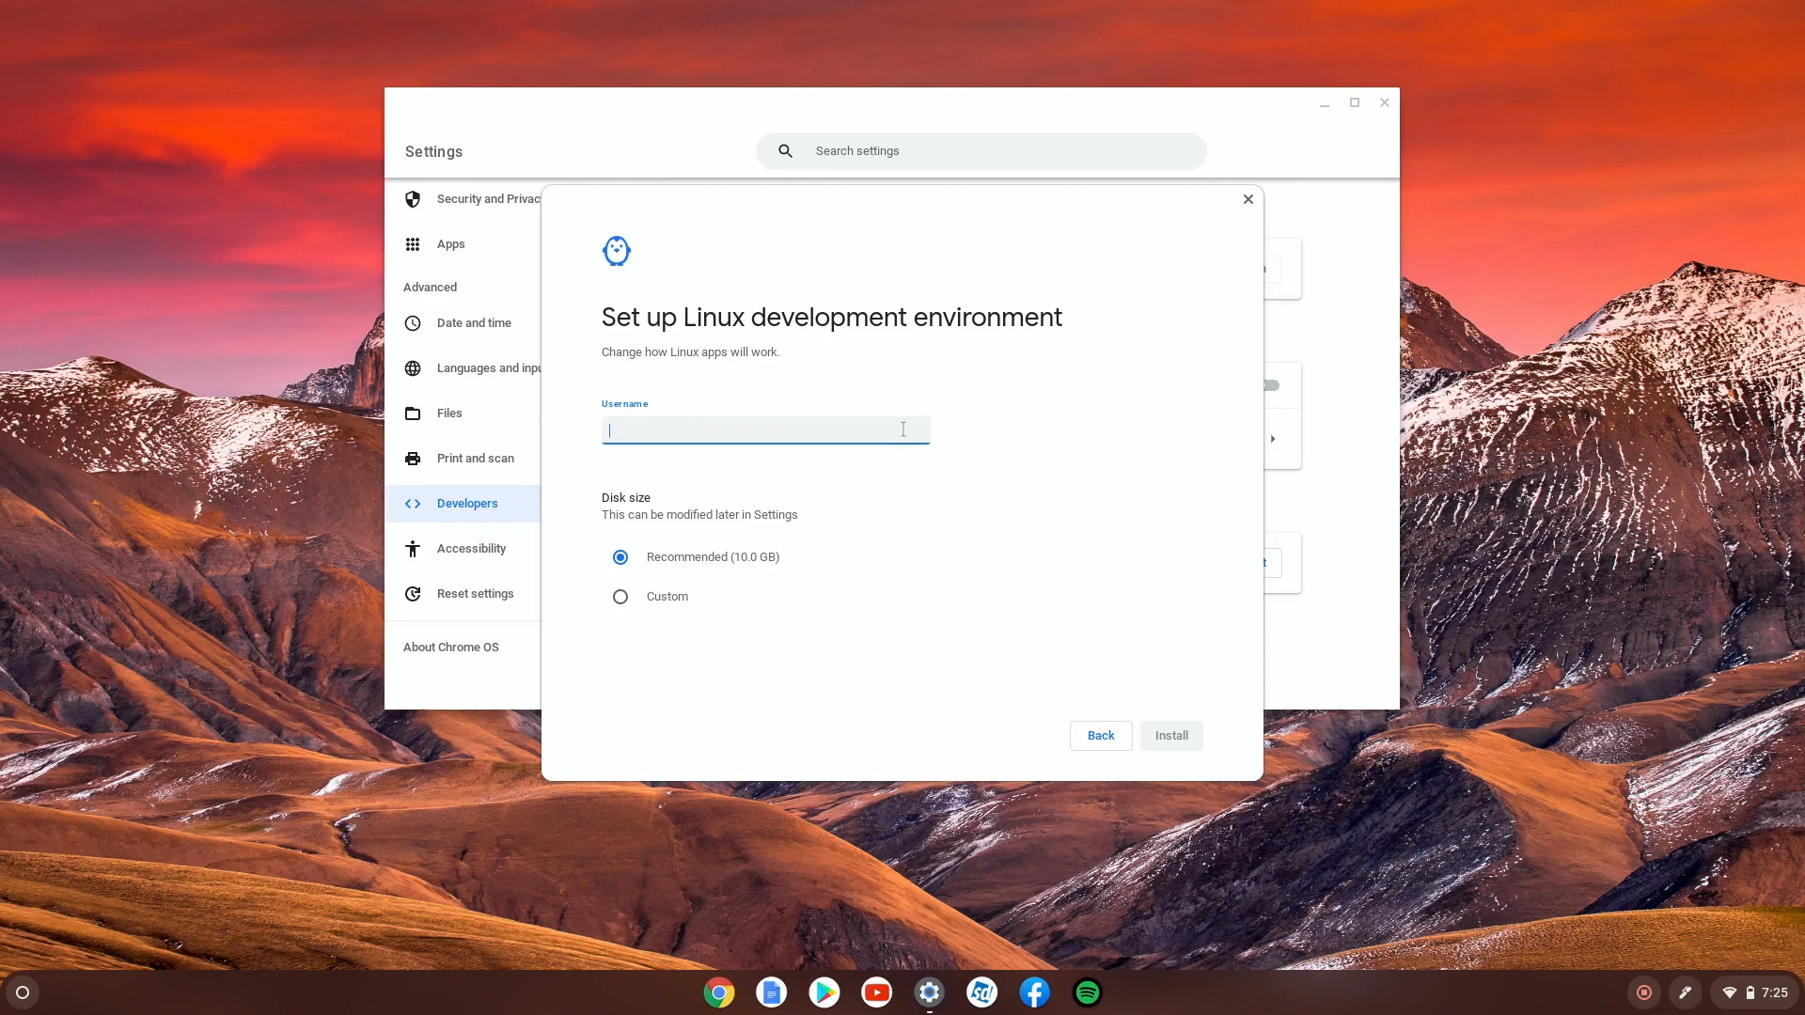
text(Milo)
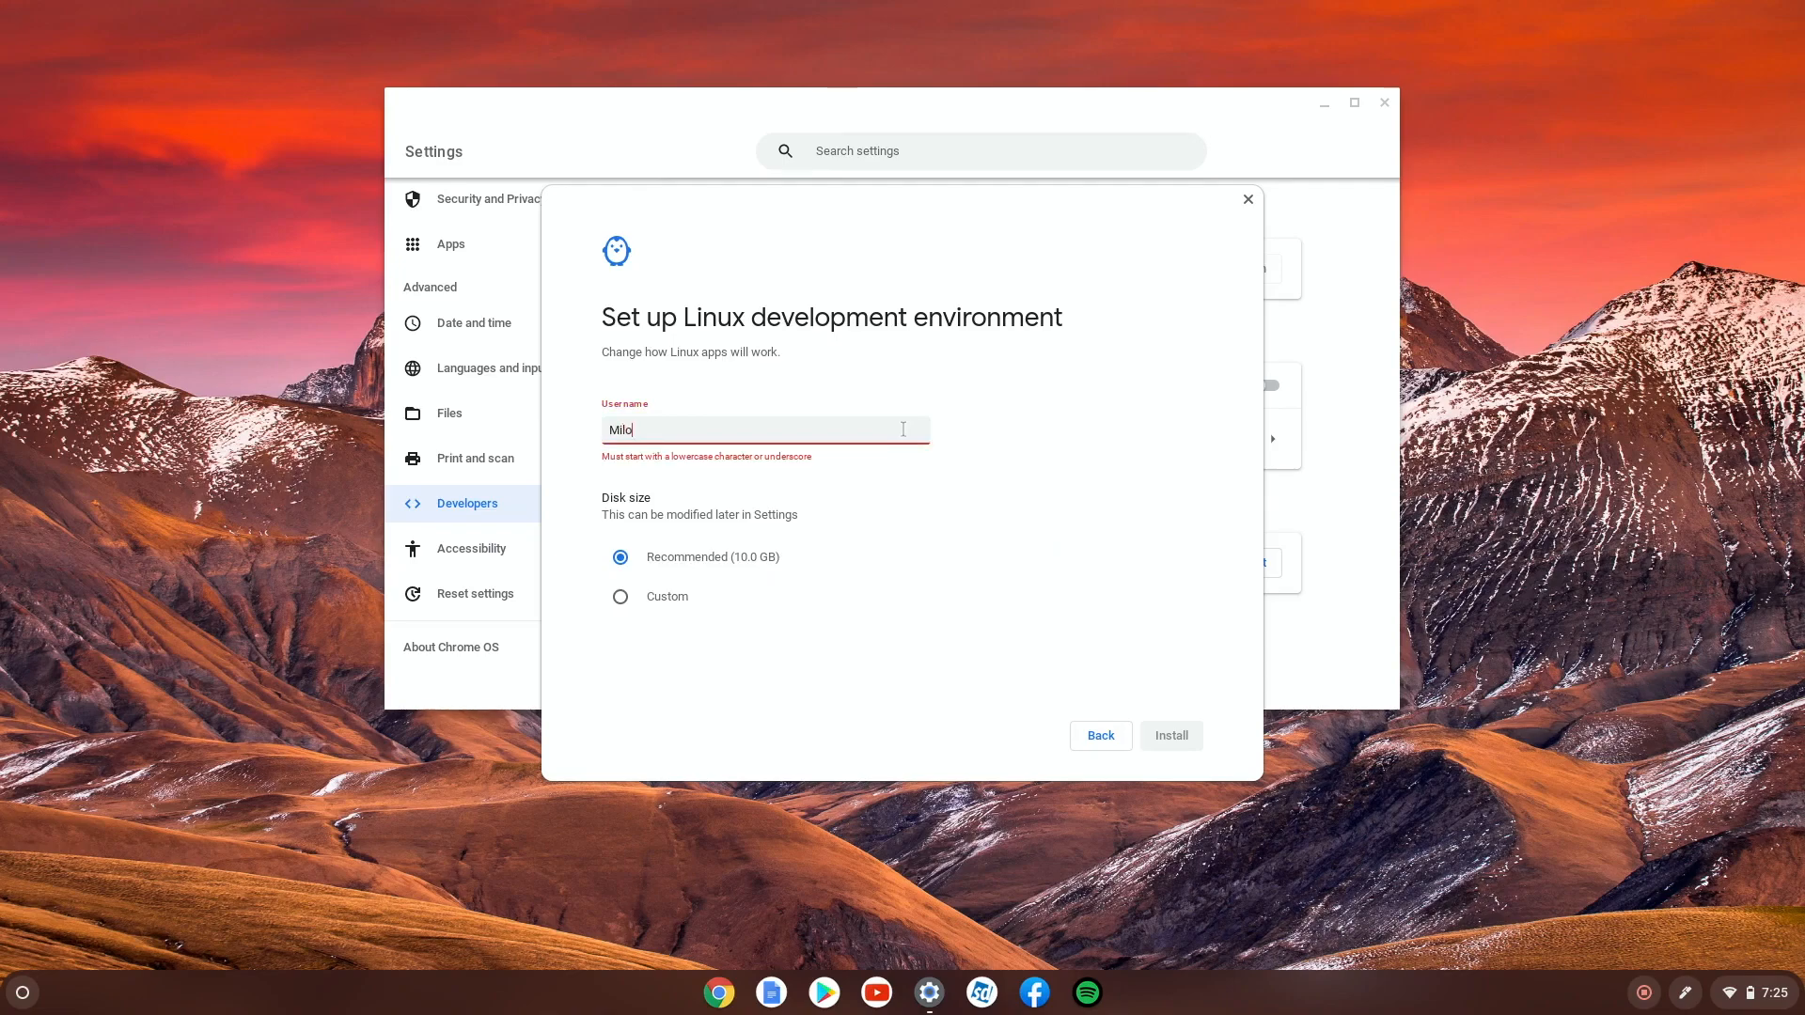
text(mil)
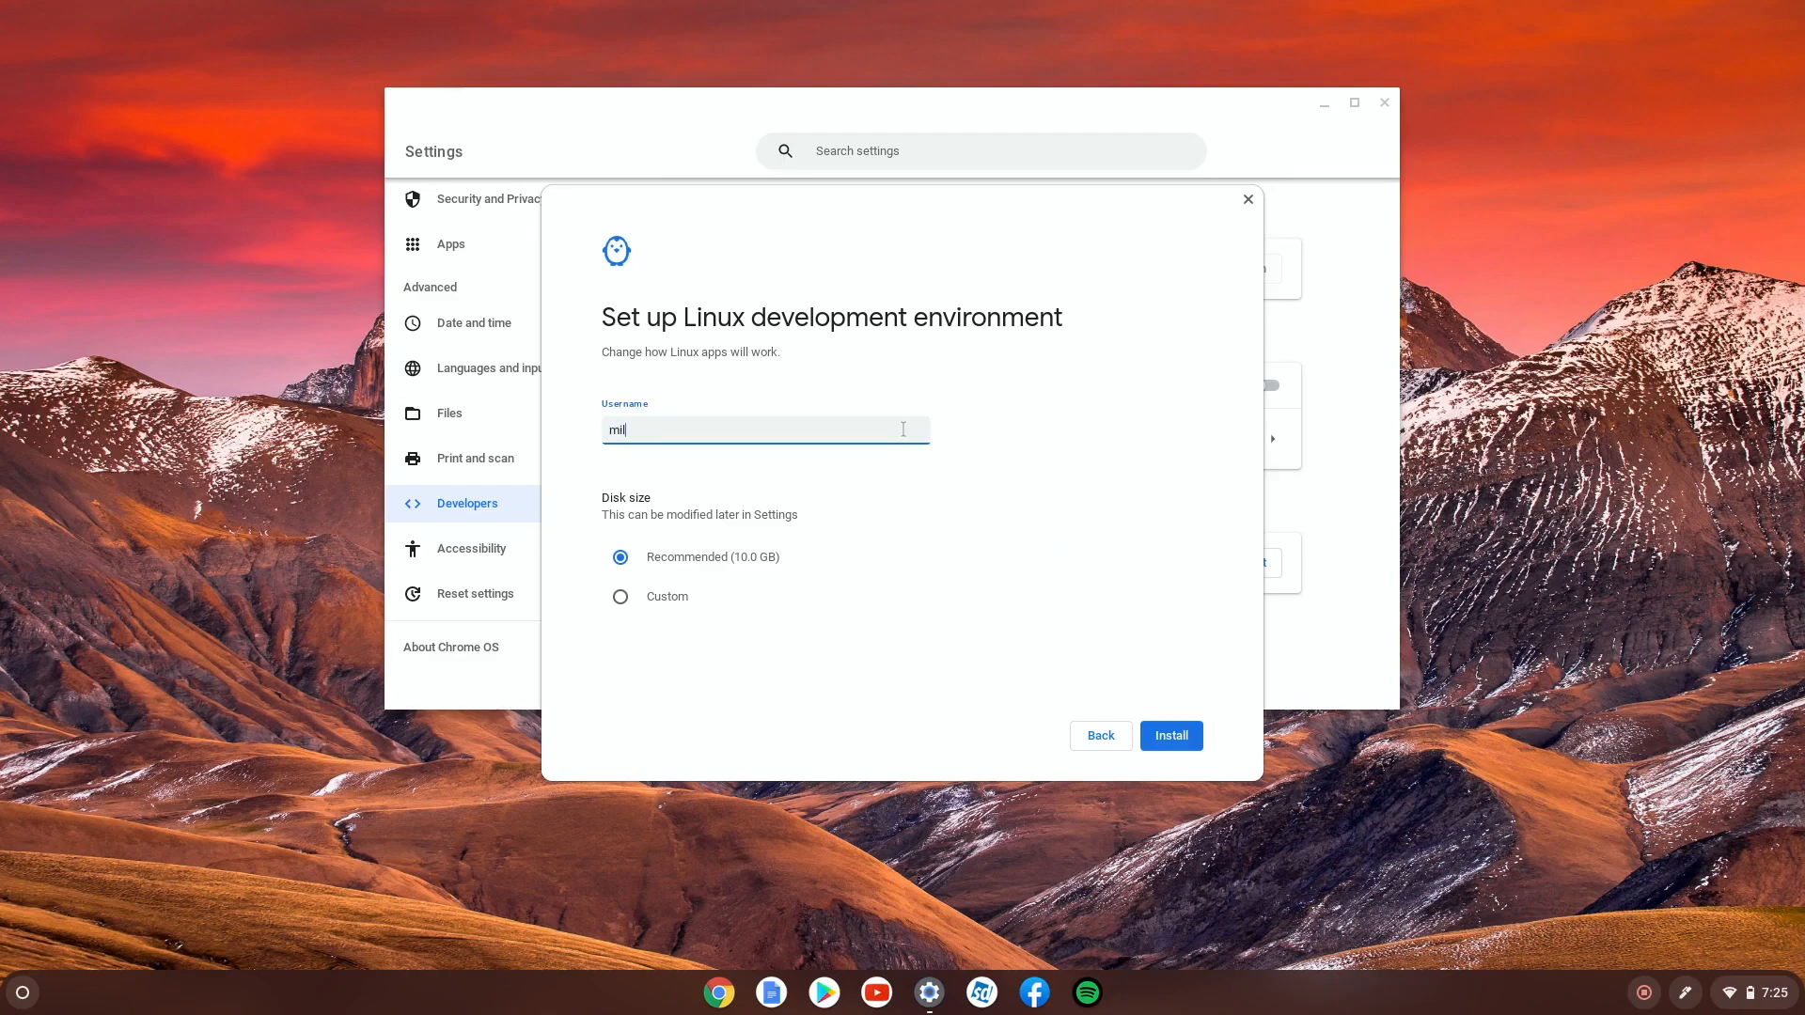
text(lo)
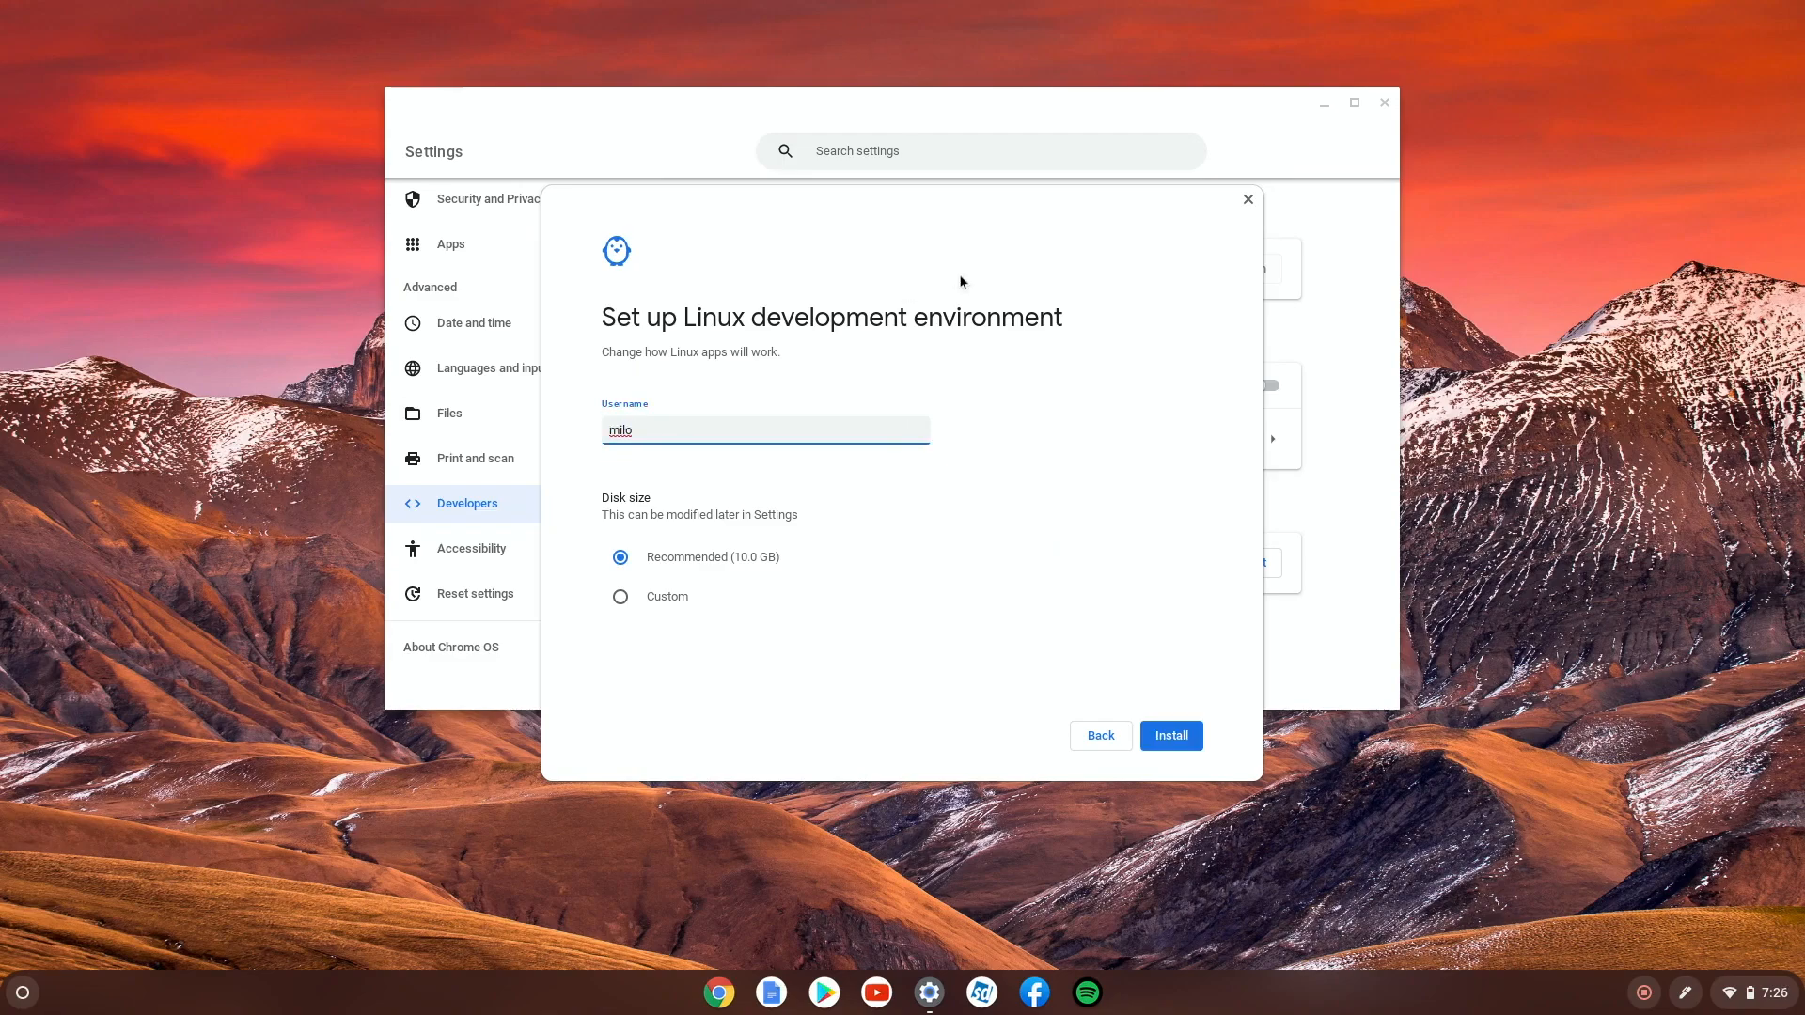
mouse_move(694, 600)
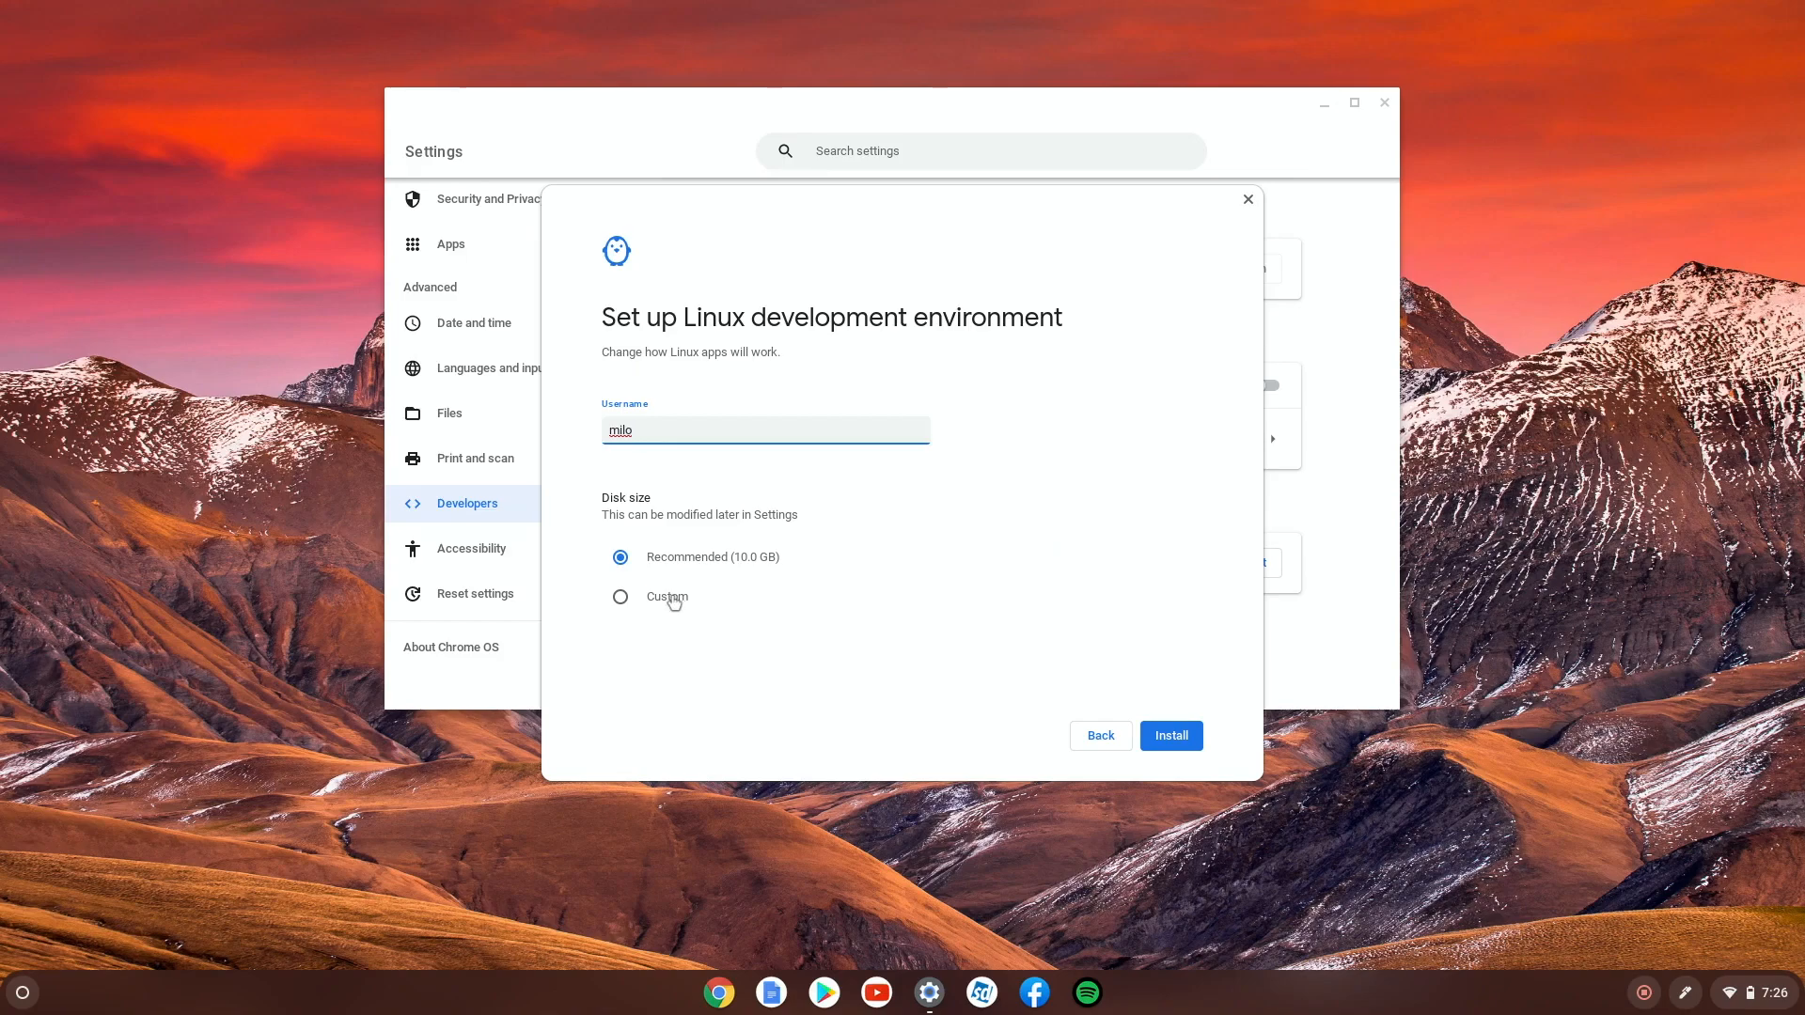
Choose a custom disk size and enlarge it to roughly 30 GB instead of the recommended 10 GB
click(620, 596)
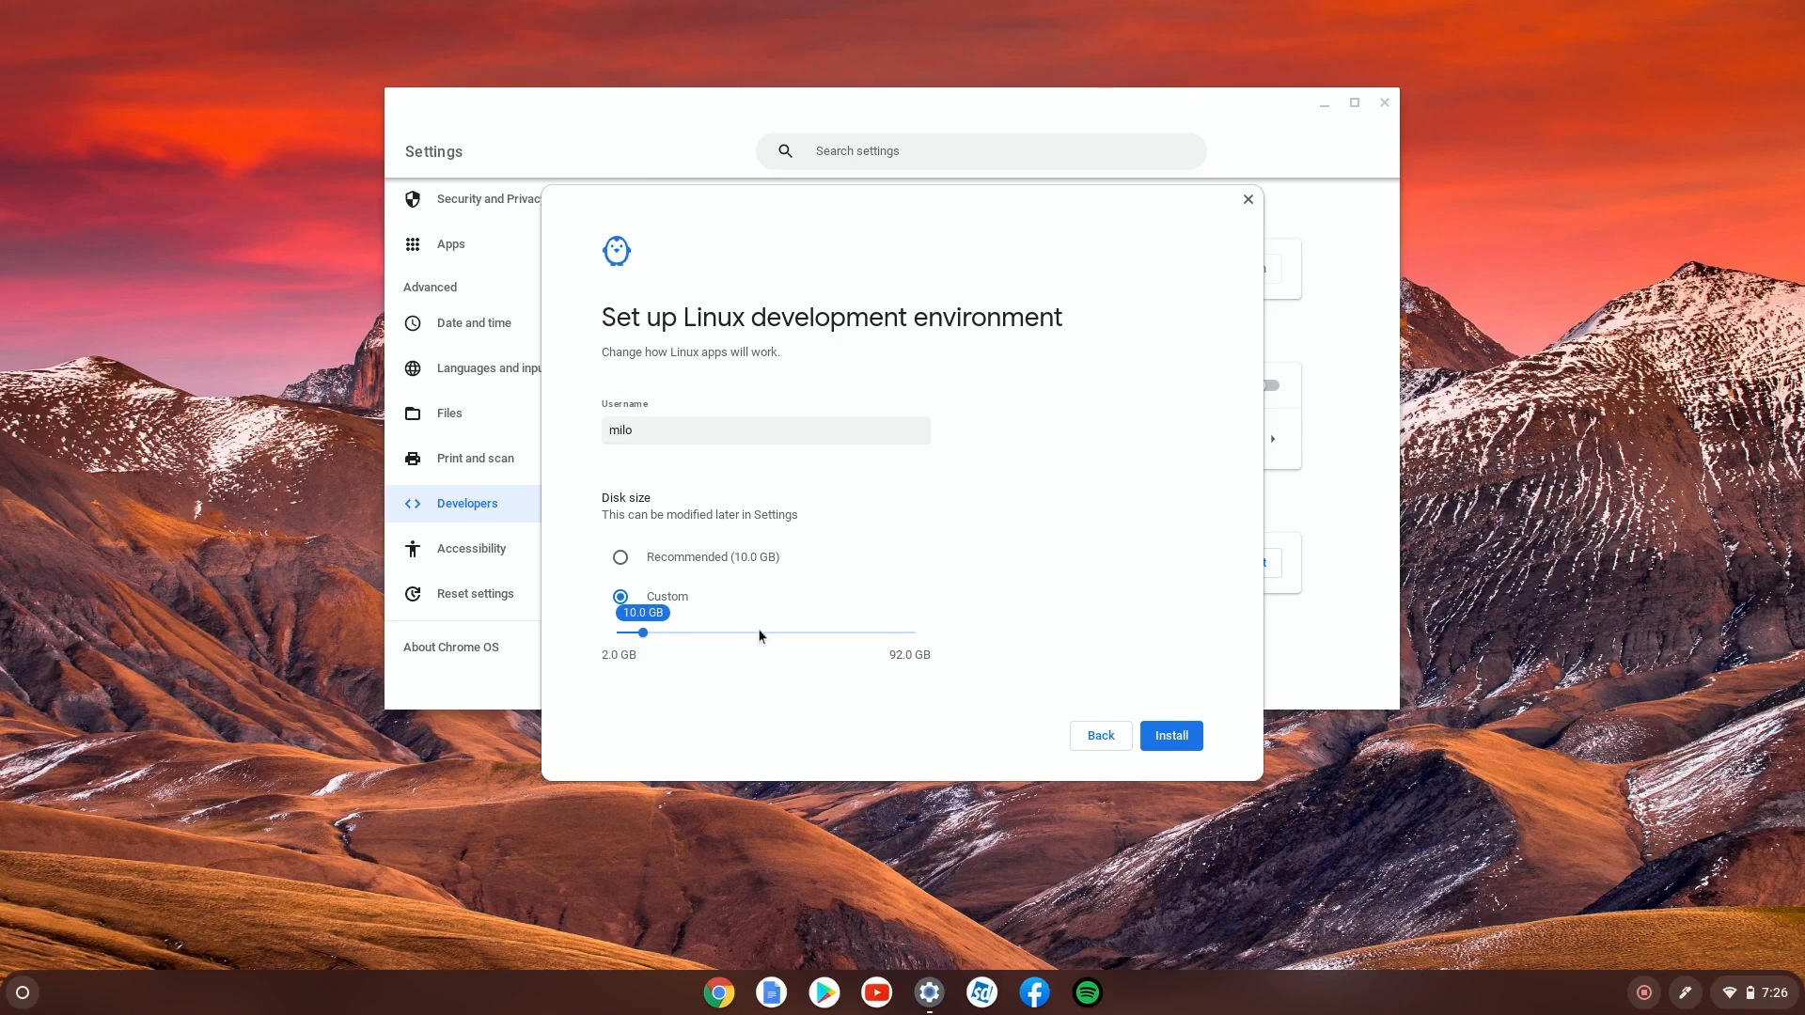
mouse_move(714, 638)
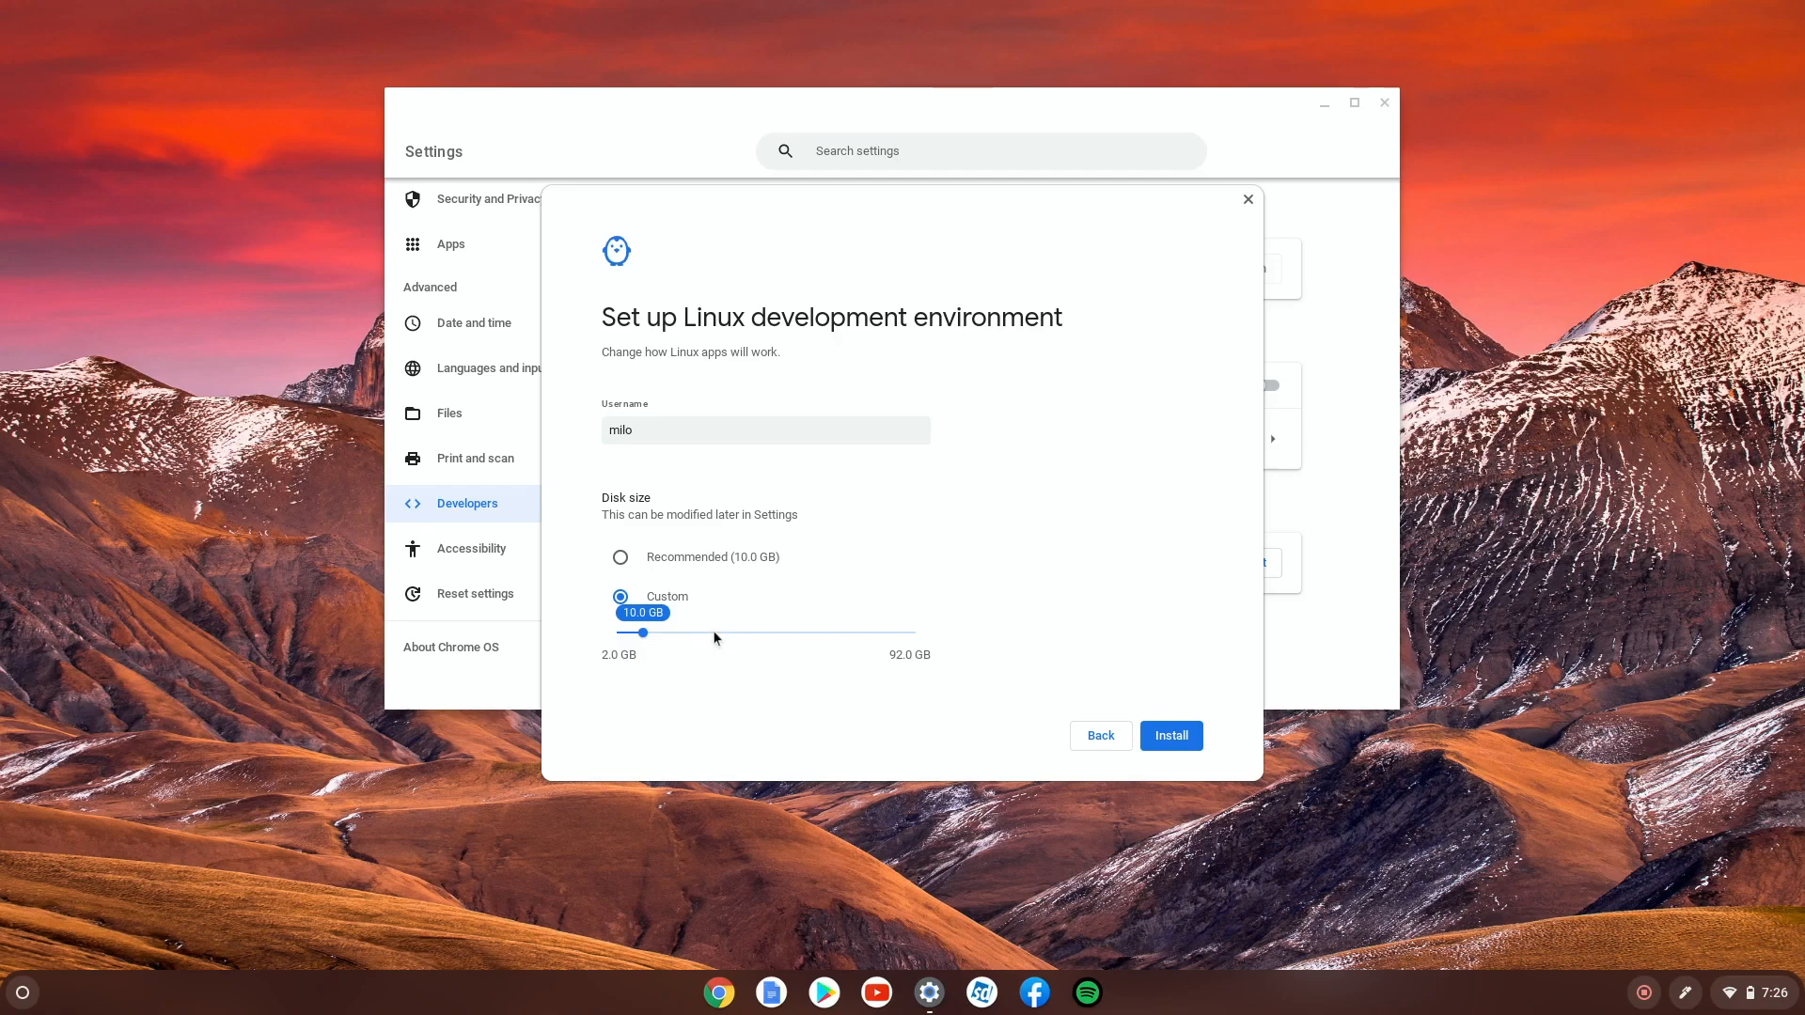
drag(641, 634, 716, 633)
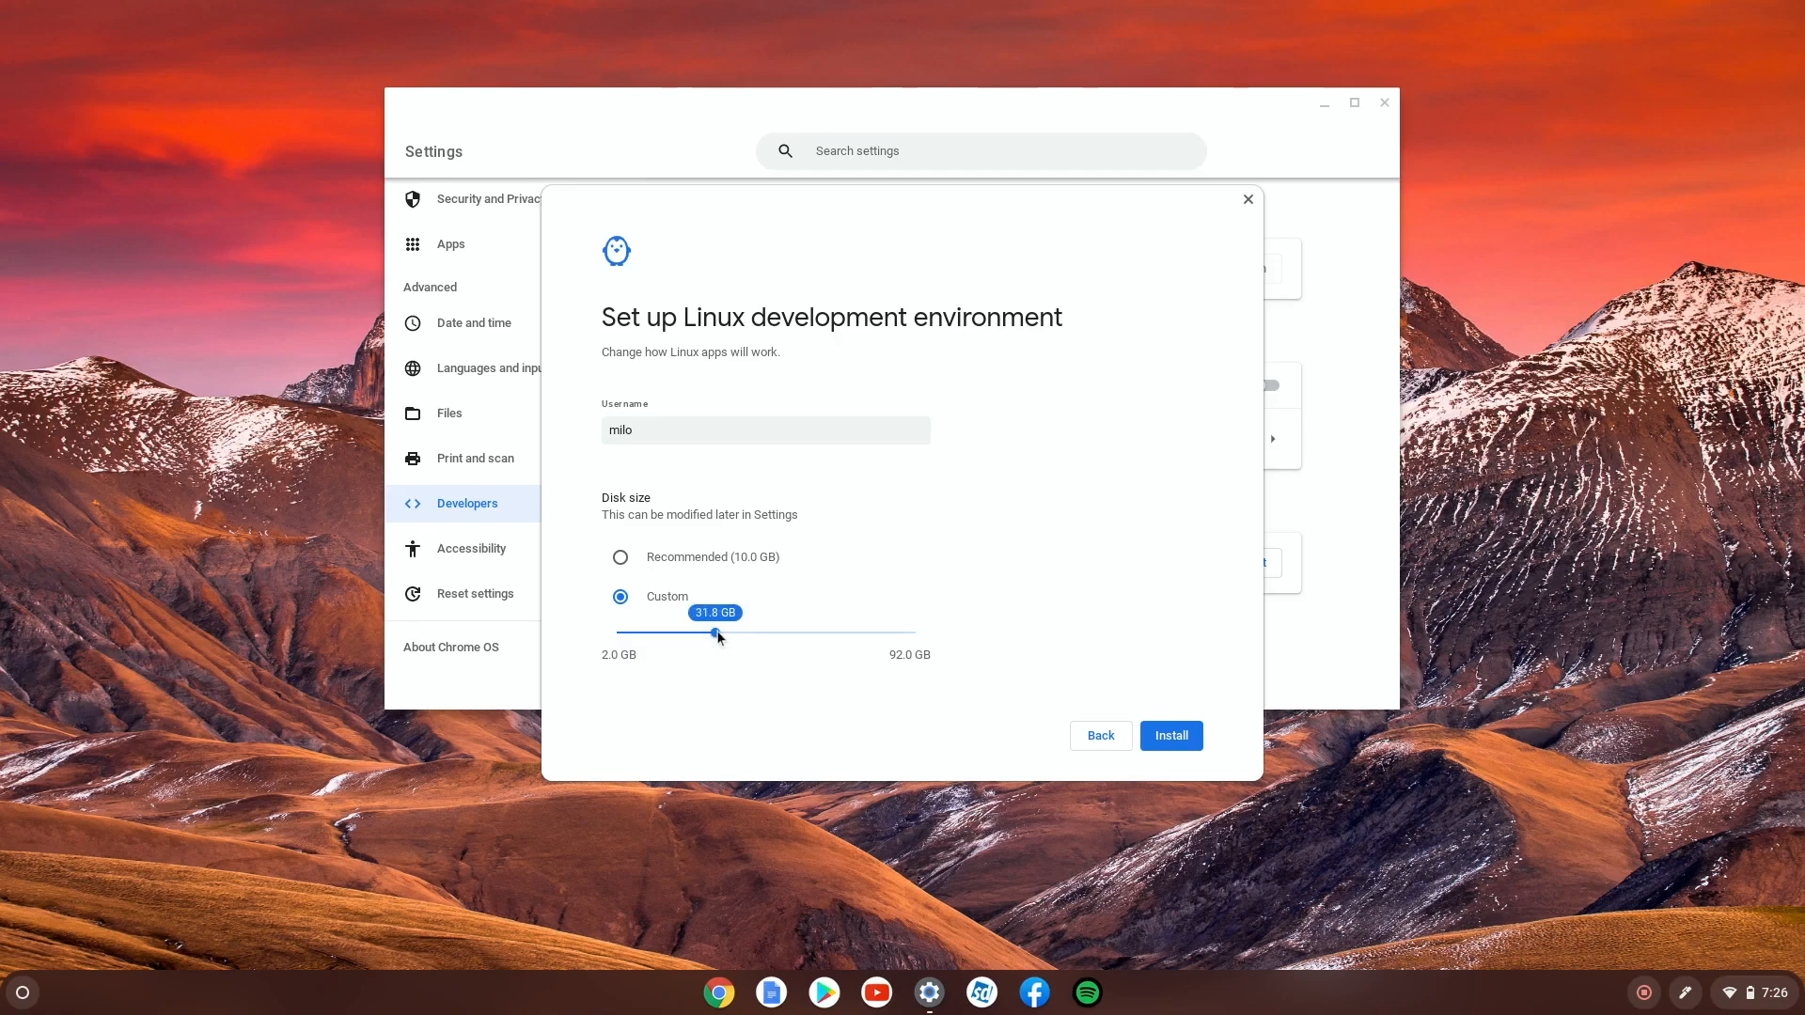
drag(717, 635, 745, 636)
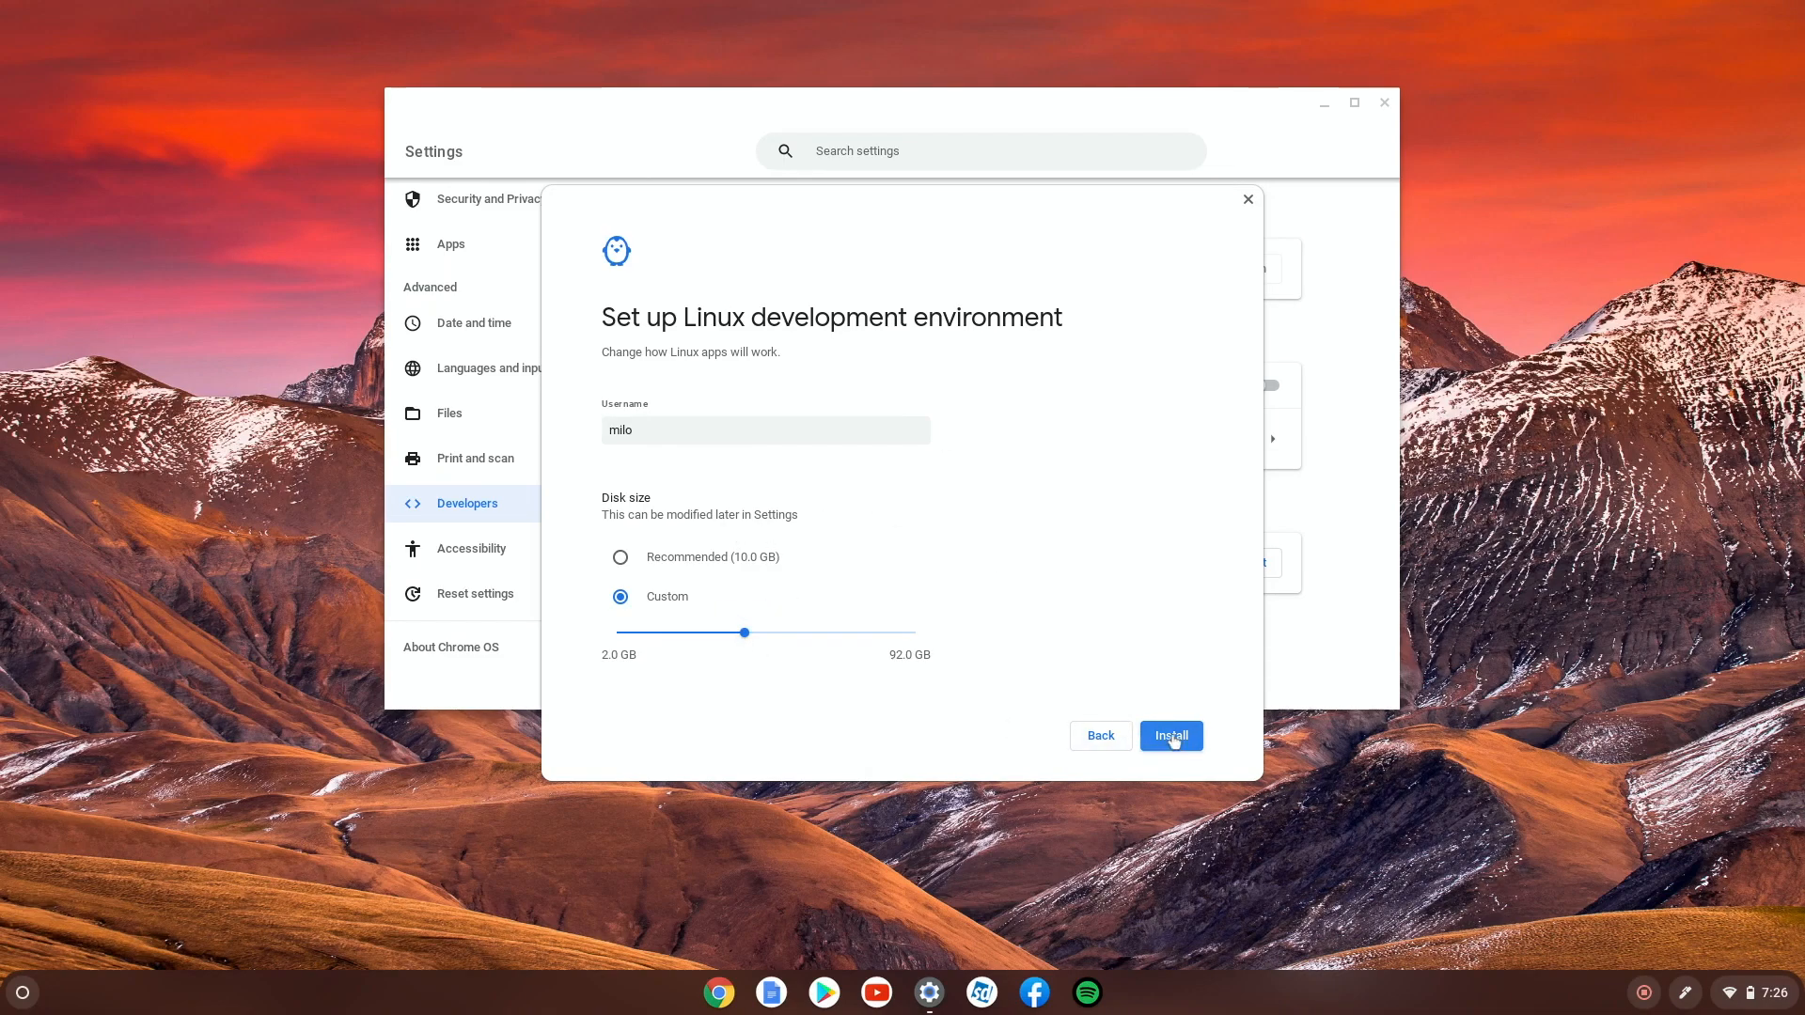
Start the Linux installation so the virtual machine begins downloading
click(1169, 735)
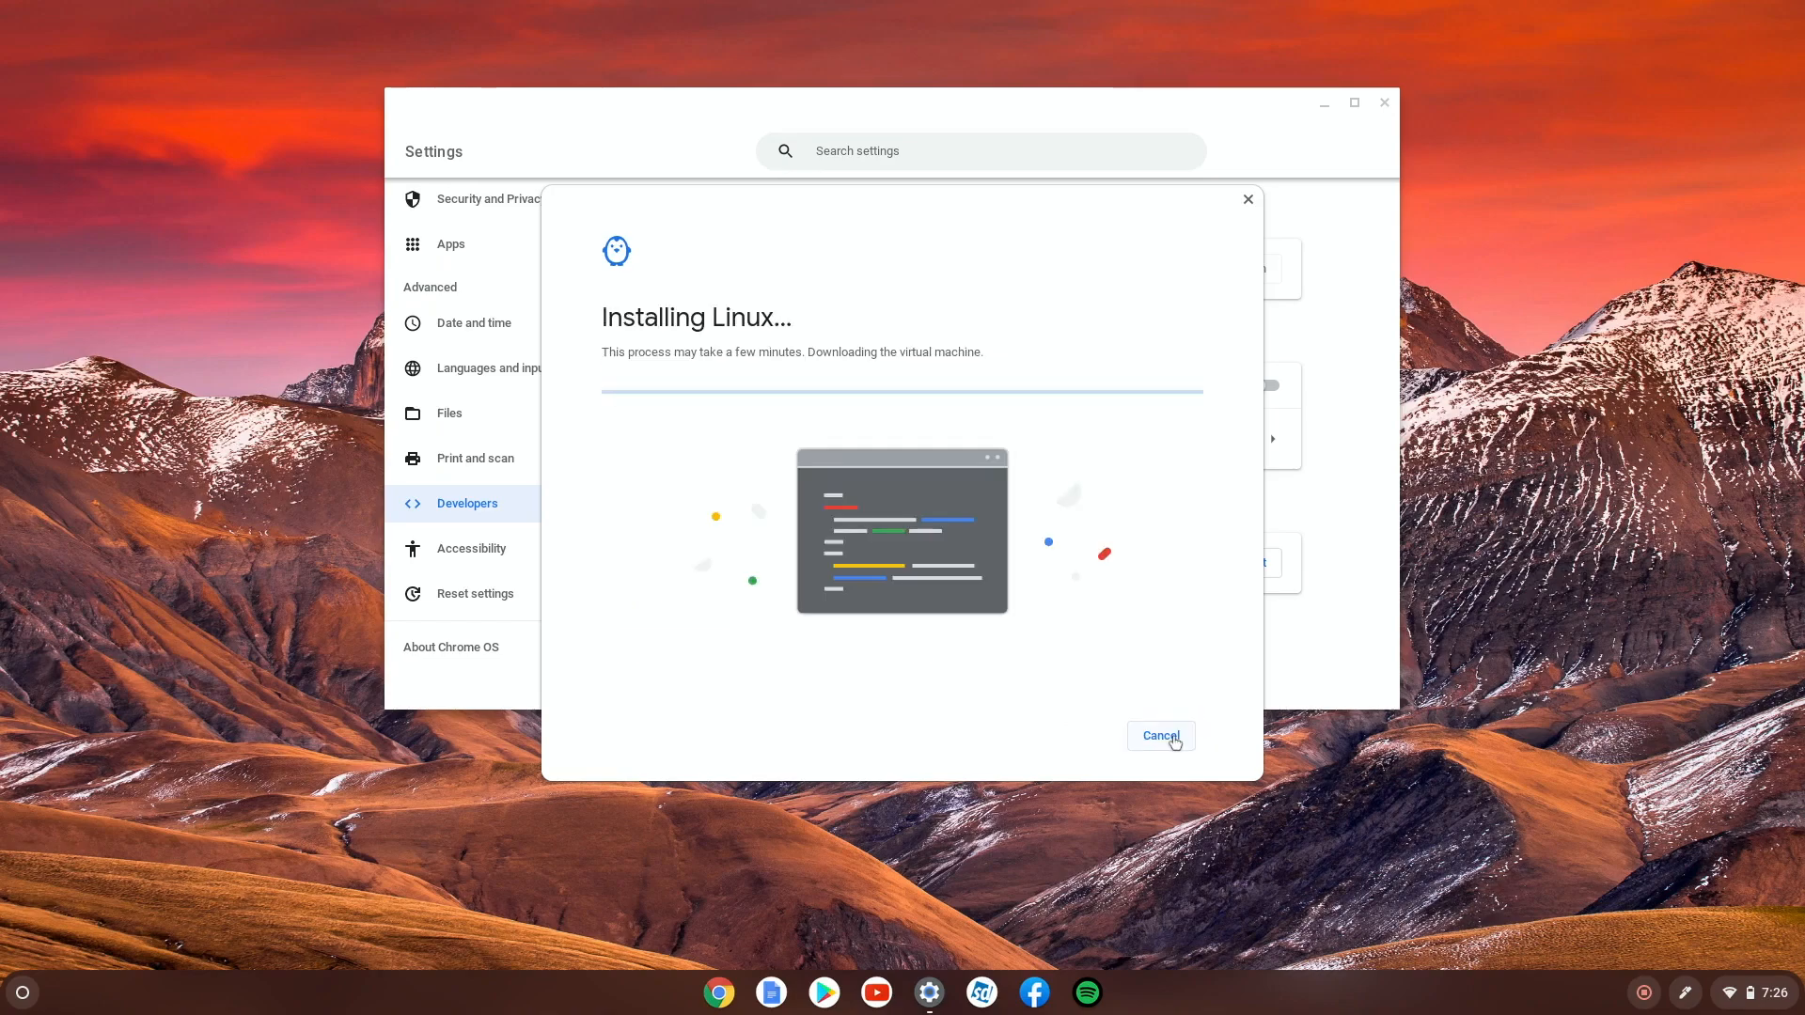
mouse_move(1054, 273)
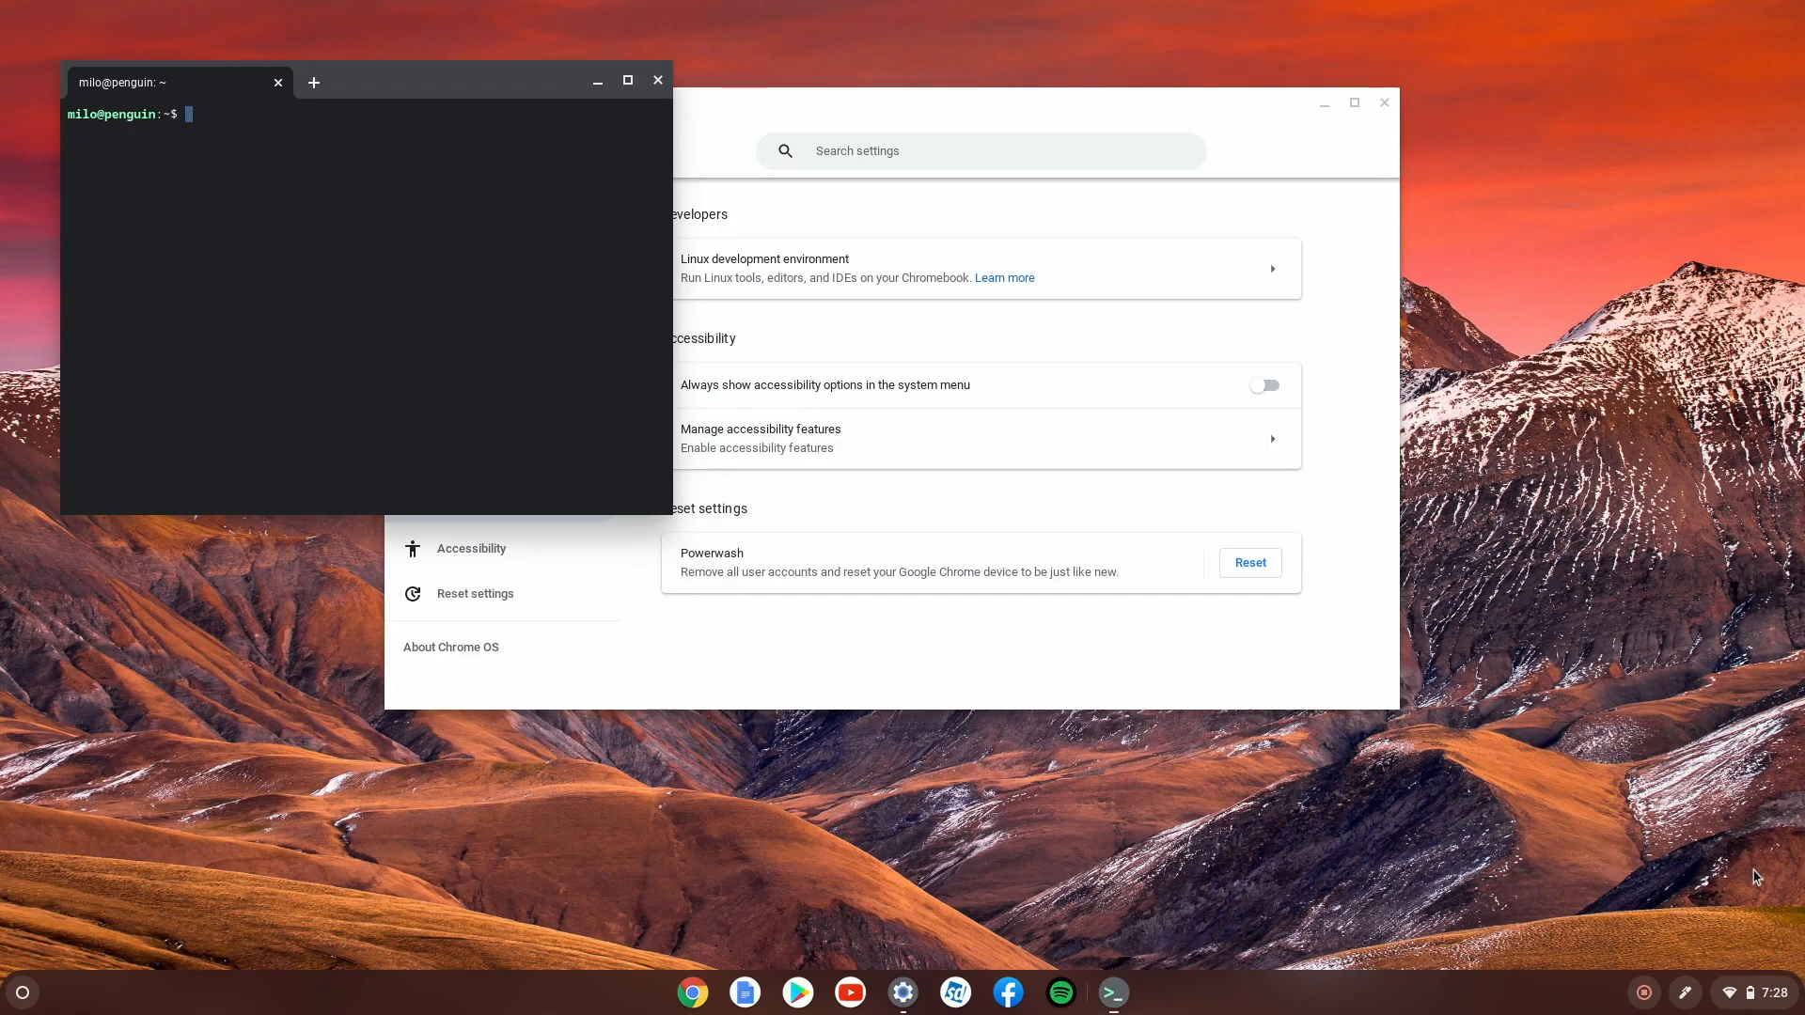
mouse_move(1243, 714)
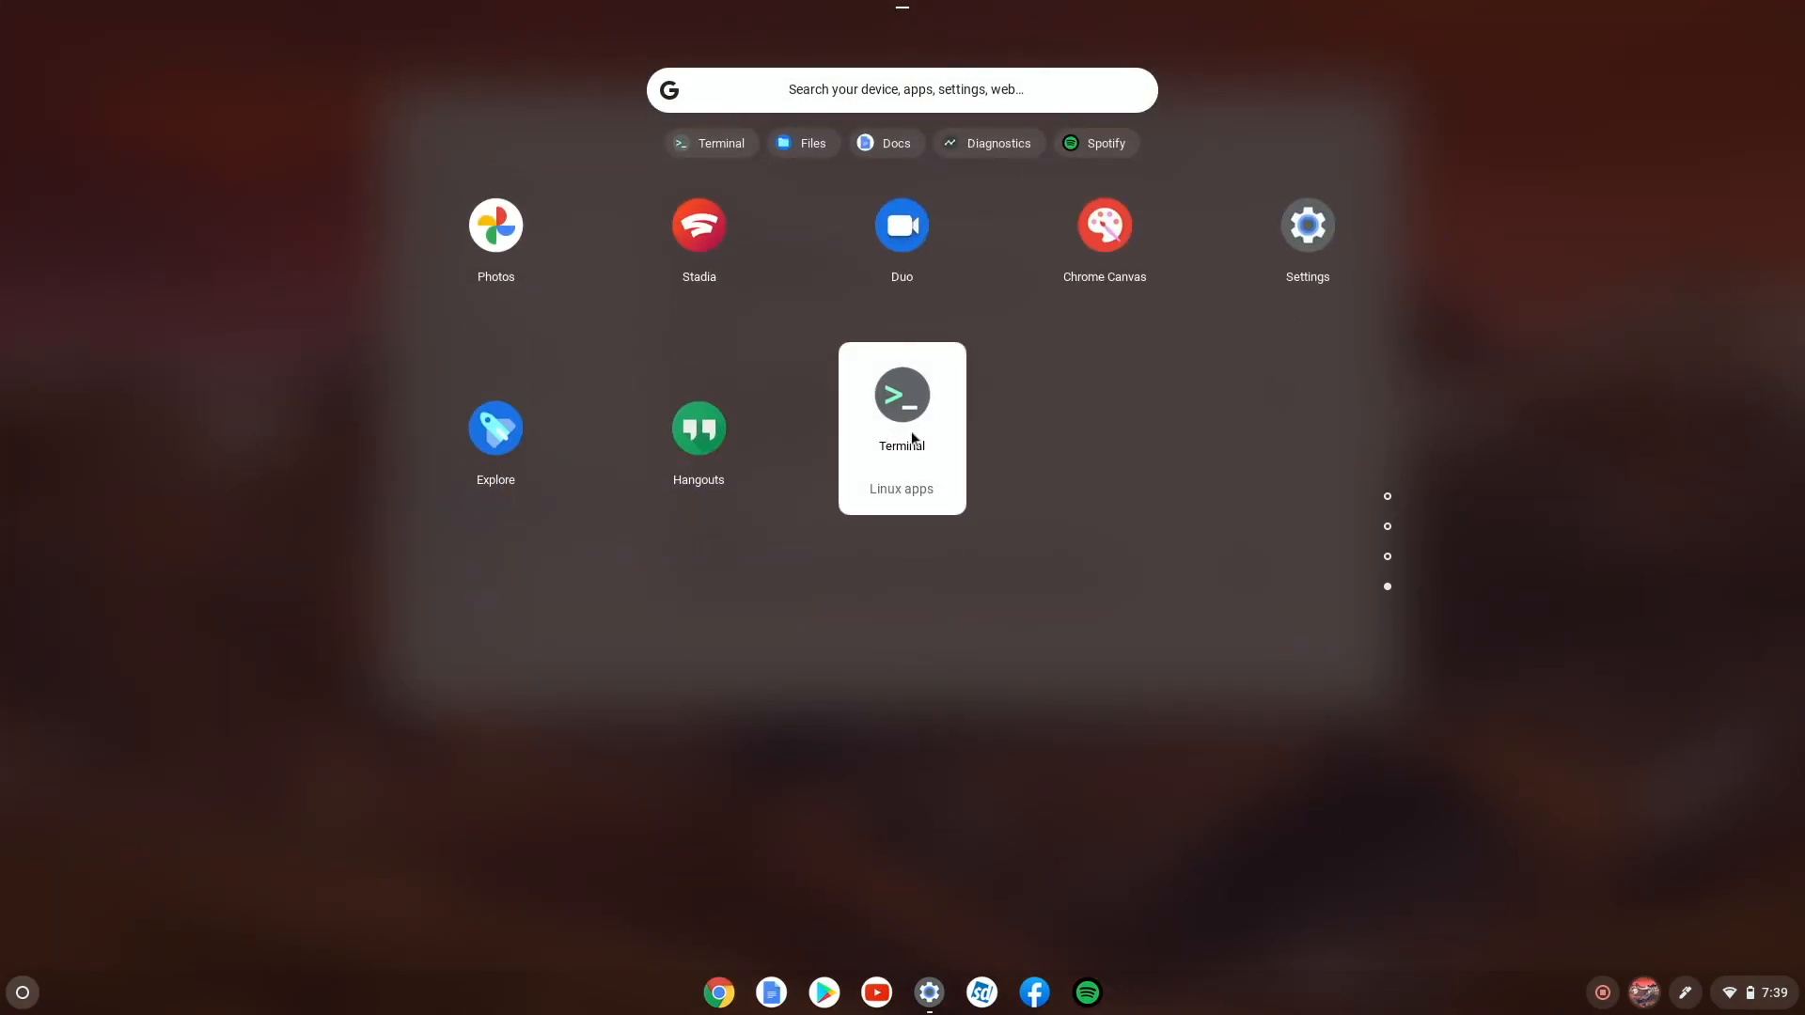
mouse_move(906, 330)
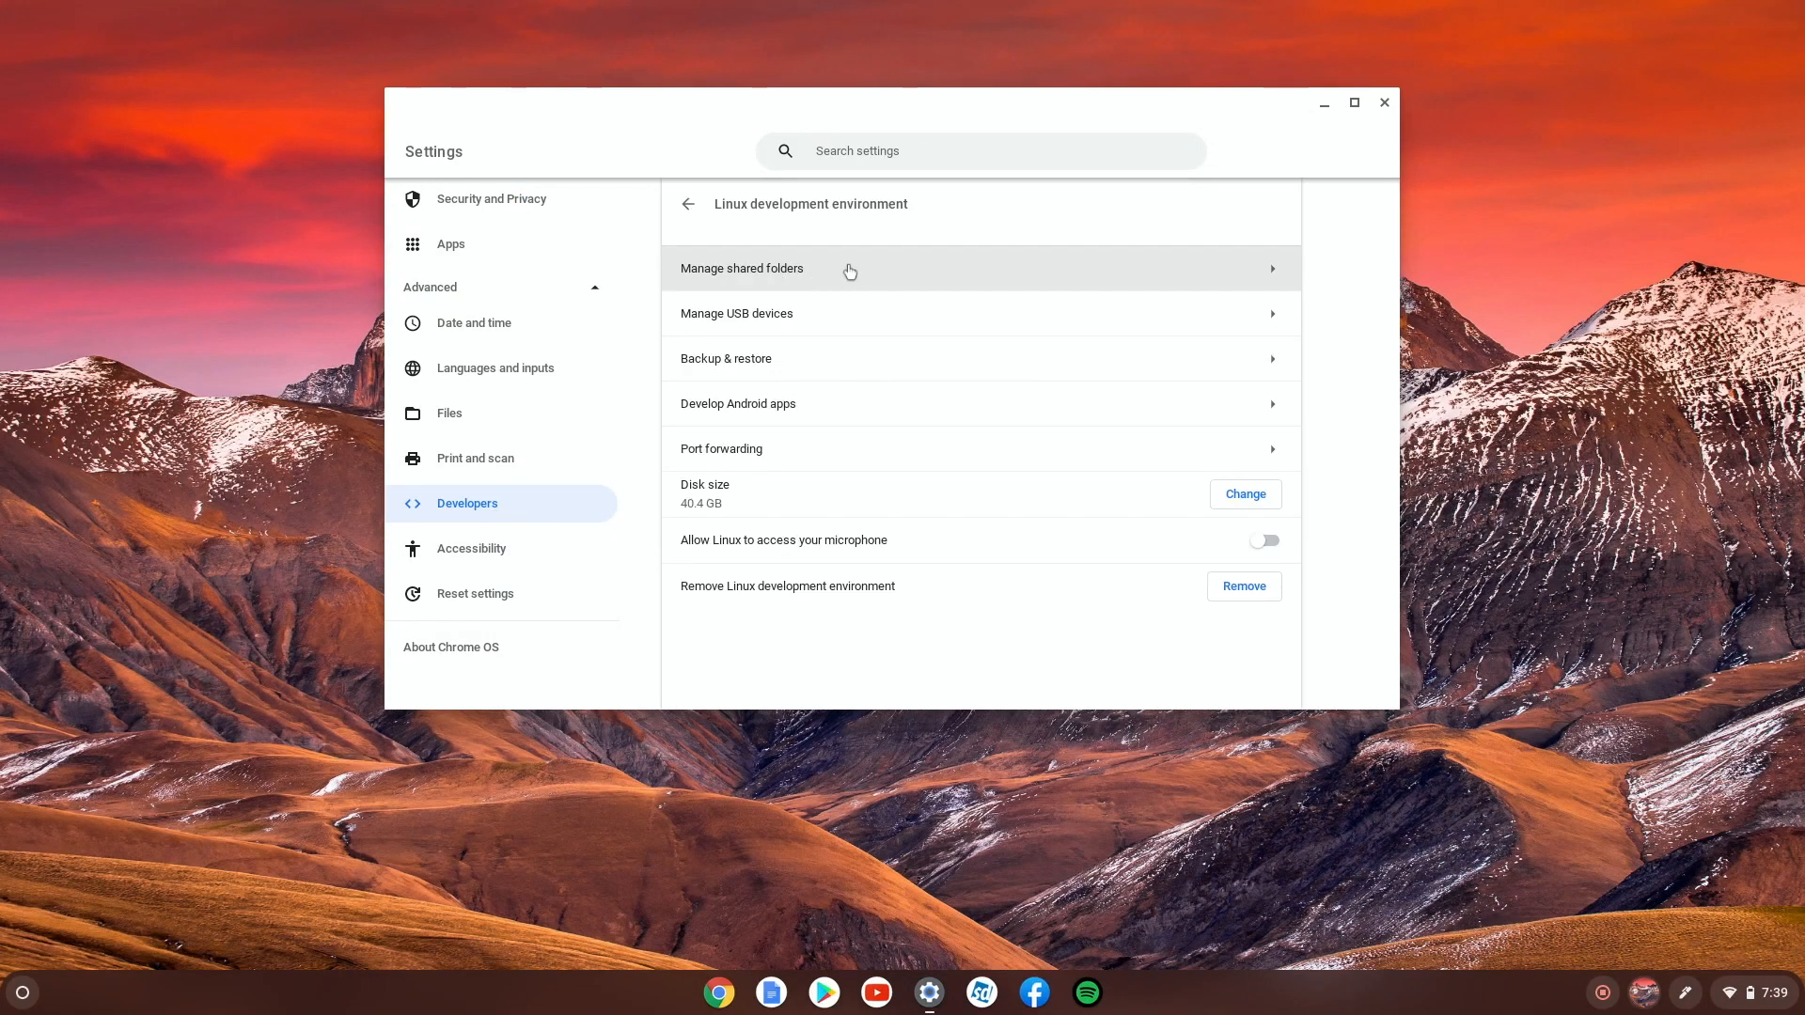
mouse_move(799, 278)
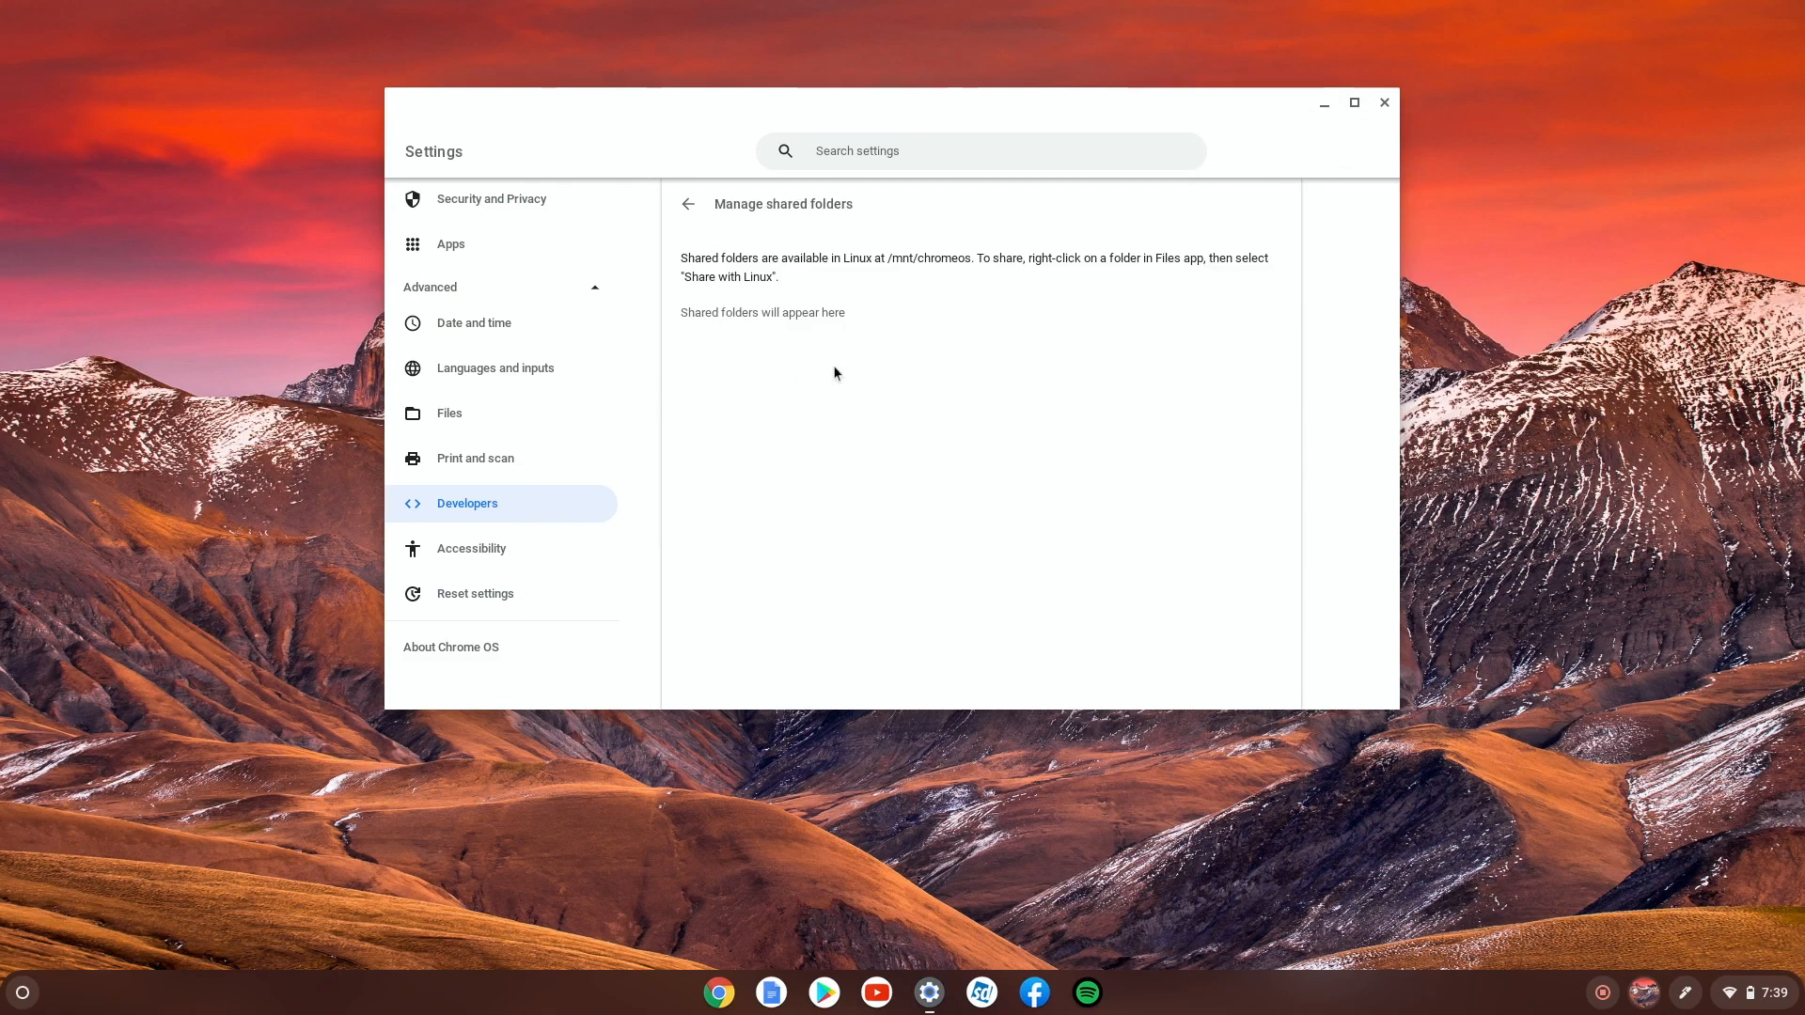
mouse_move(839, 481)
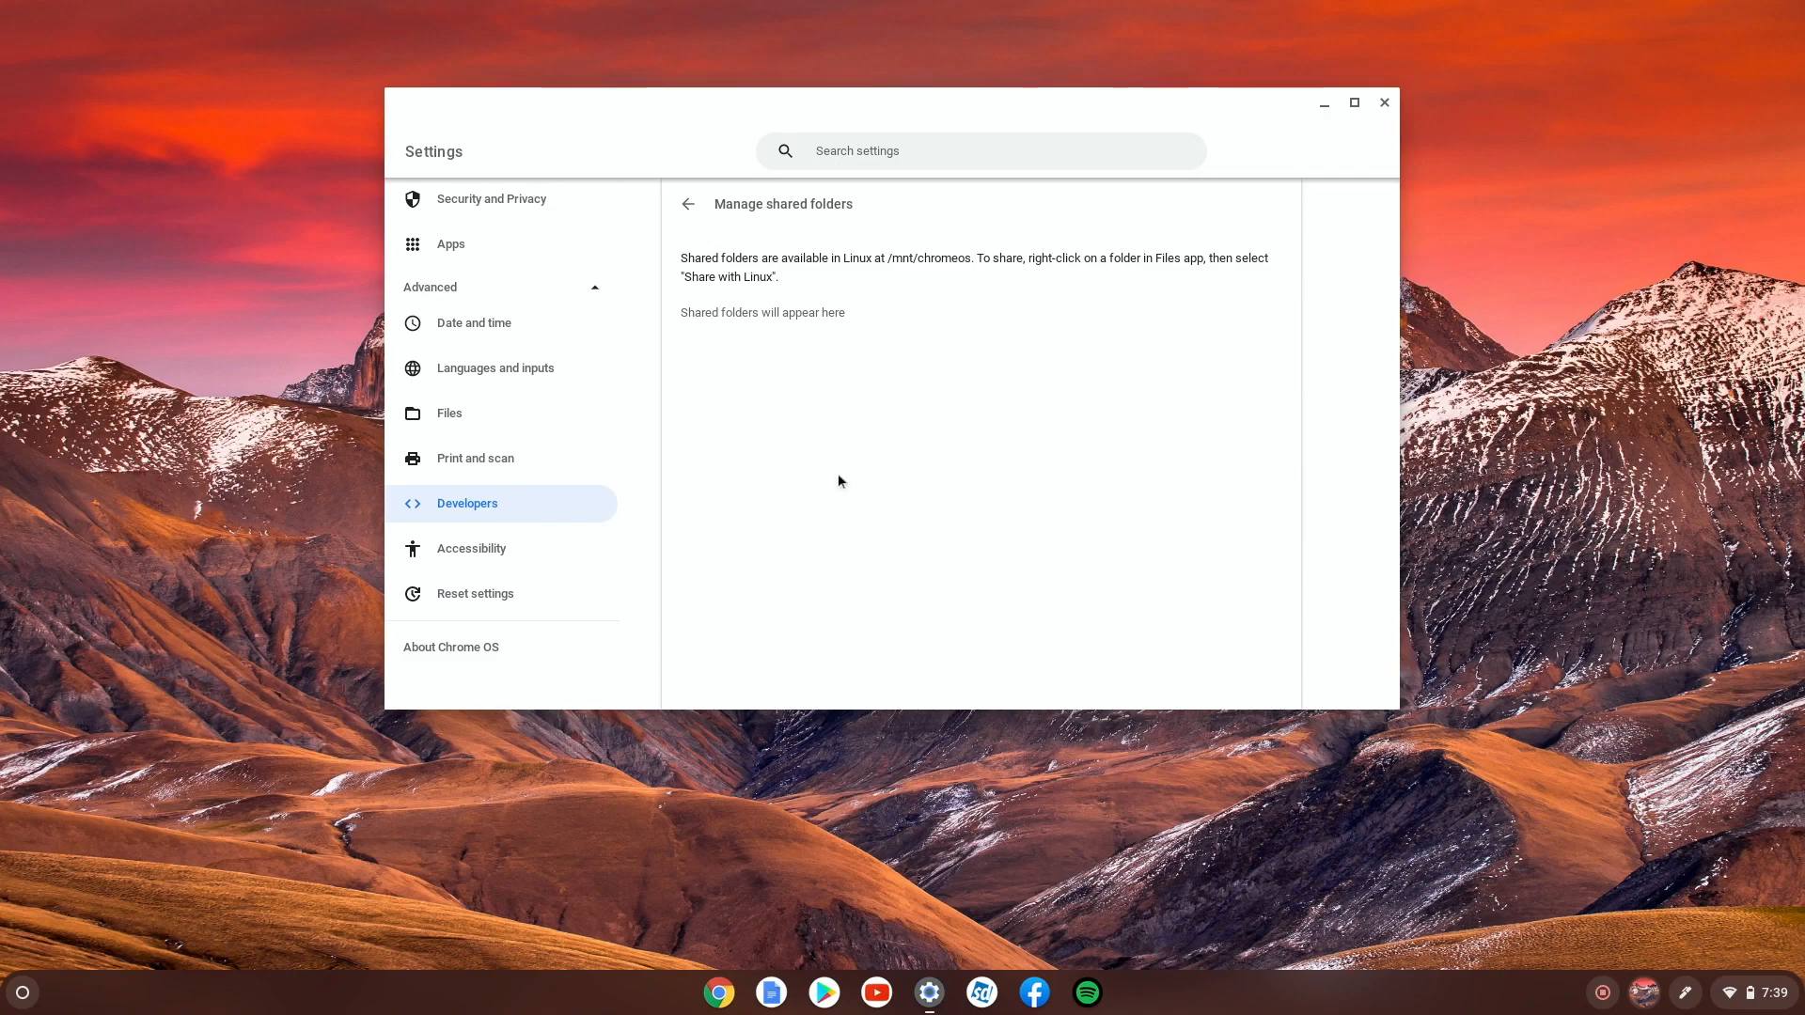
mouse_move(858, 237)
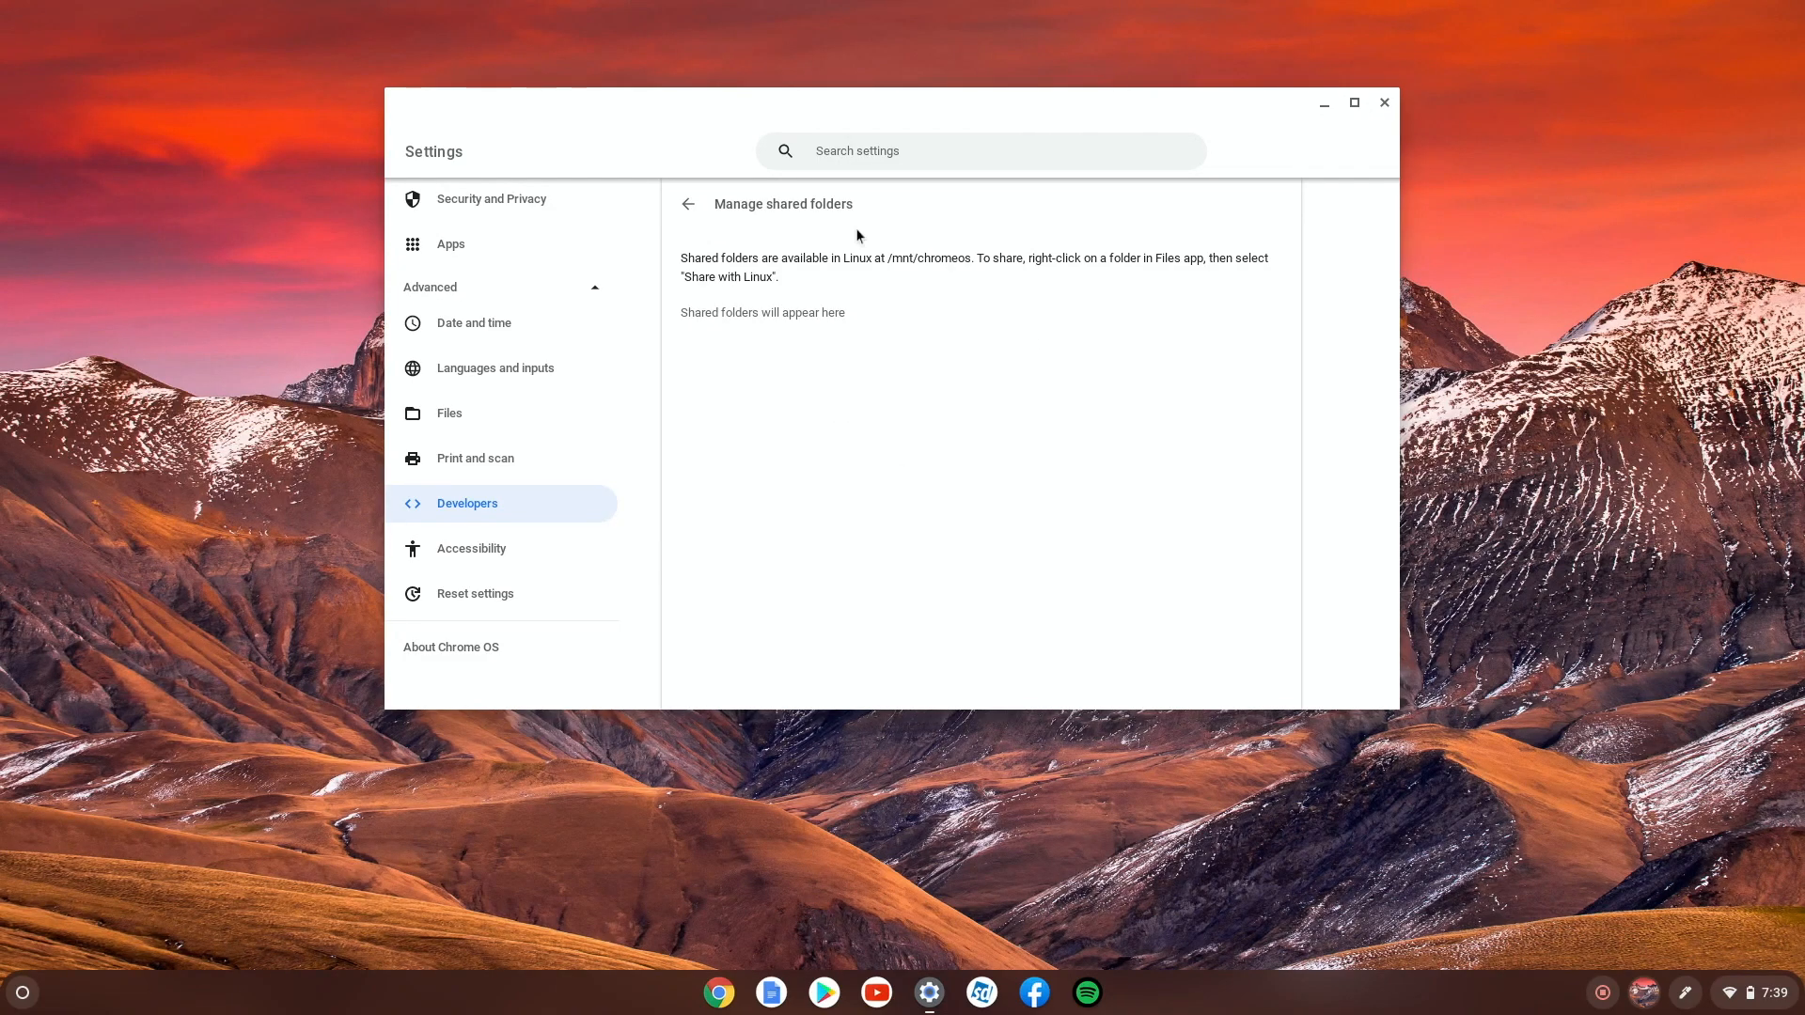
click(688, 203)
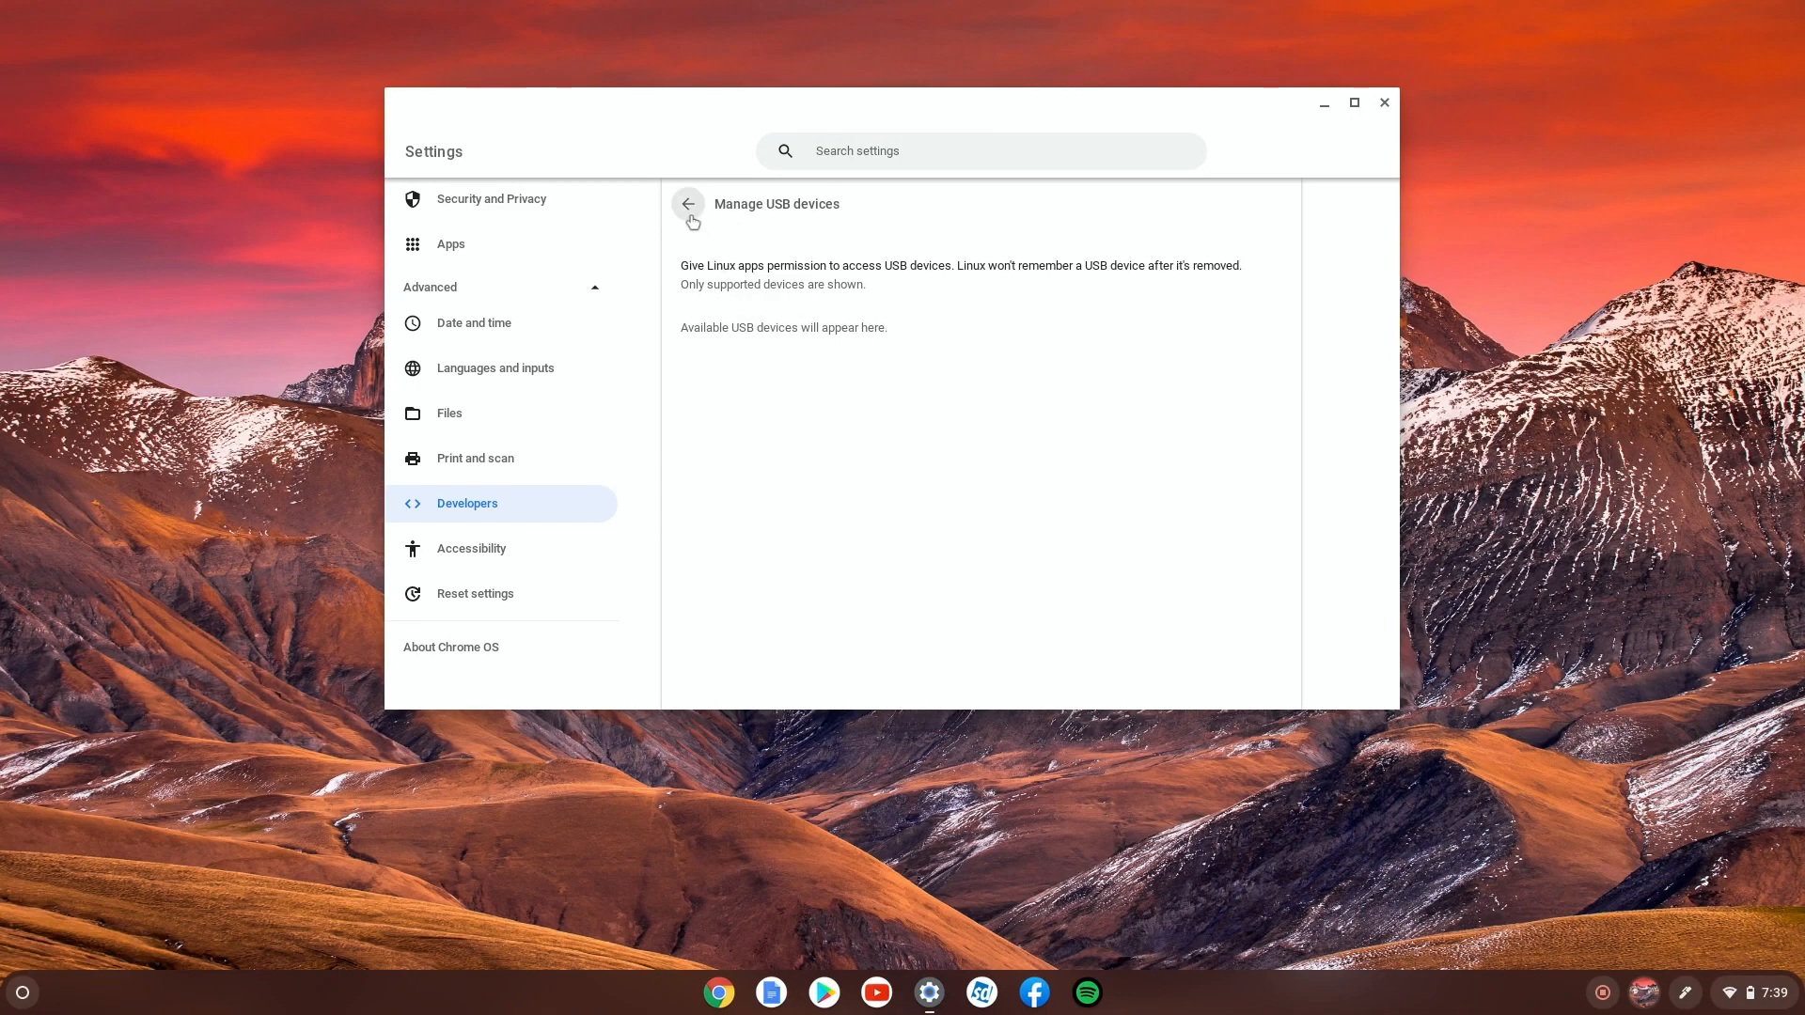
click(688, 203)
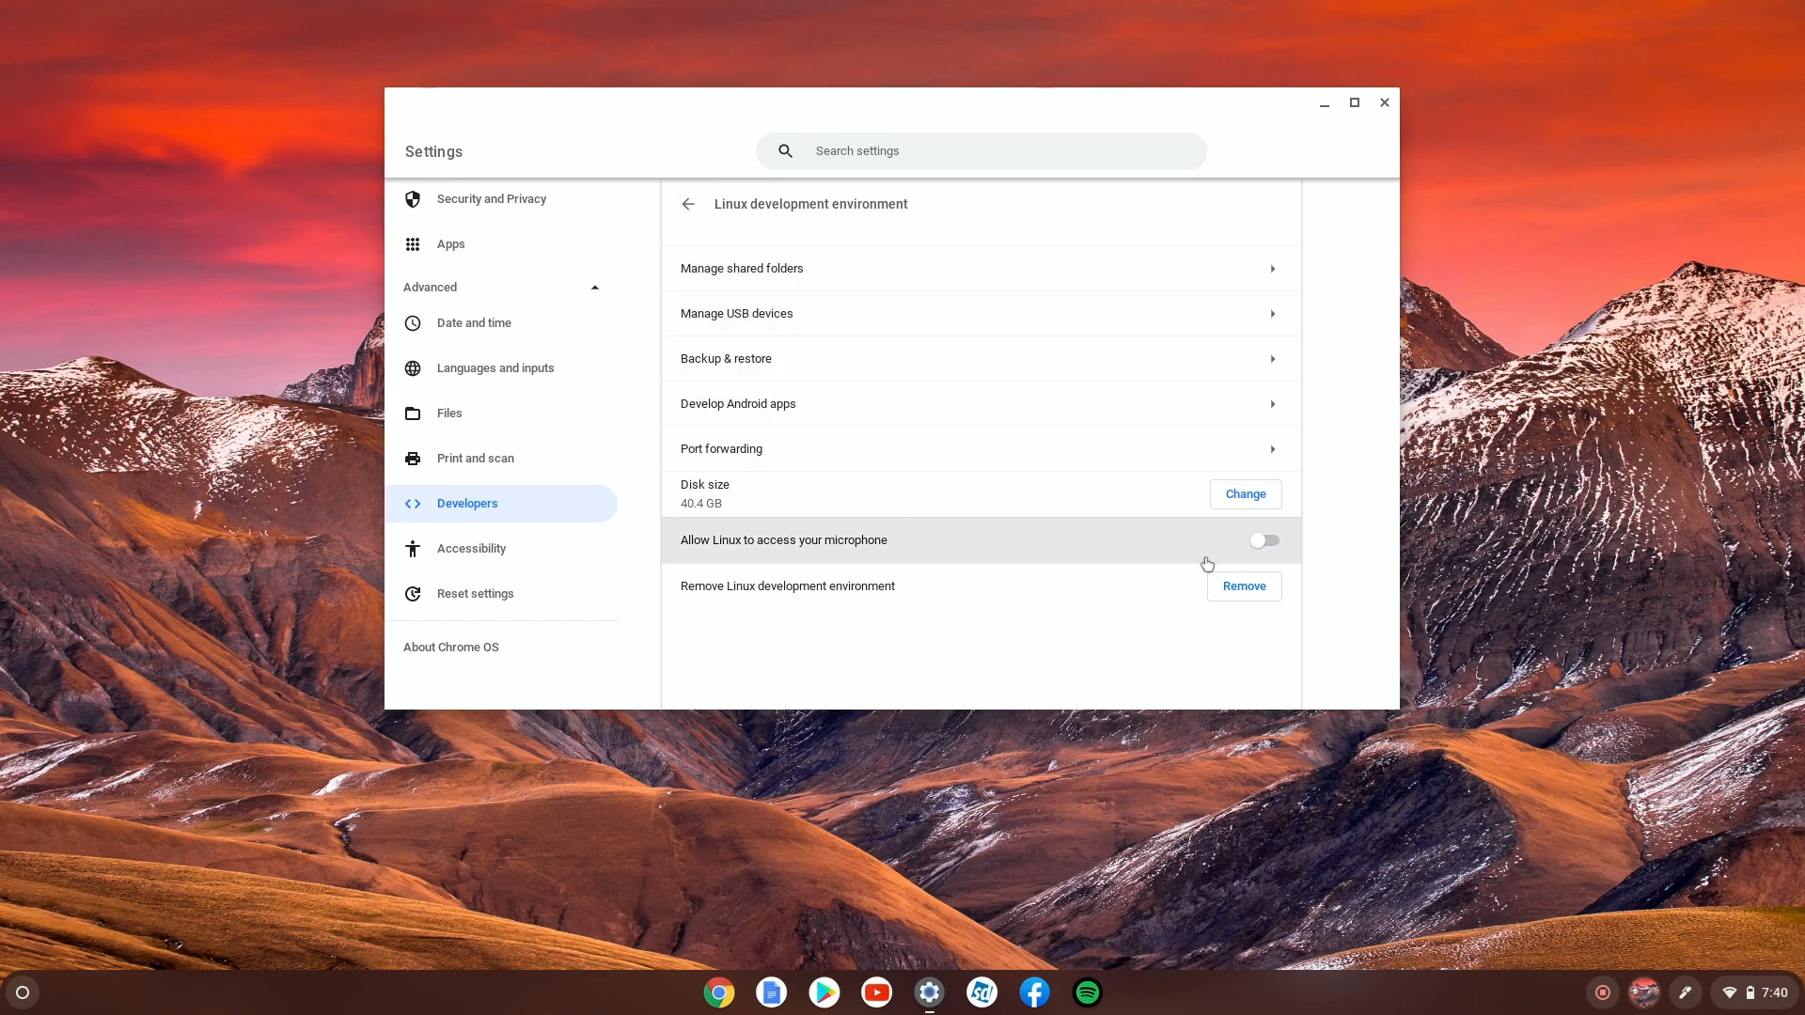
click(1263, 542)
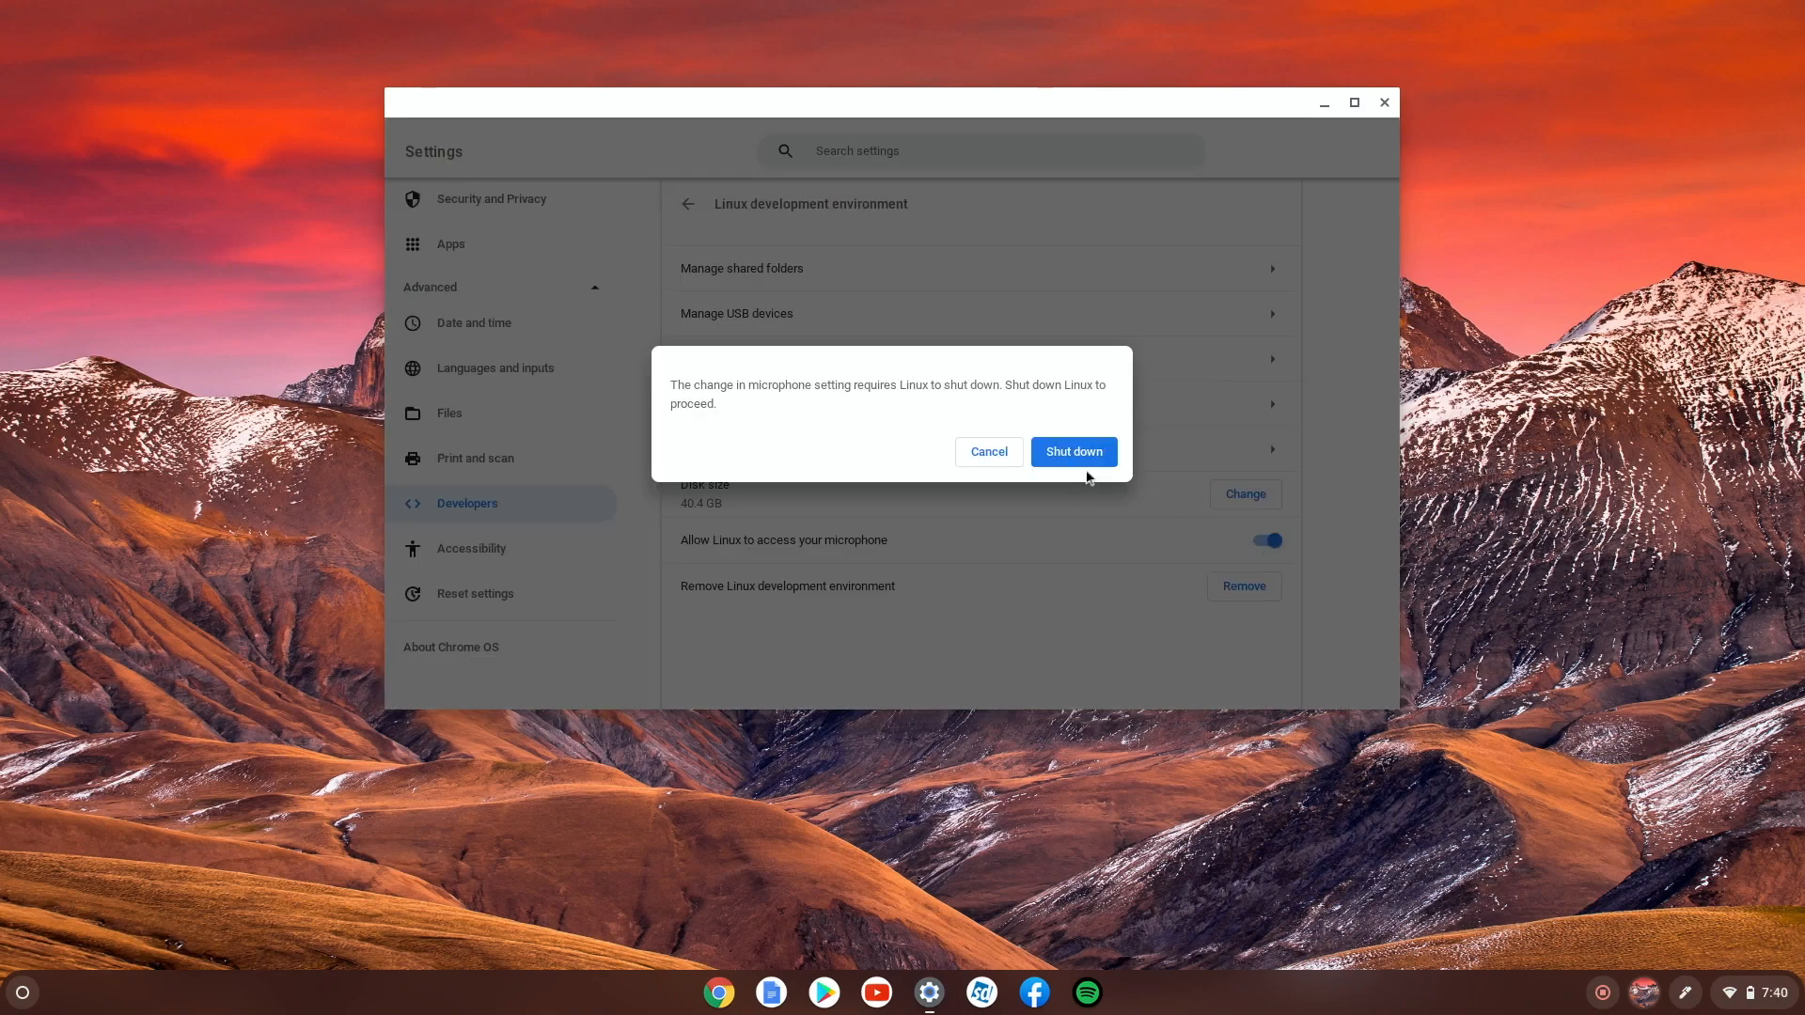
click(1070, 452)
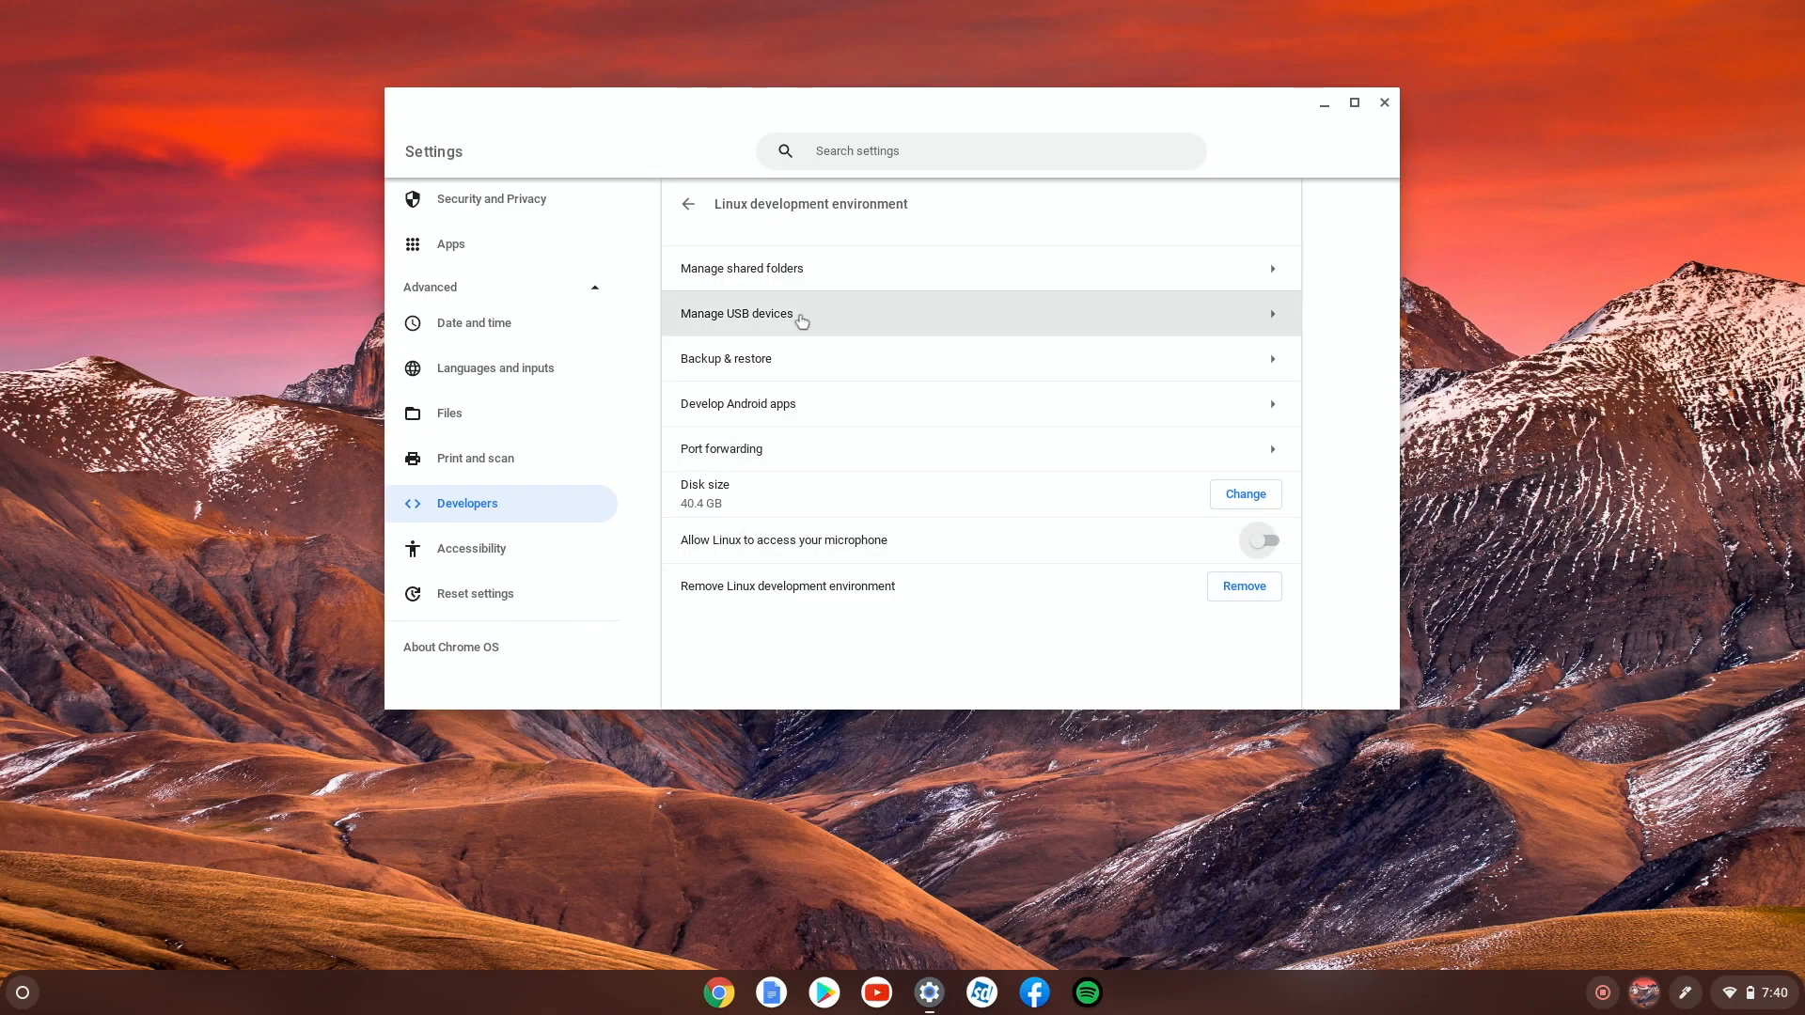
View the Linux Backup & restore page, then go to Develop Android apps with ADB debugging off
click(725, 357)
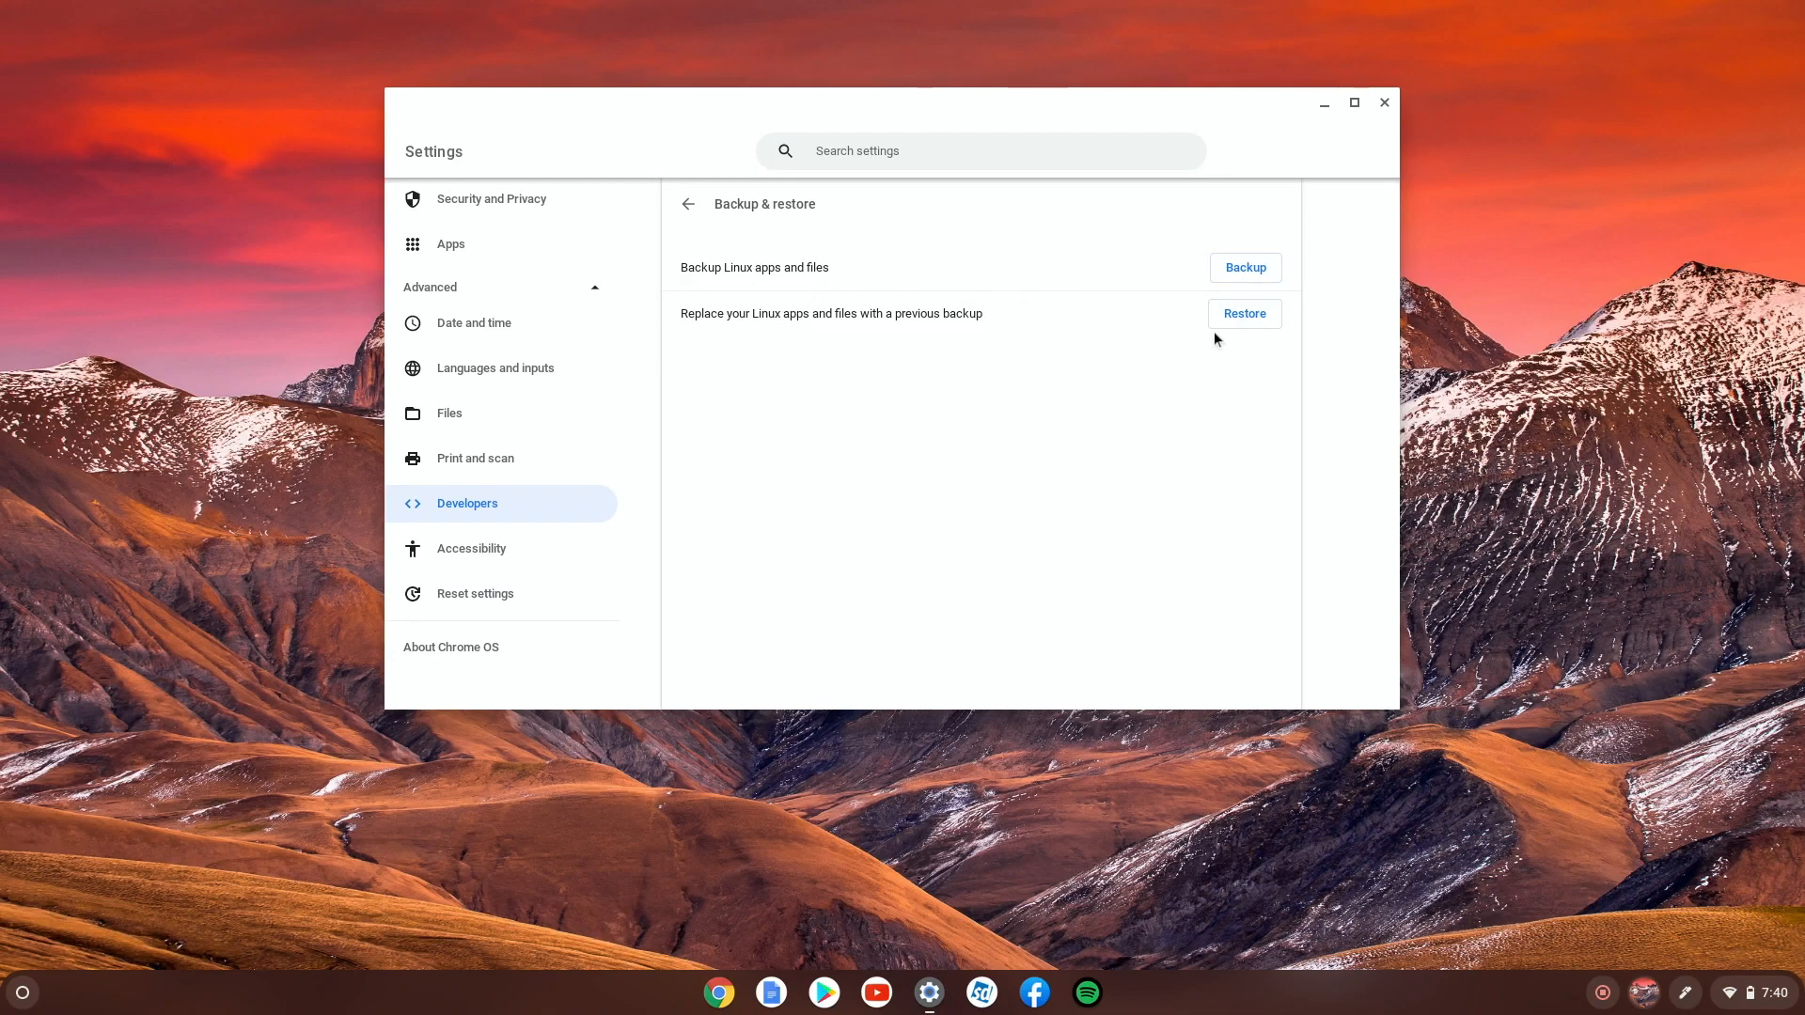
click(689, 203)
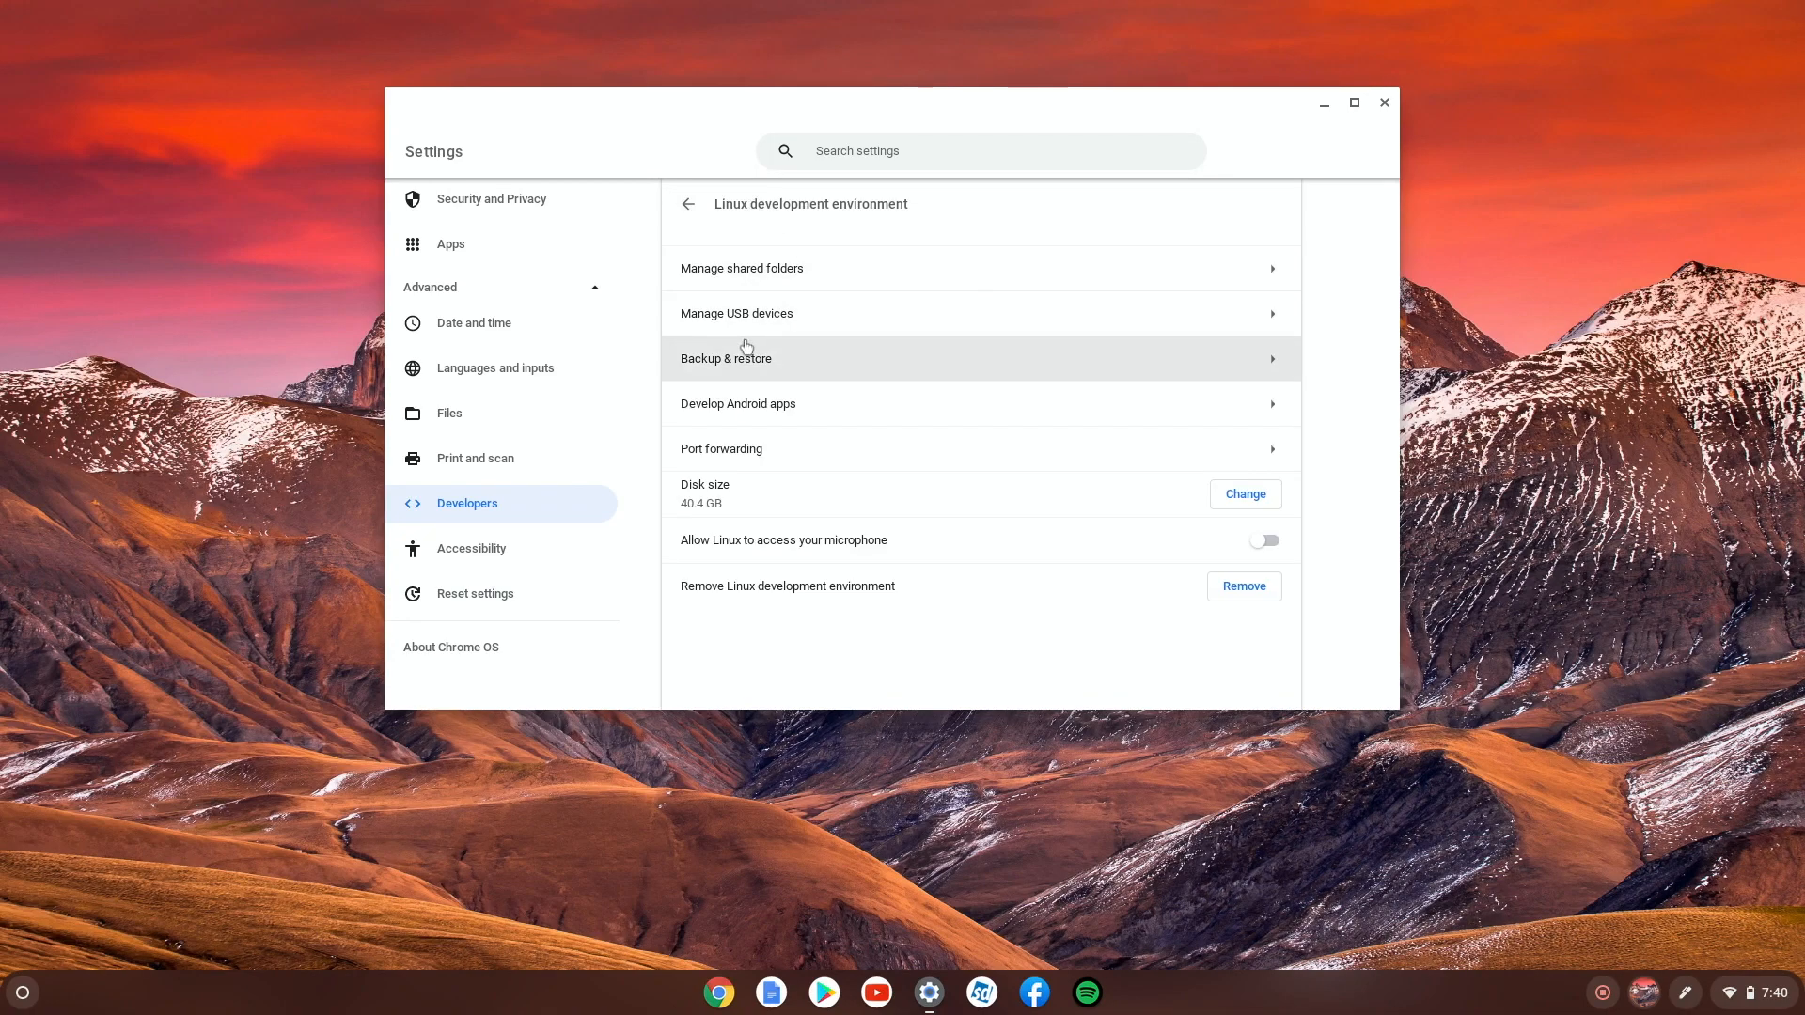
click(737, 402)
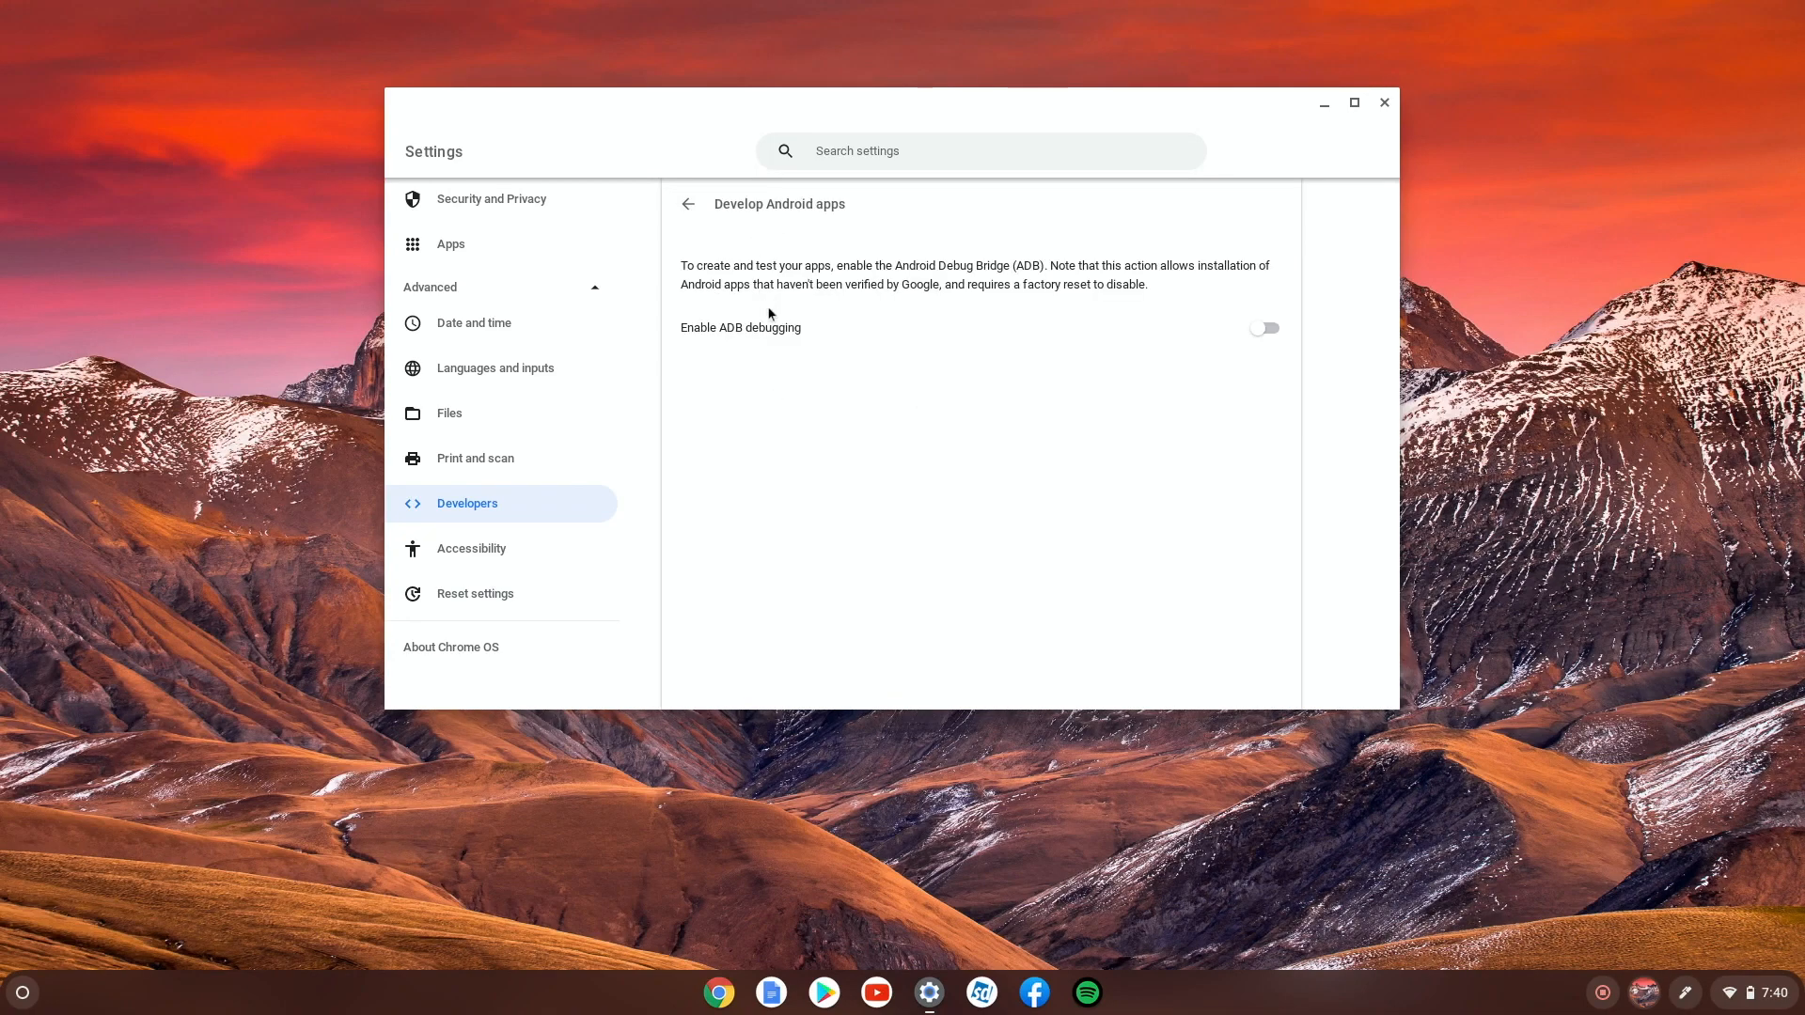
mouse_move(1180, 346)
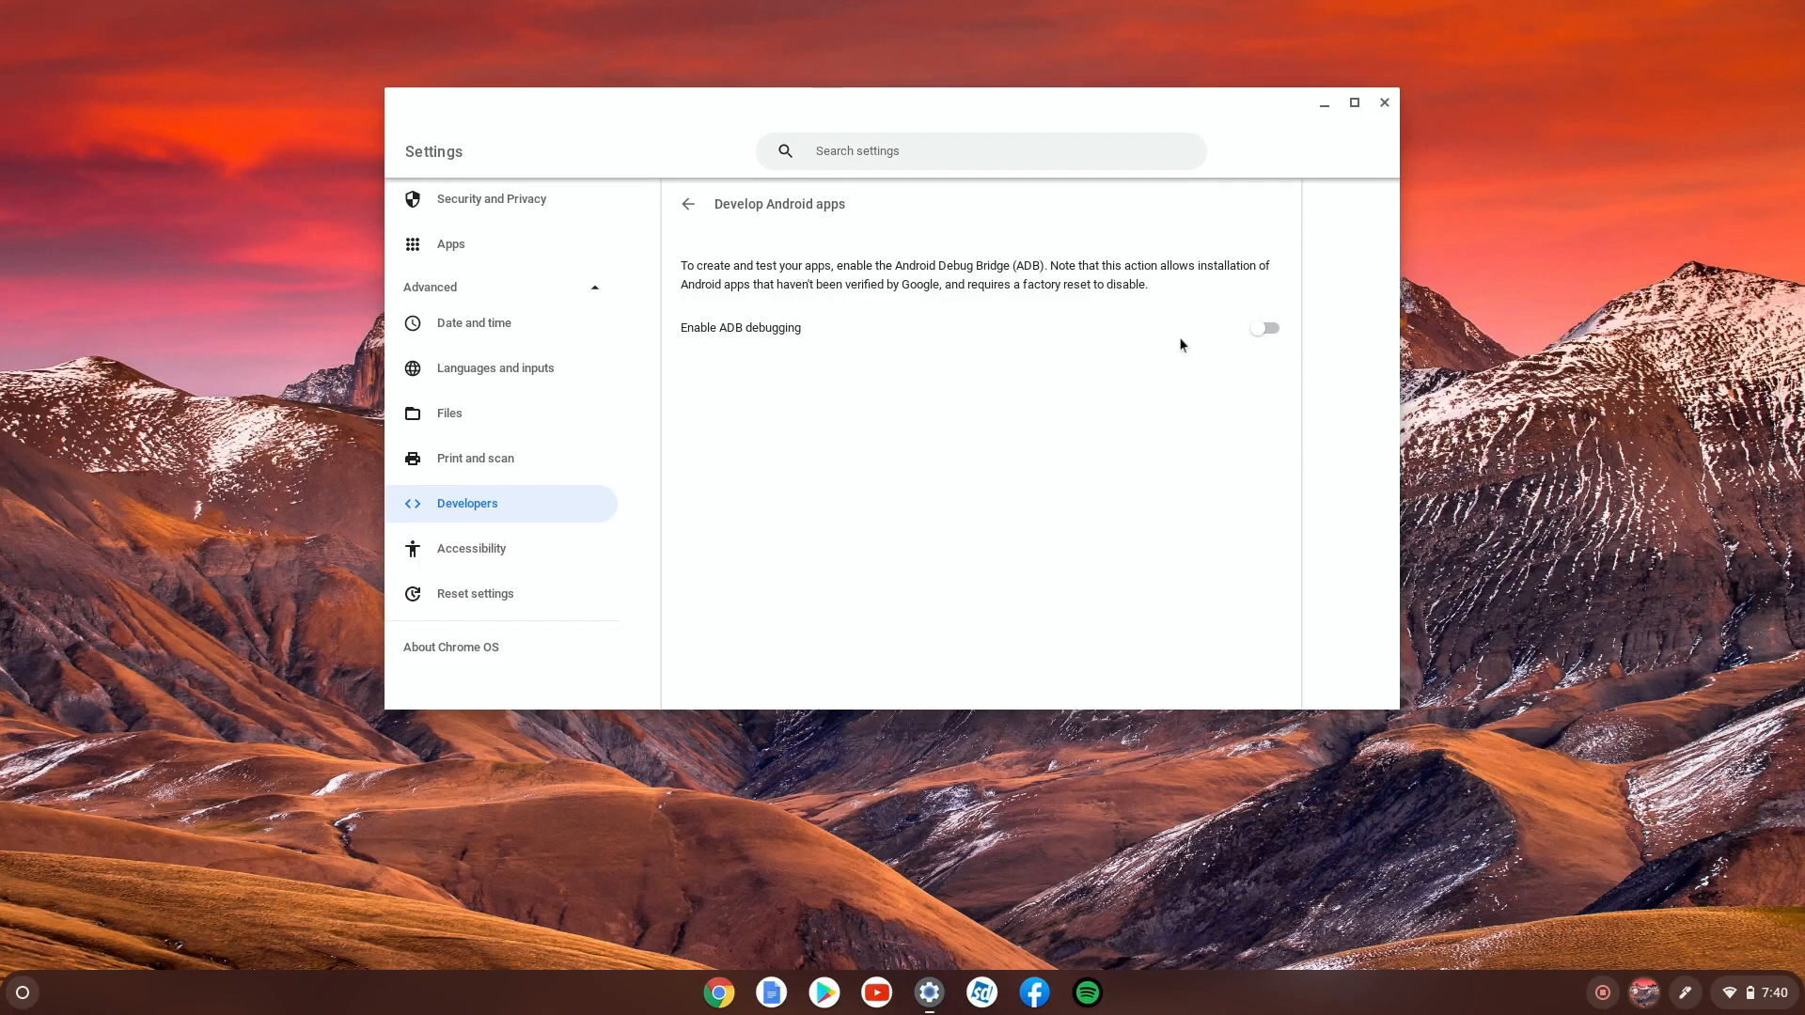
mouse_move(1280, 342)
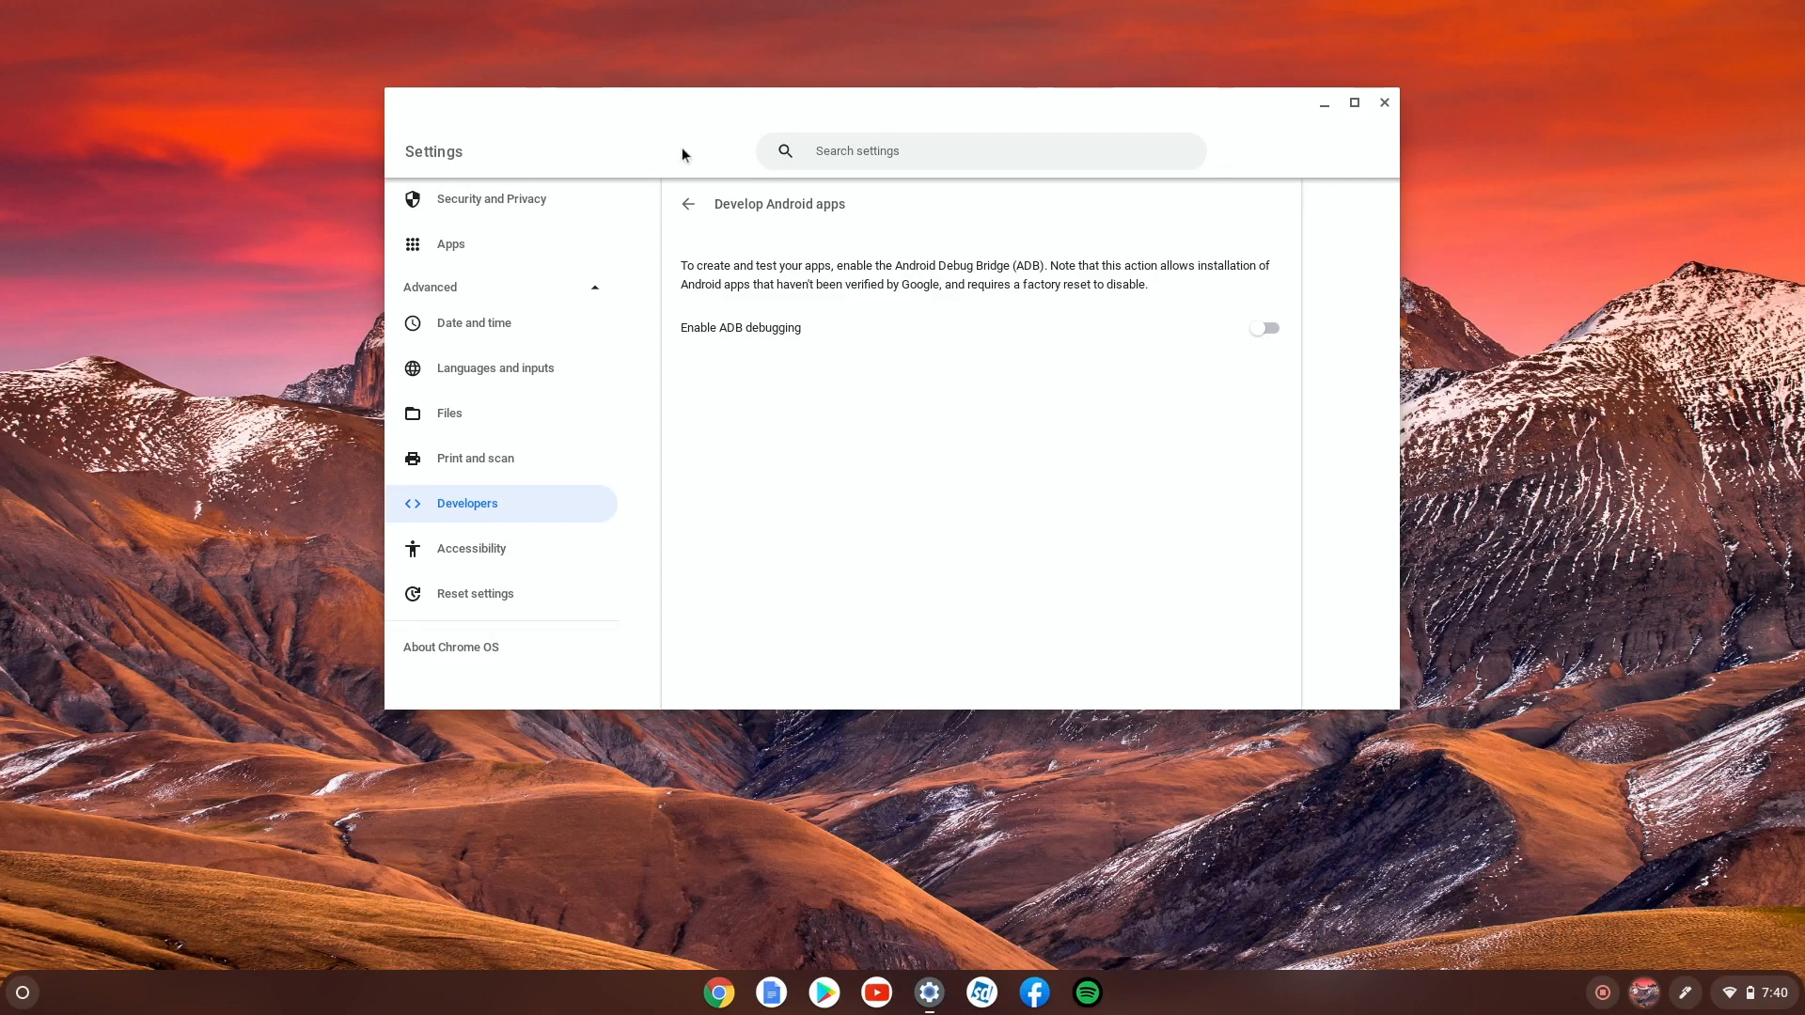
Go back from Develop Android apps to the Linux development environment list
click(688, 203)
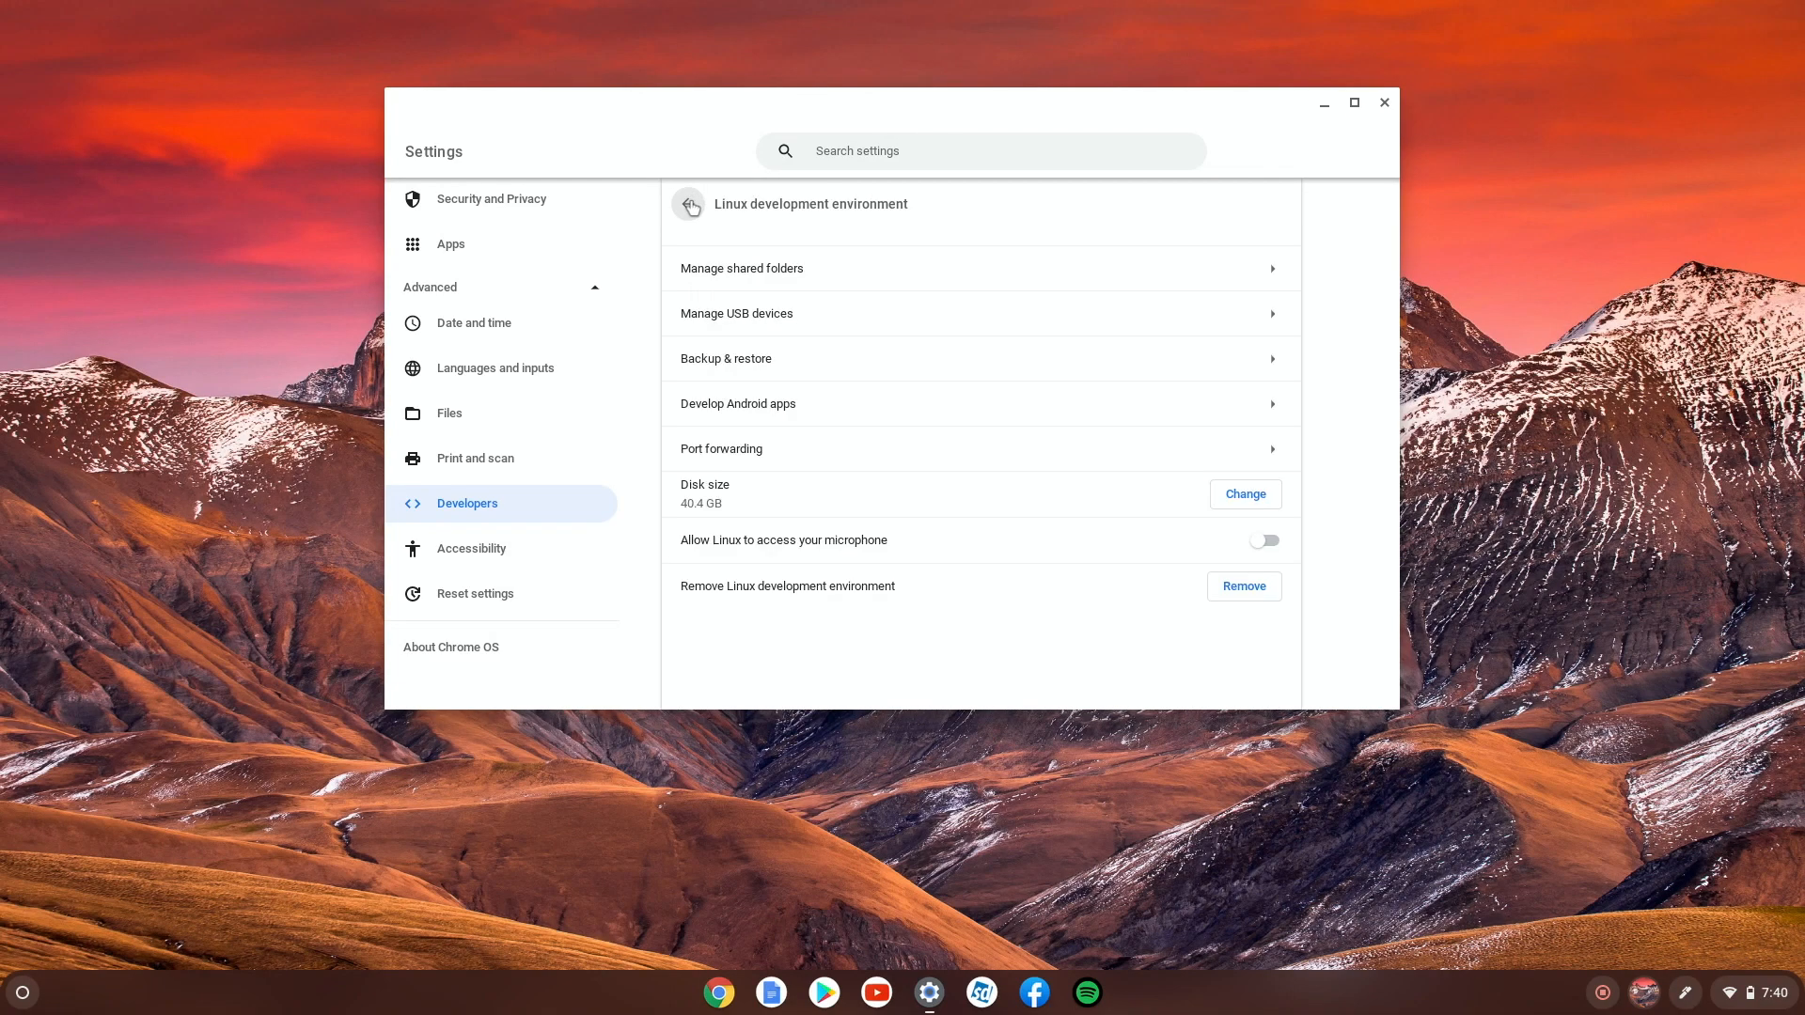
mouse_move(837, 449)
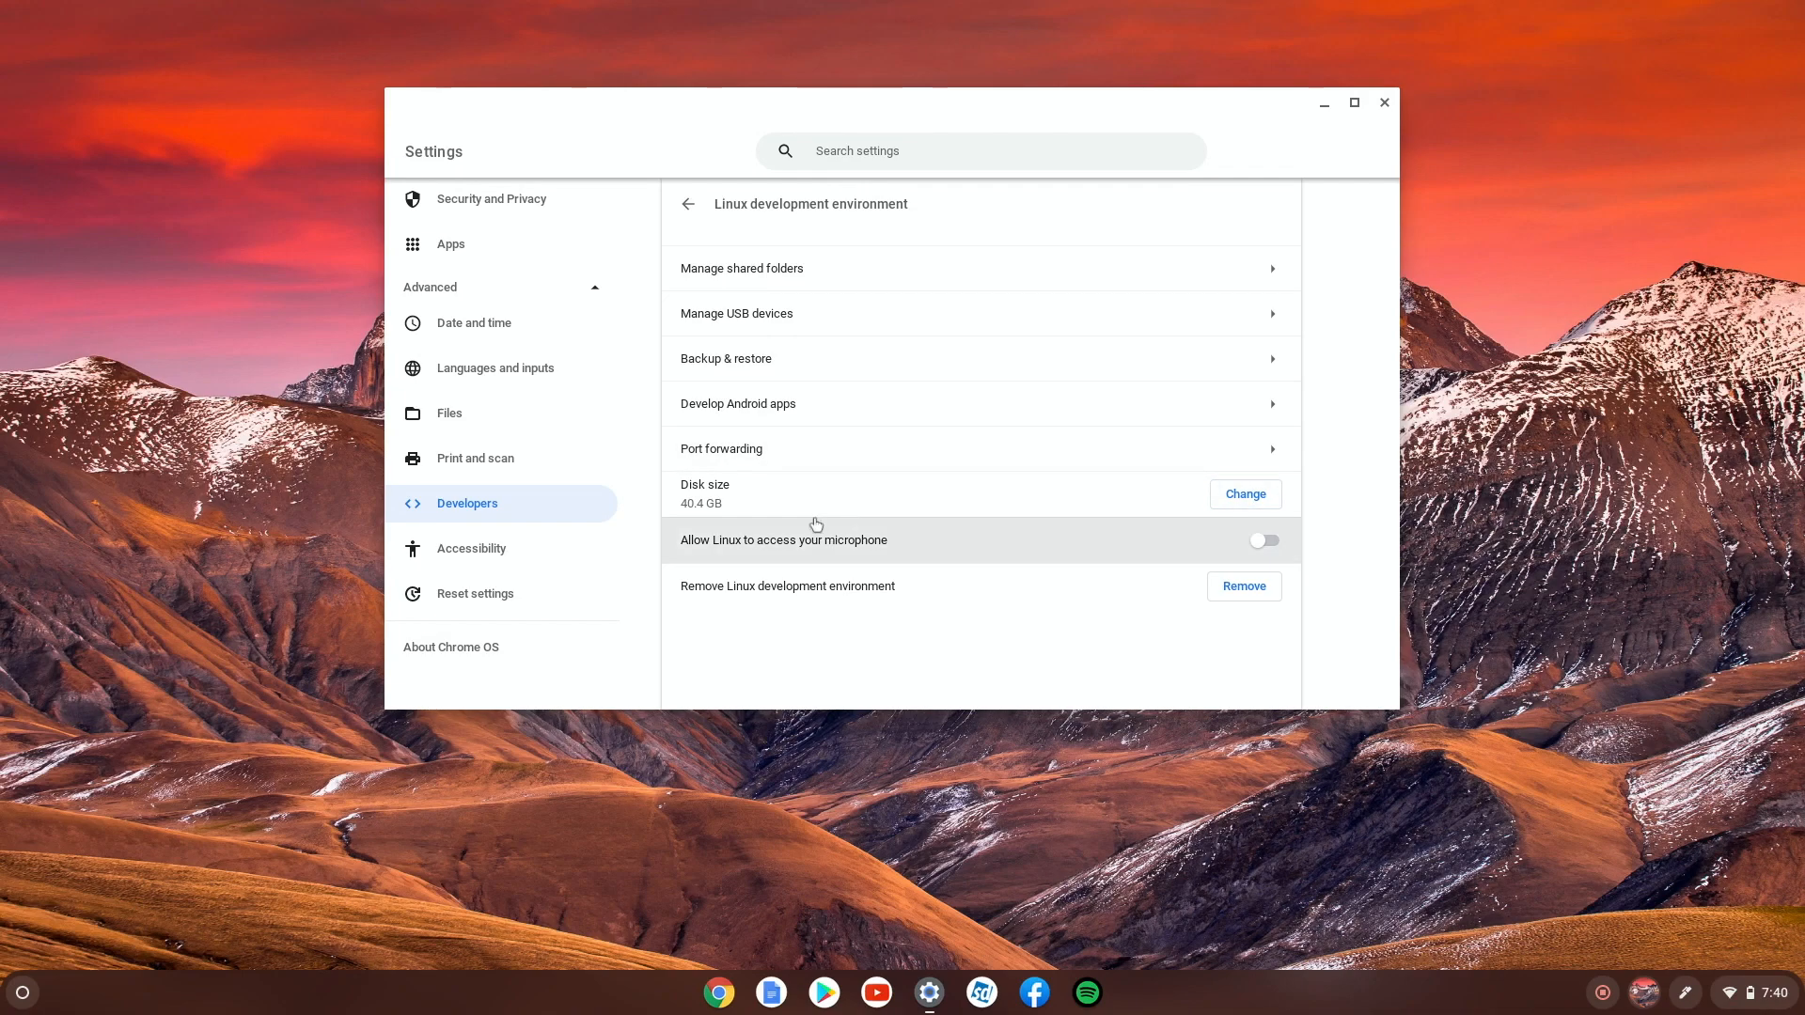
click(1244, 495)
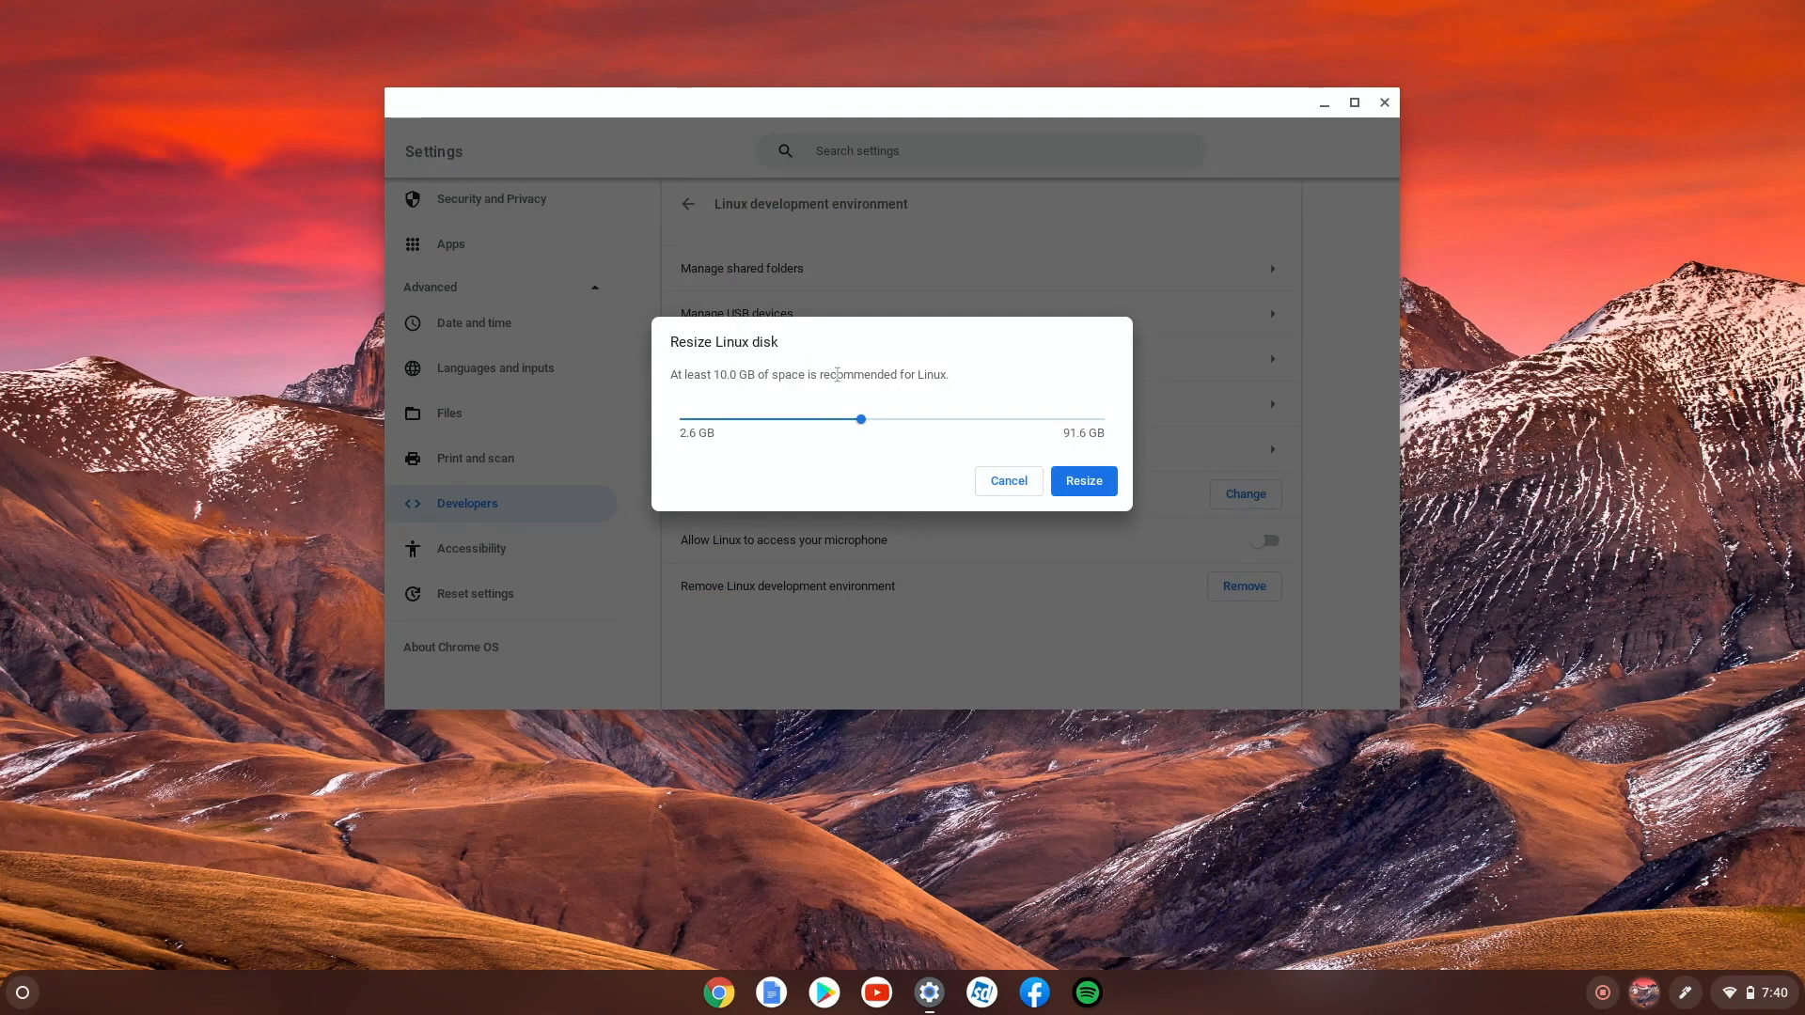
mouse_move(760, 419)
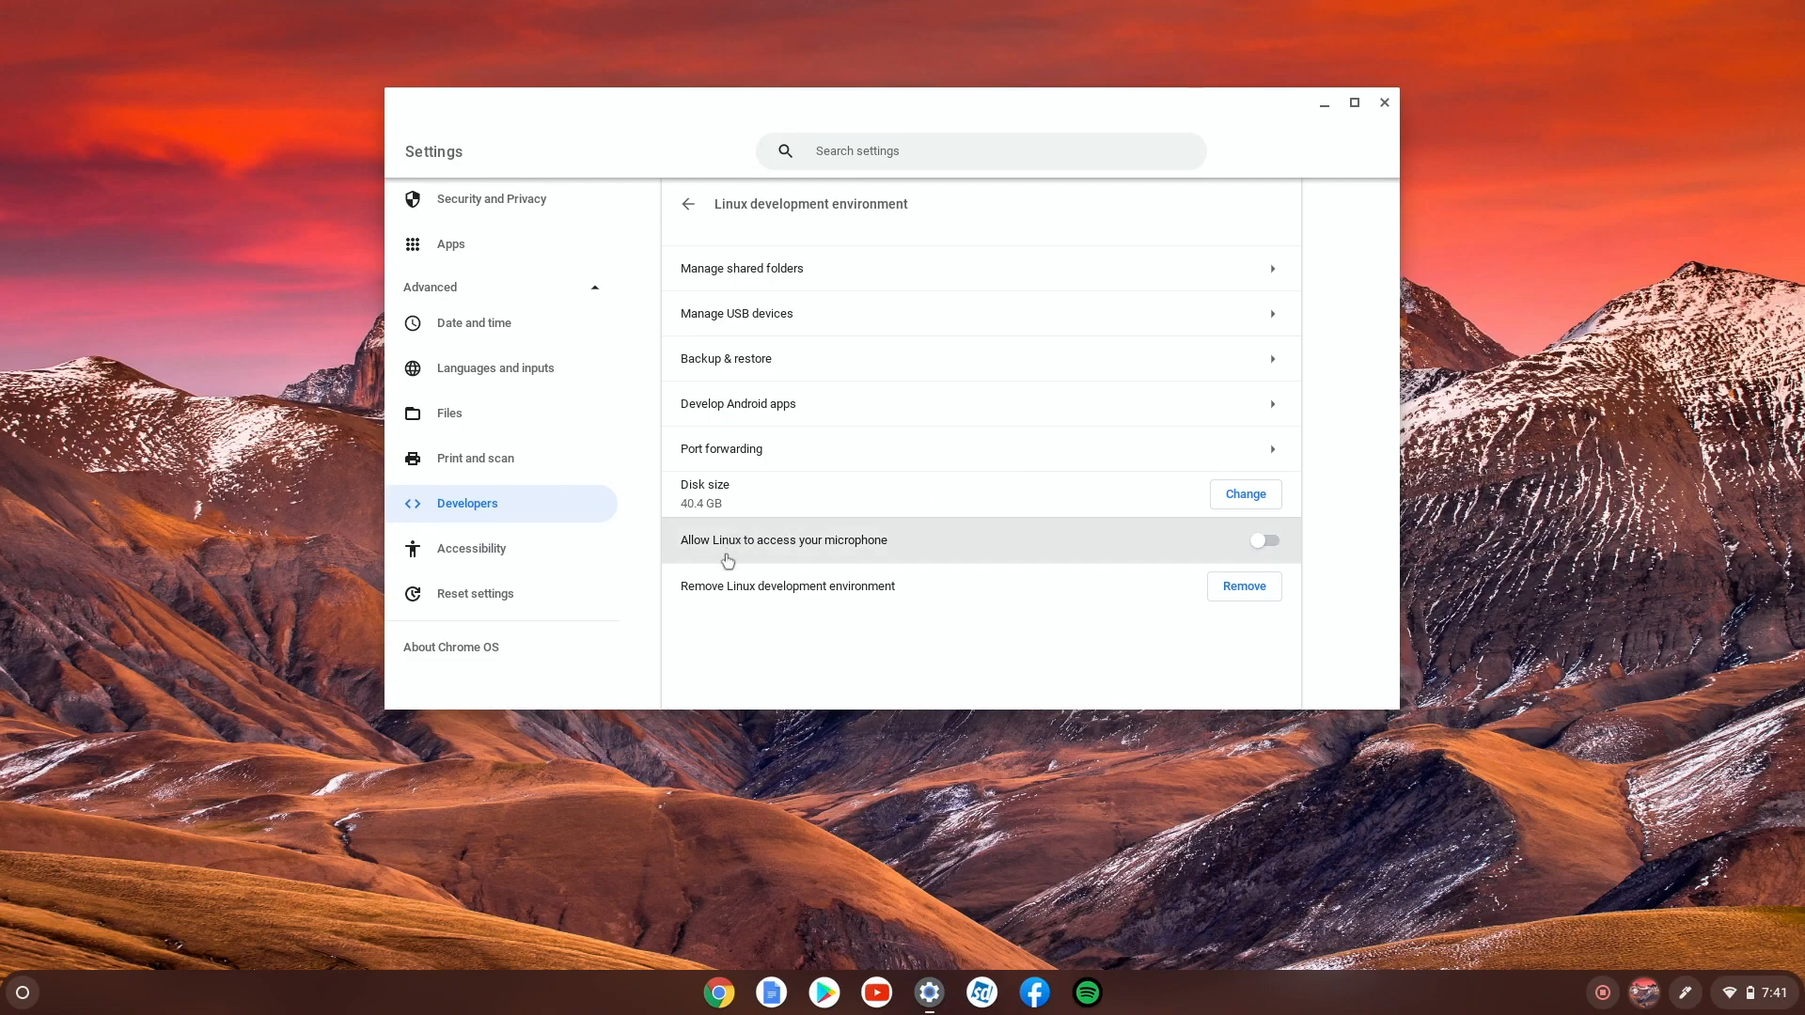
mouse_move(1040, 637)
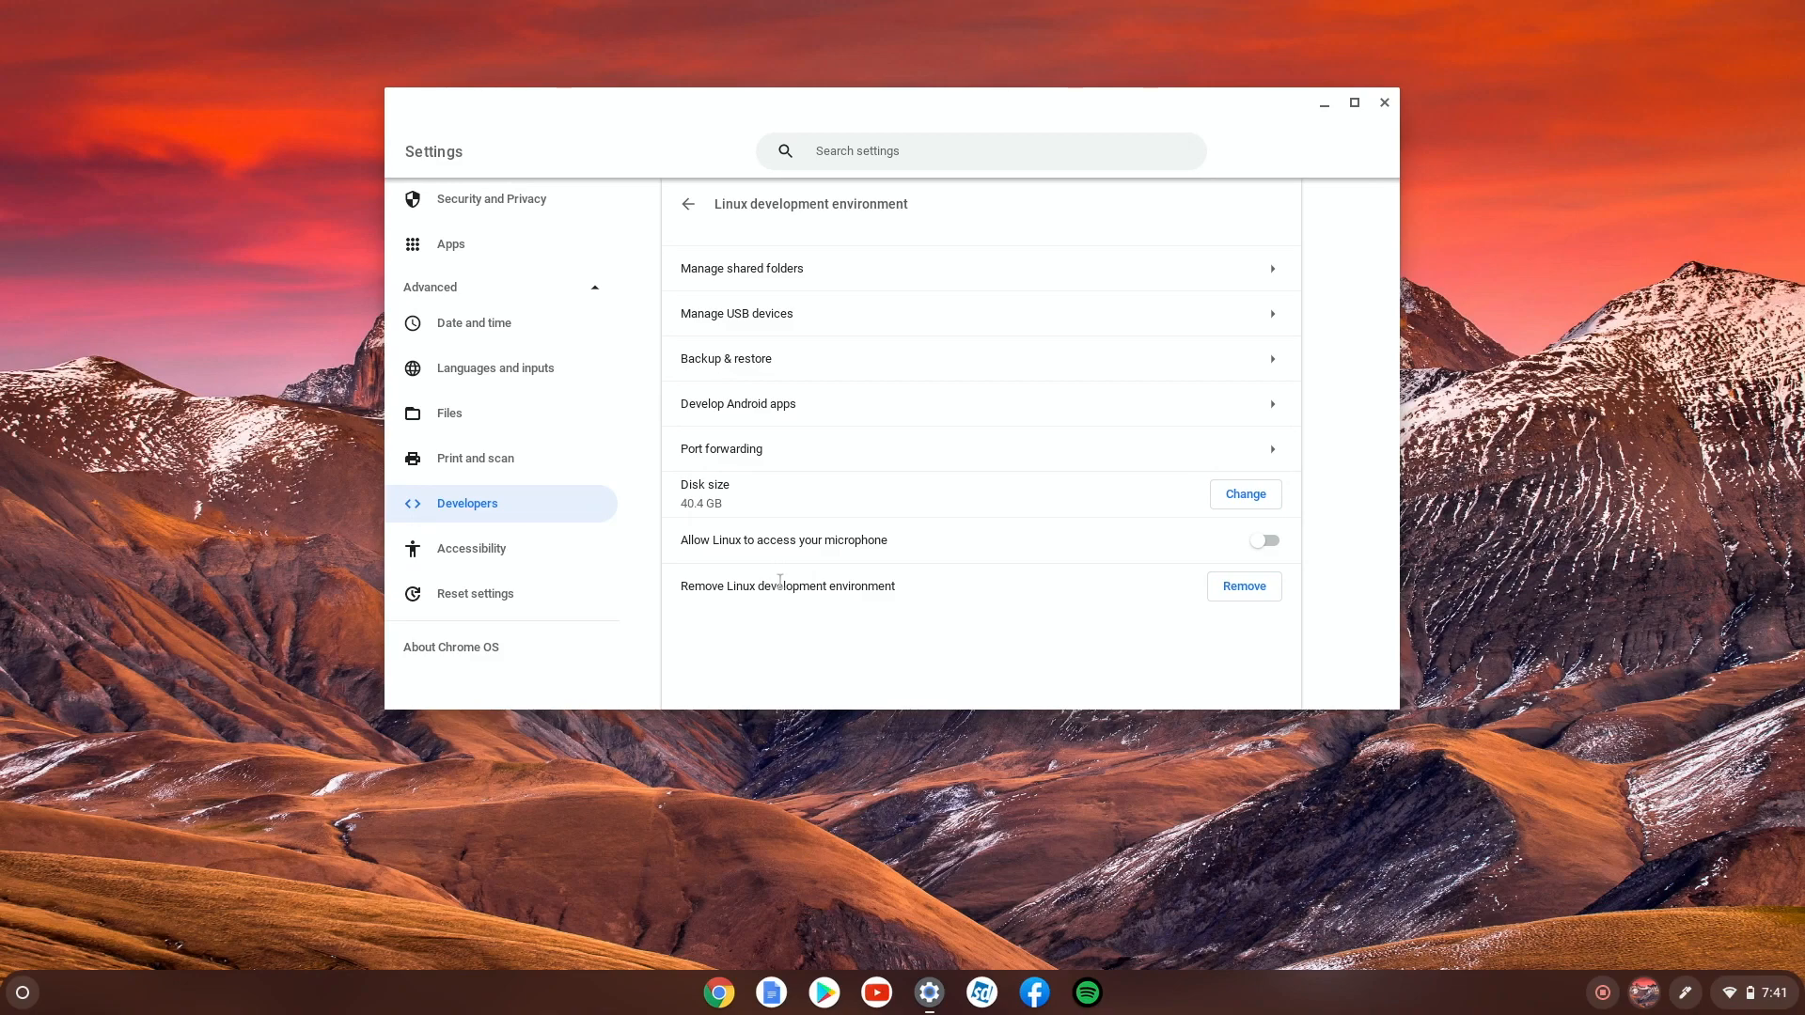
mouse_move(852, 509)
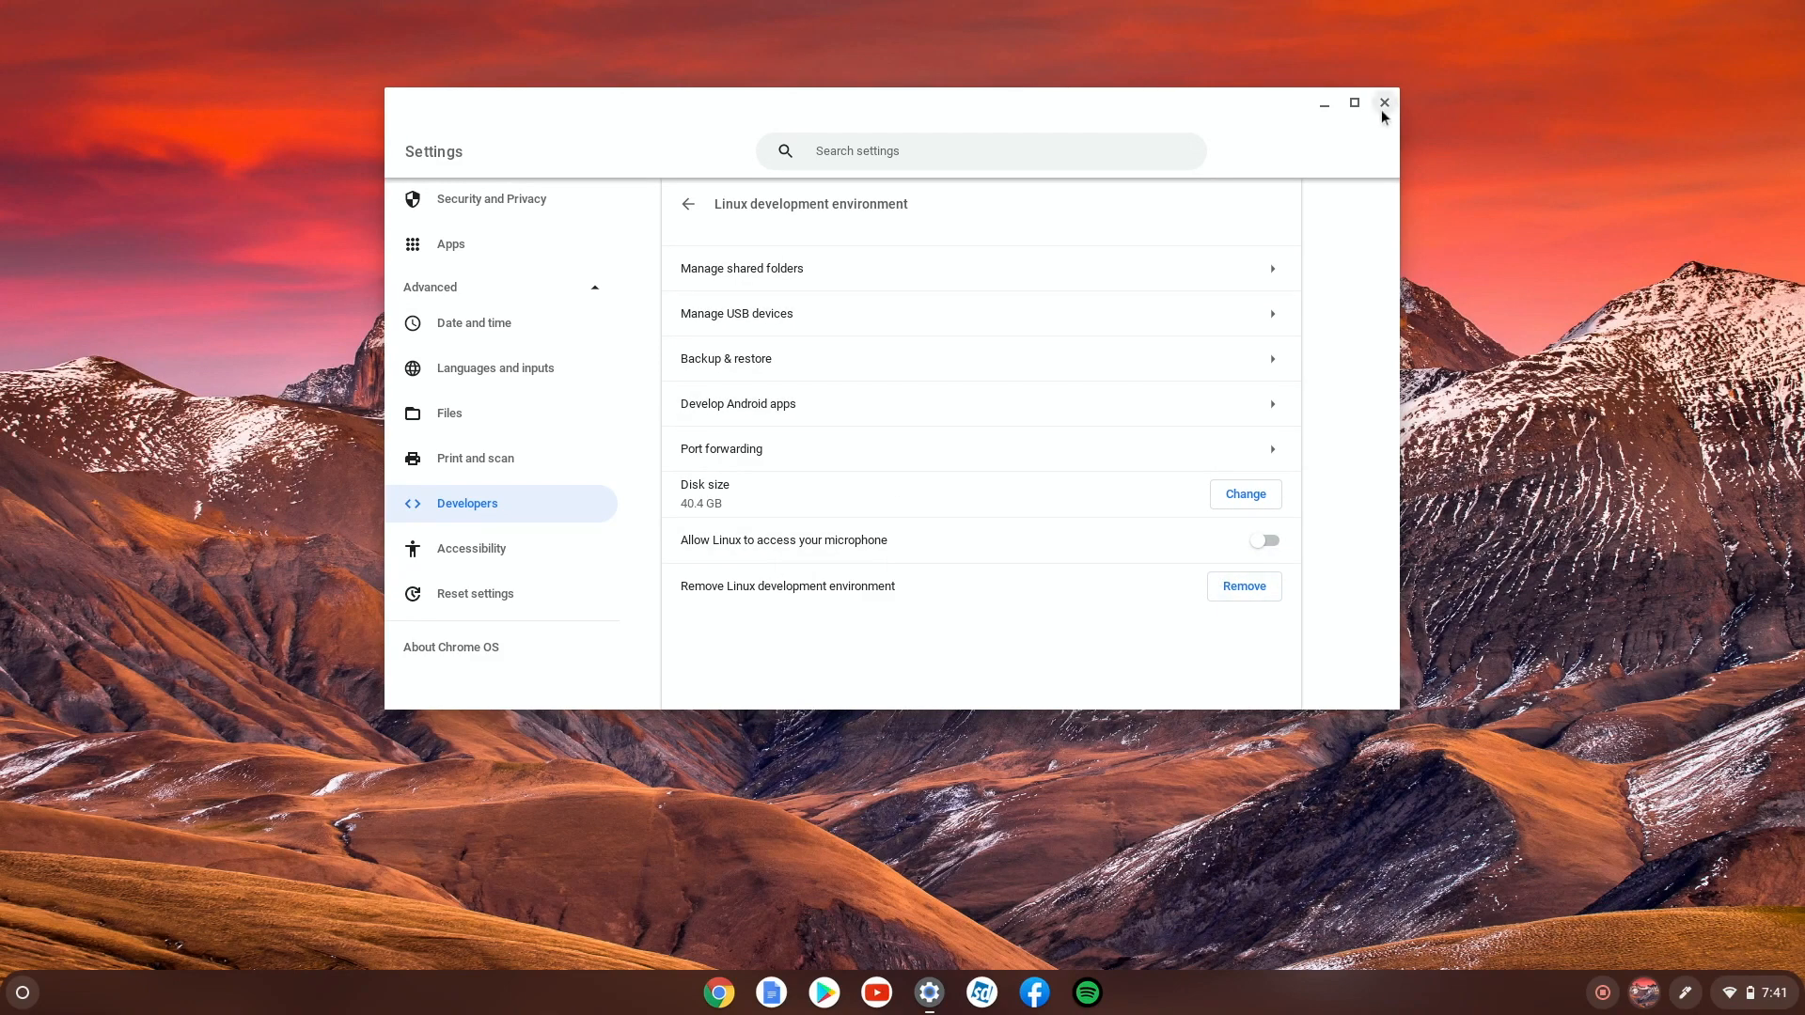
Close Settings and launch the Linux Terminal from the launcher's Linux apps folder
click(1386, 101)
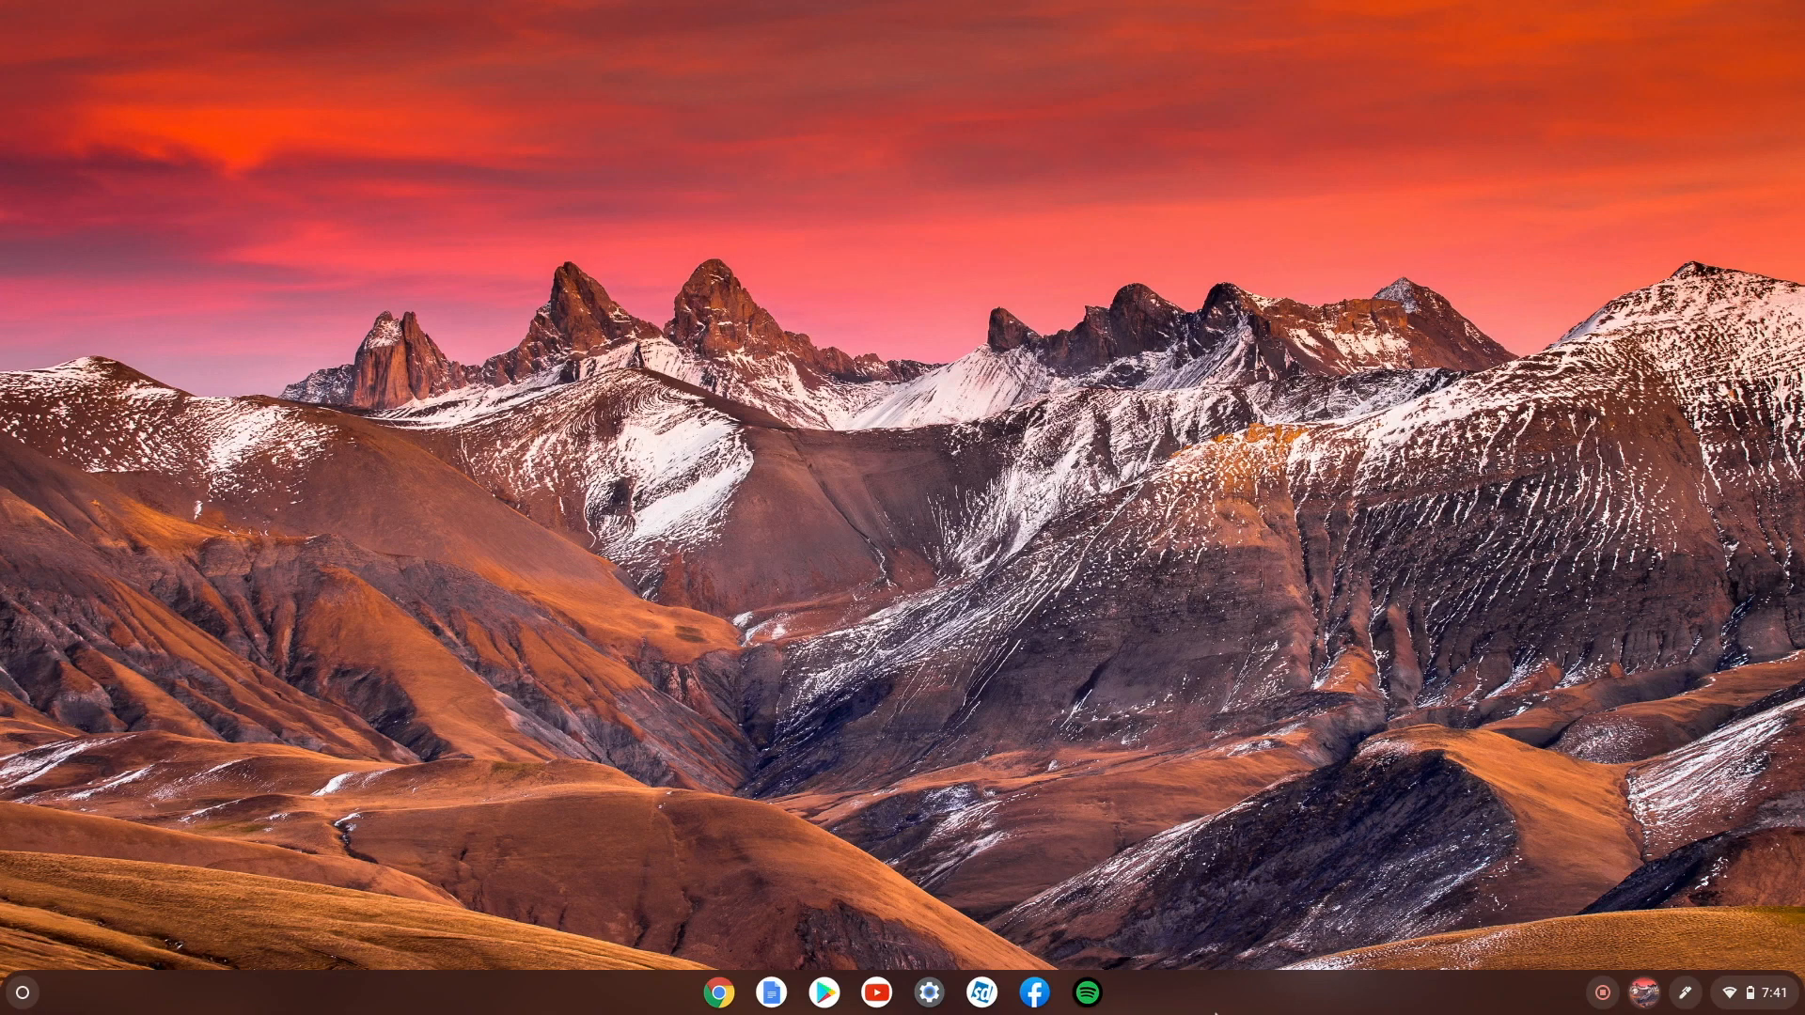
click(22, 991)
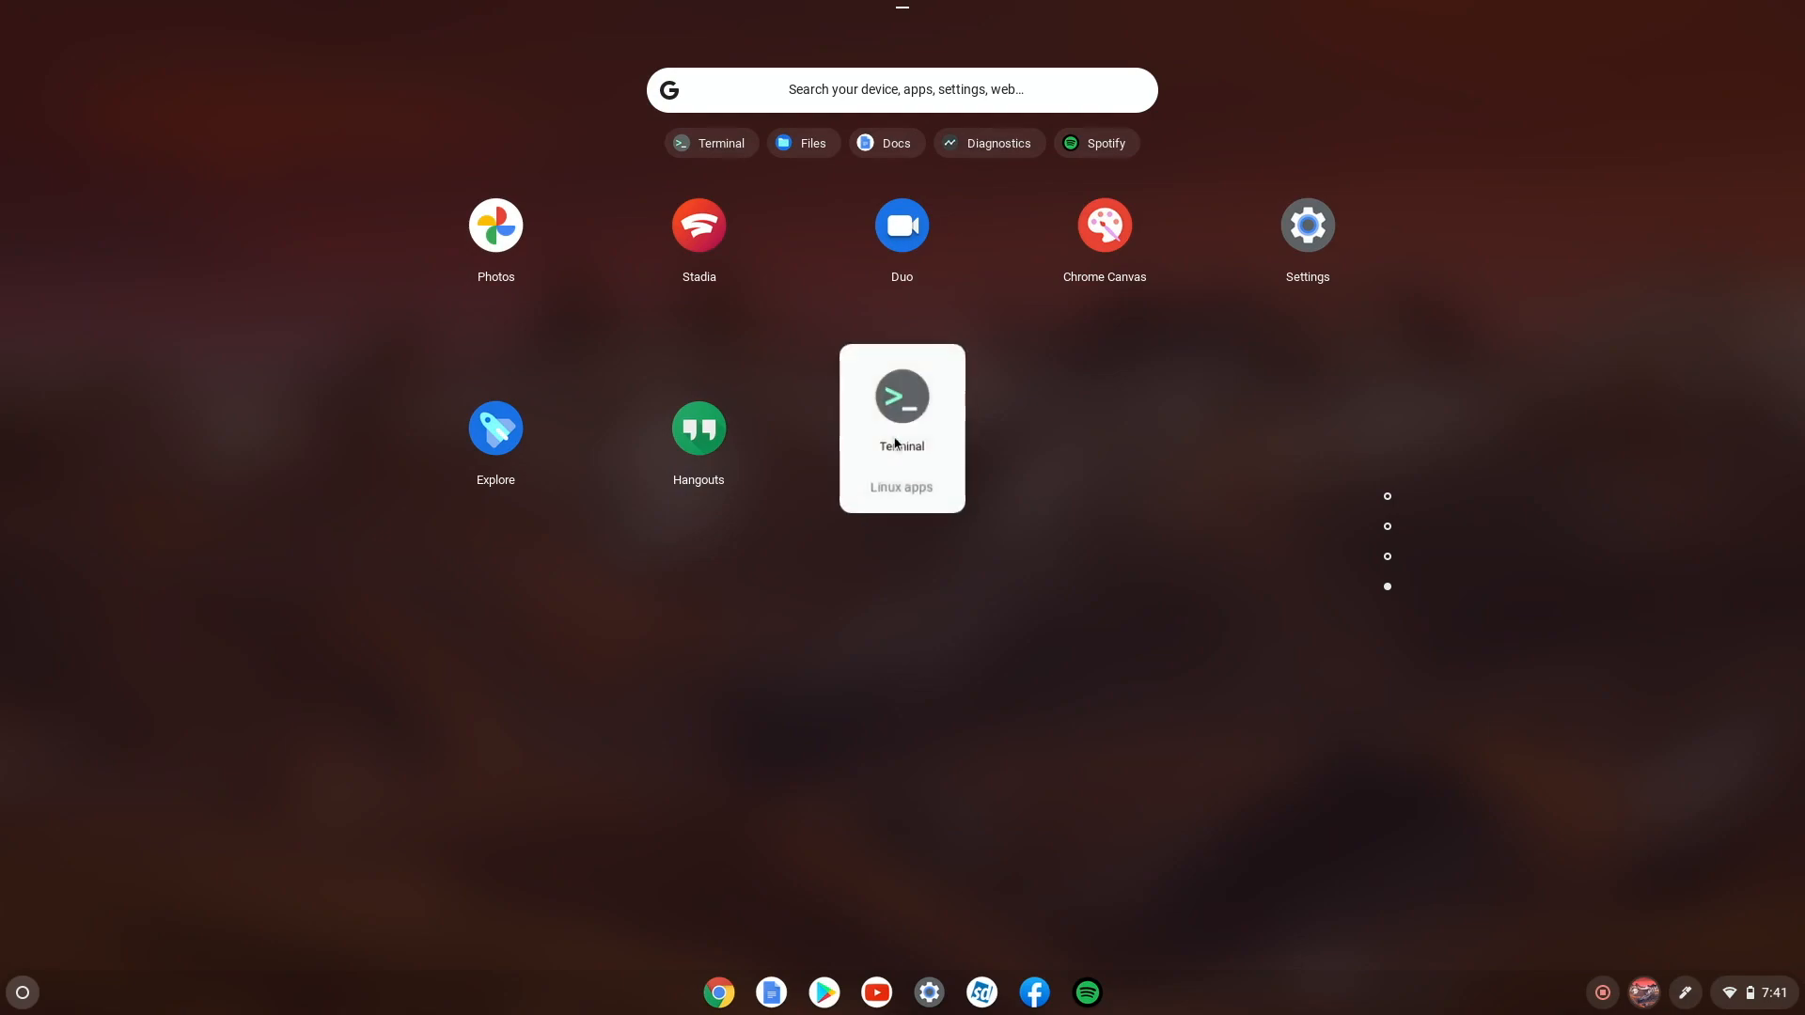
click(901, 397)
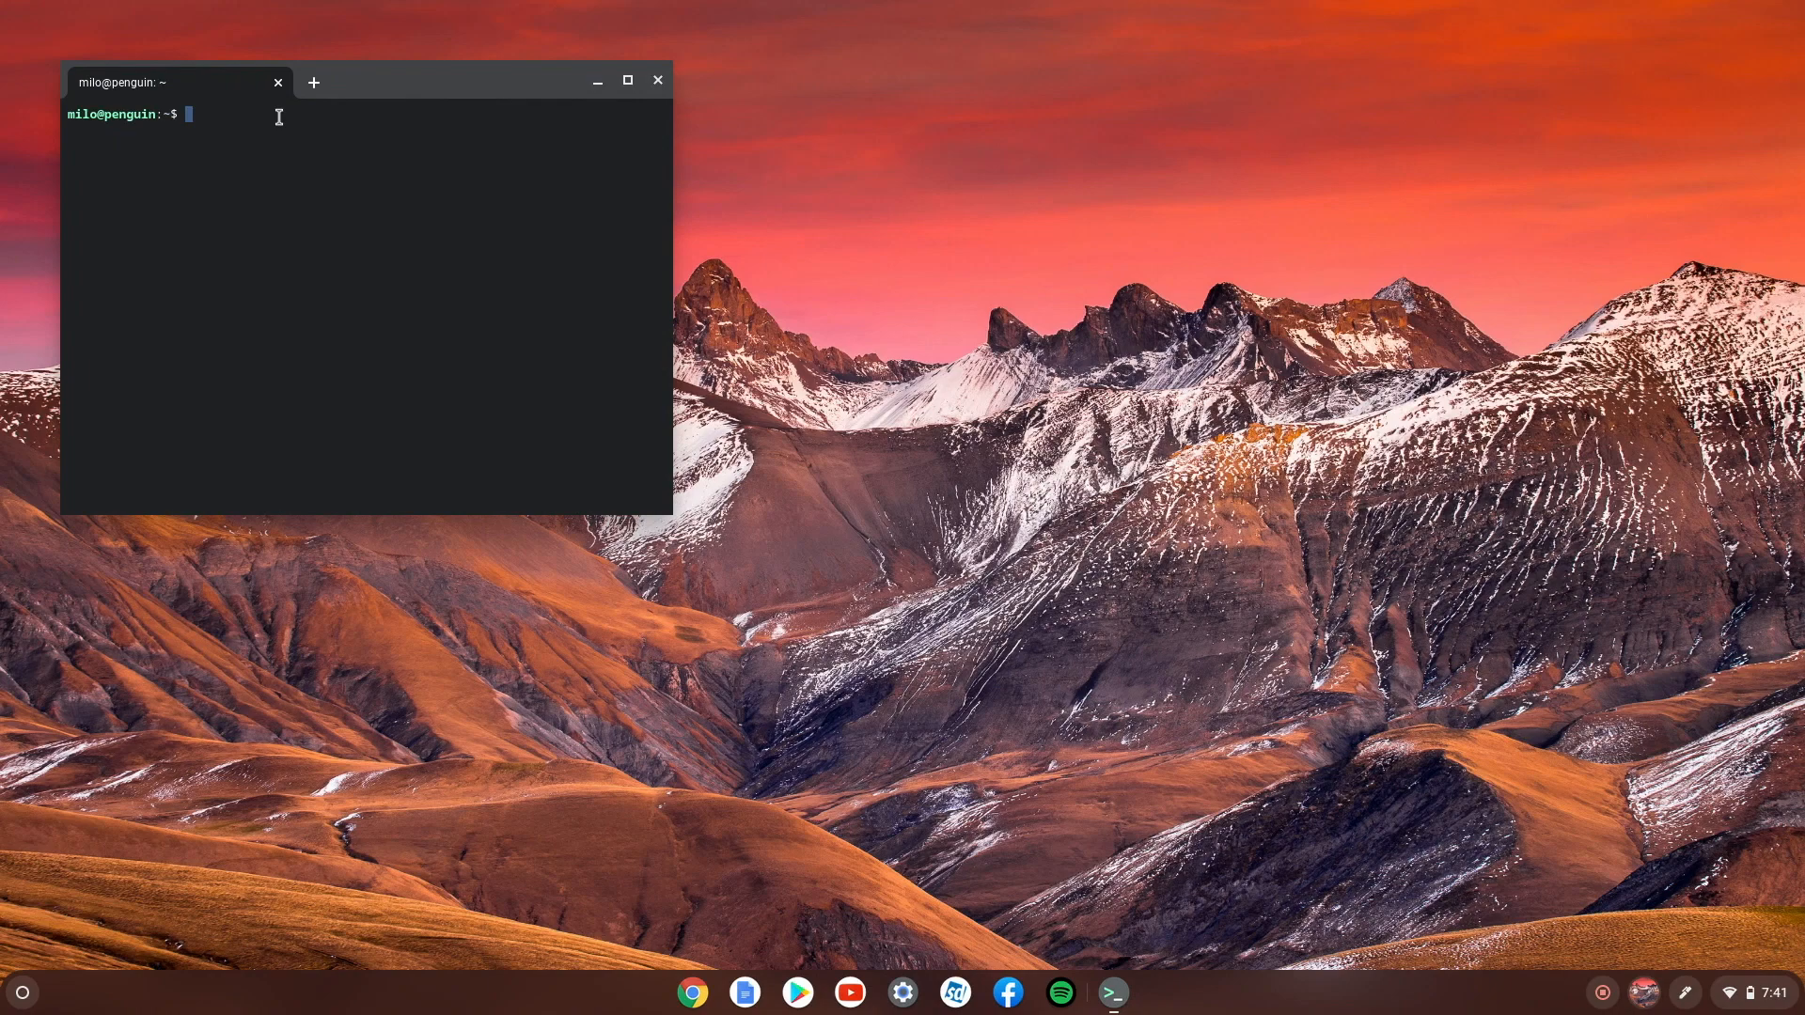
Run 'sudo apt-get install gimp' and answer y to install GIMP and its dependencies
text(sudo)
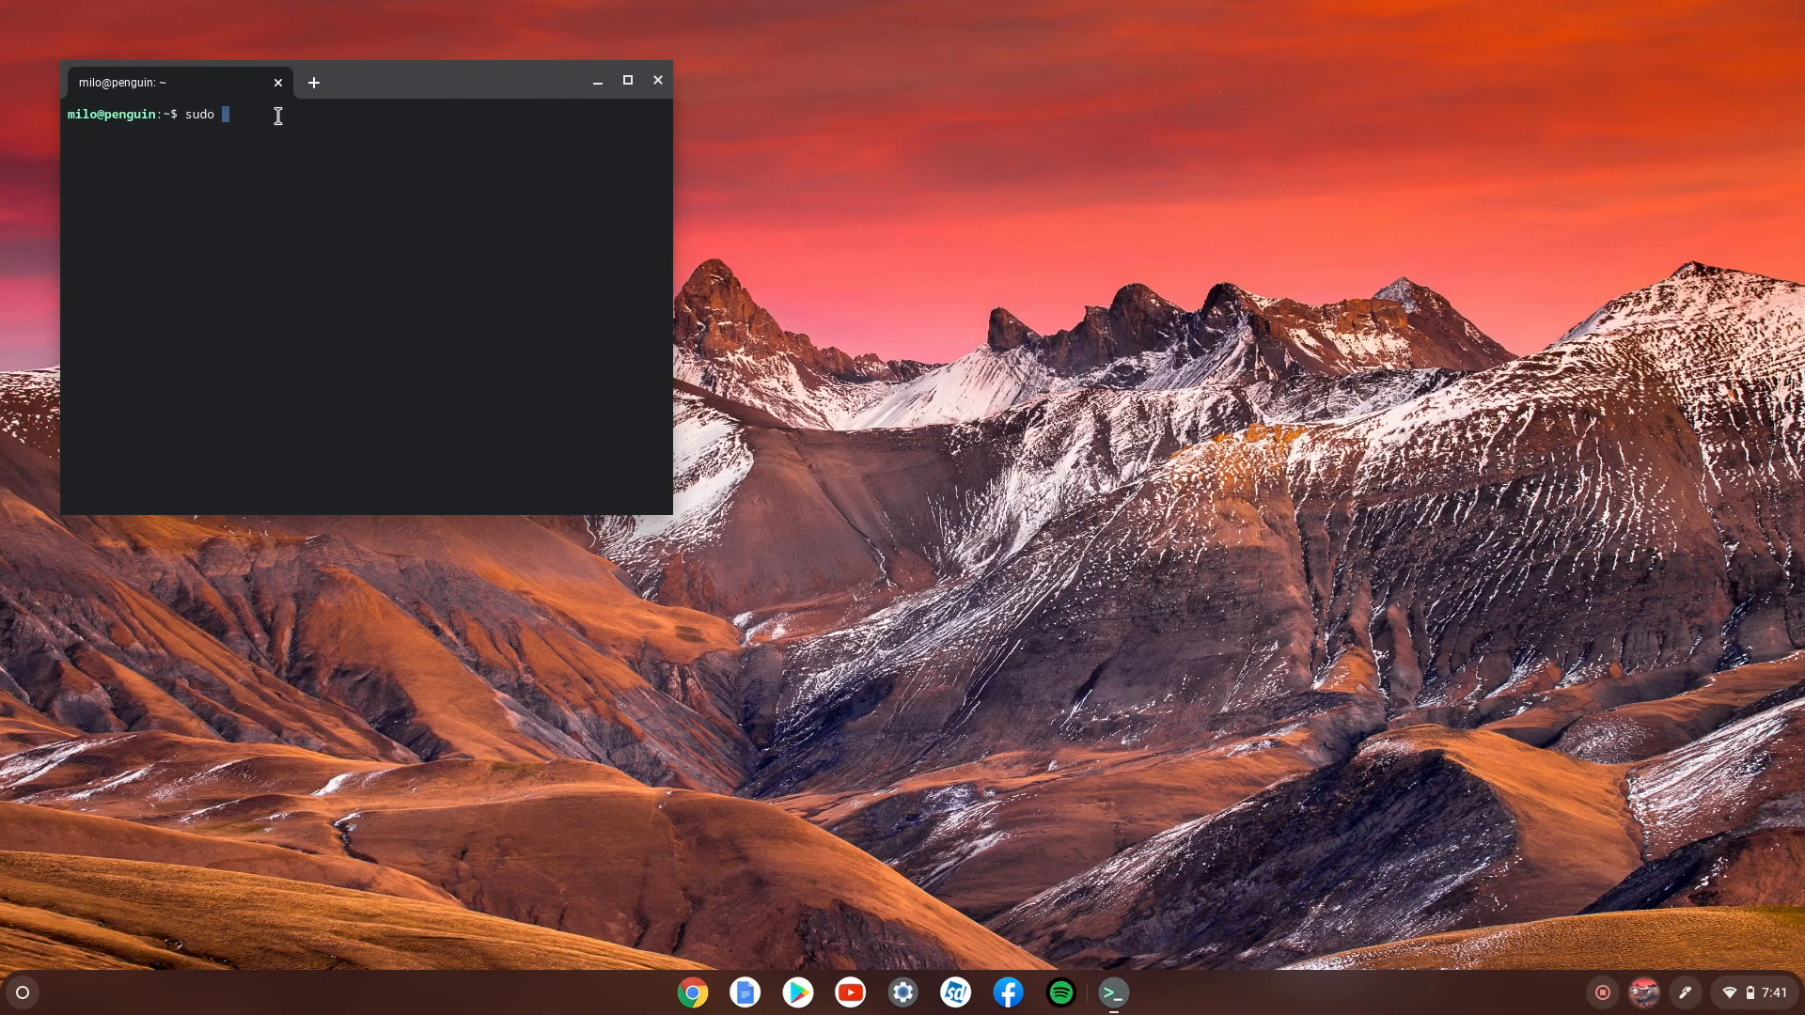
text(apt)
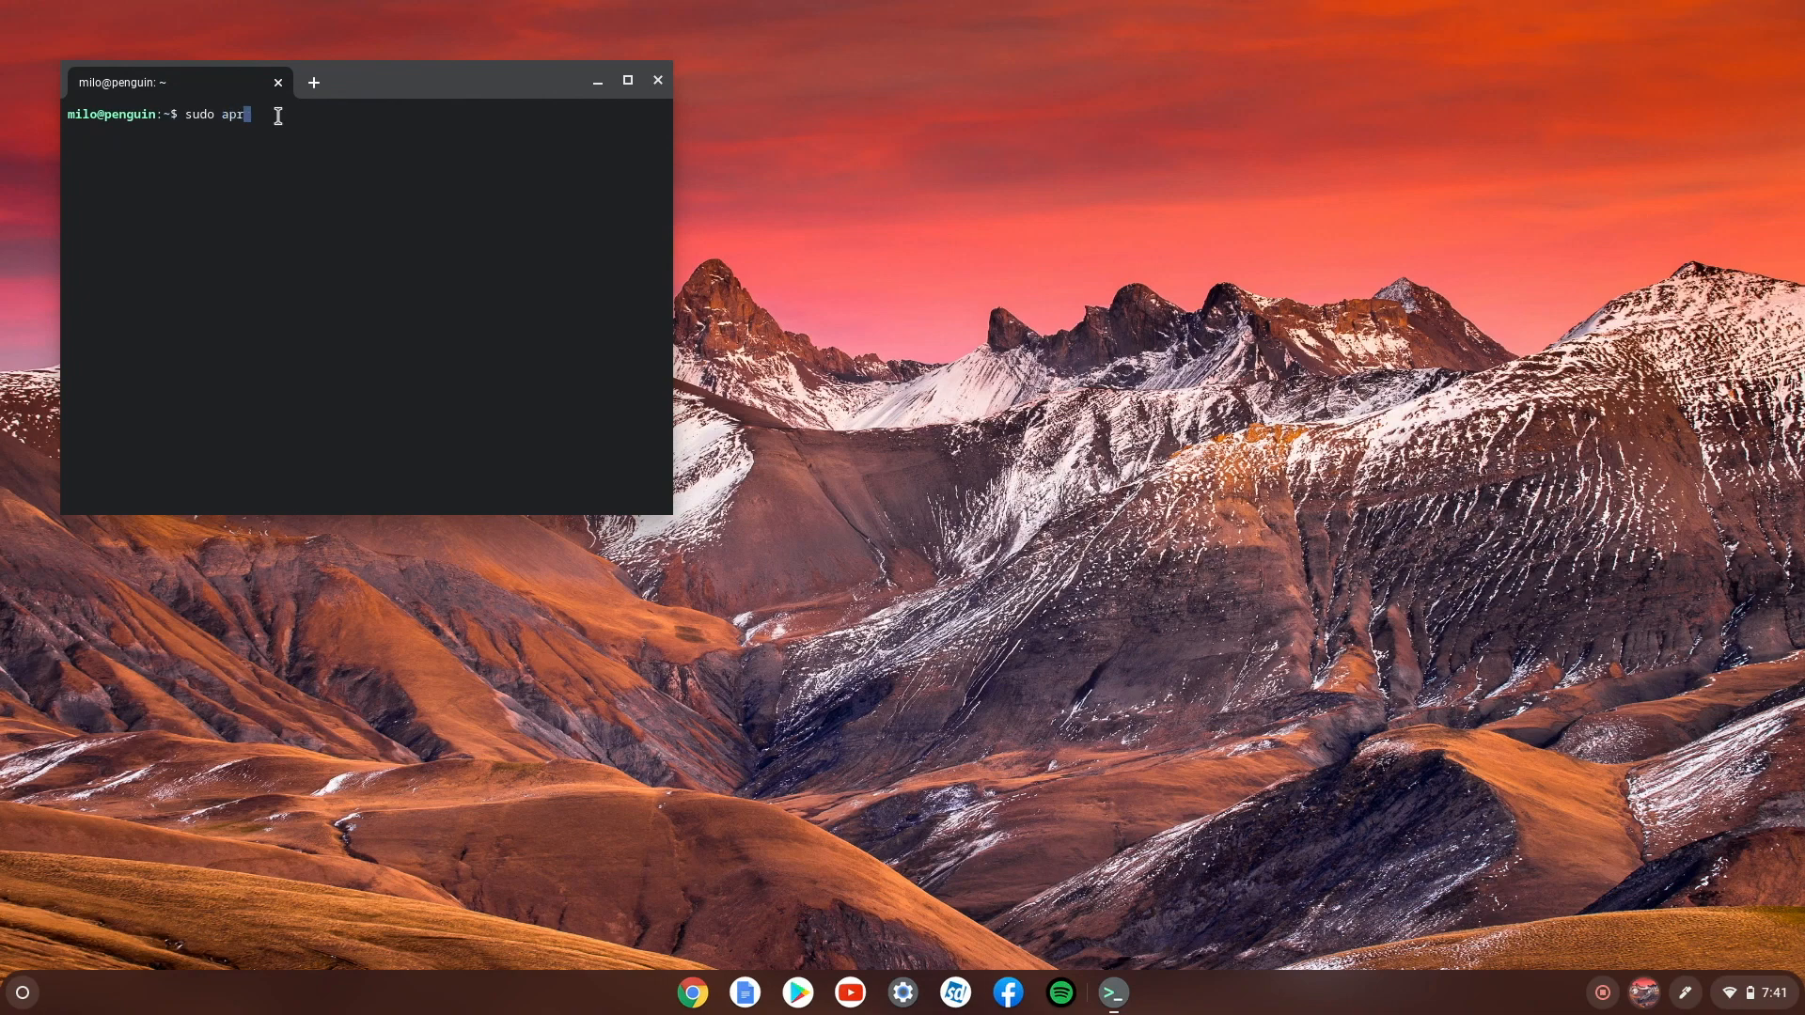
text(-)
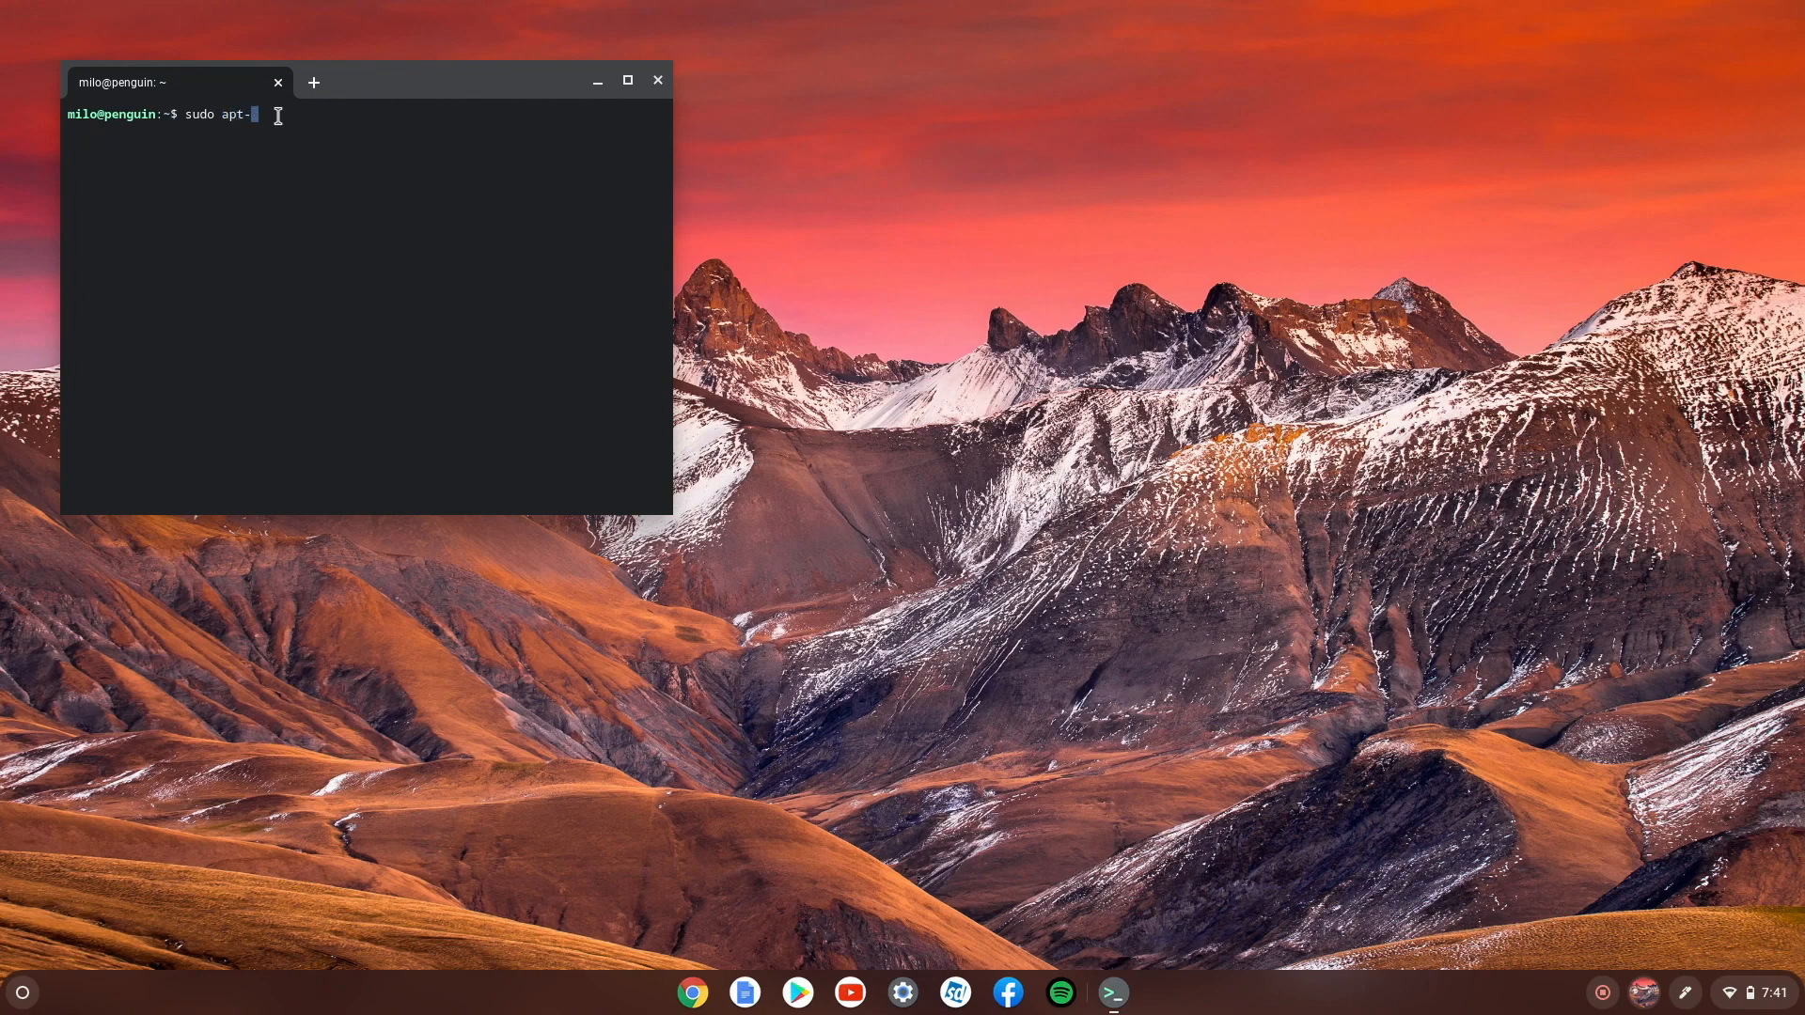
text(get)
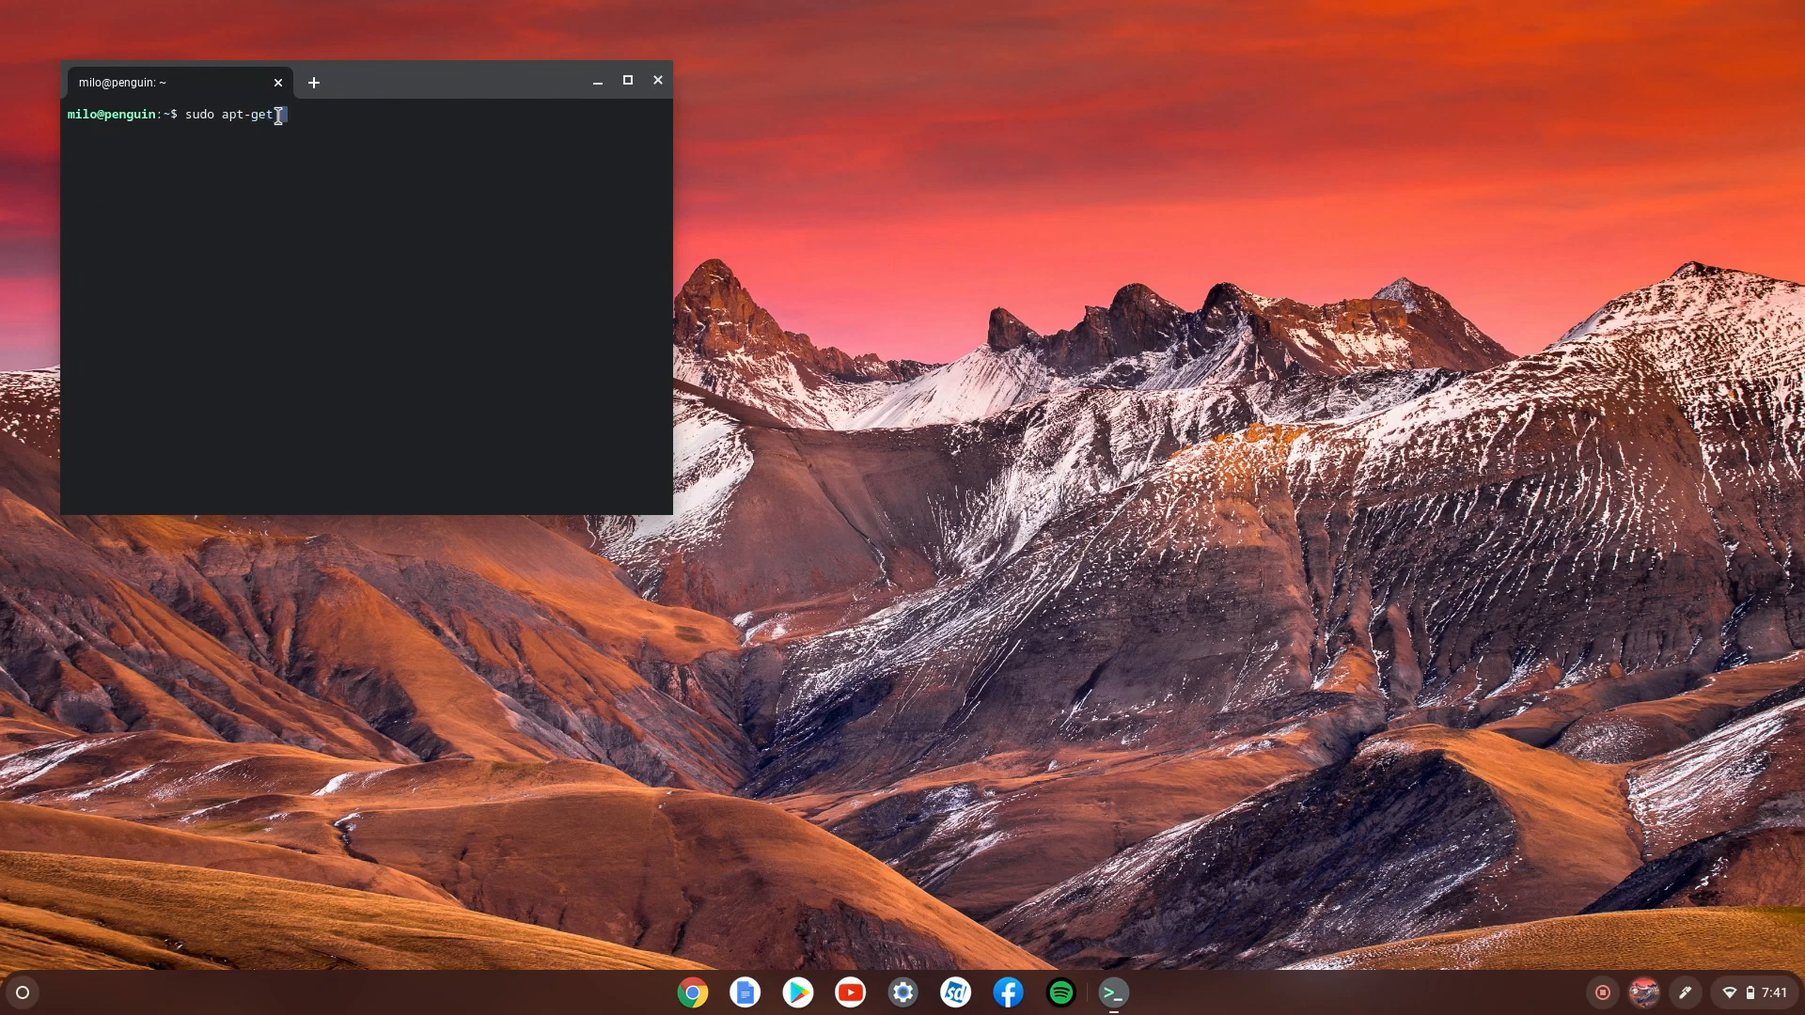
text(install)
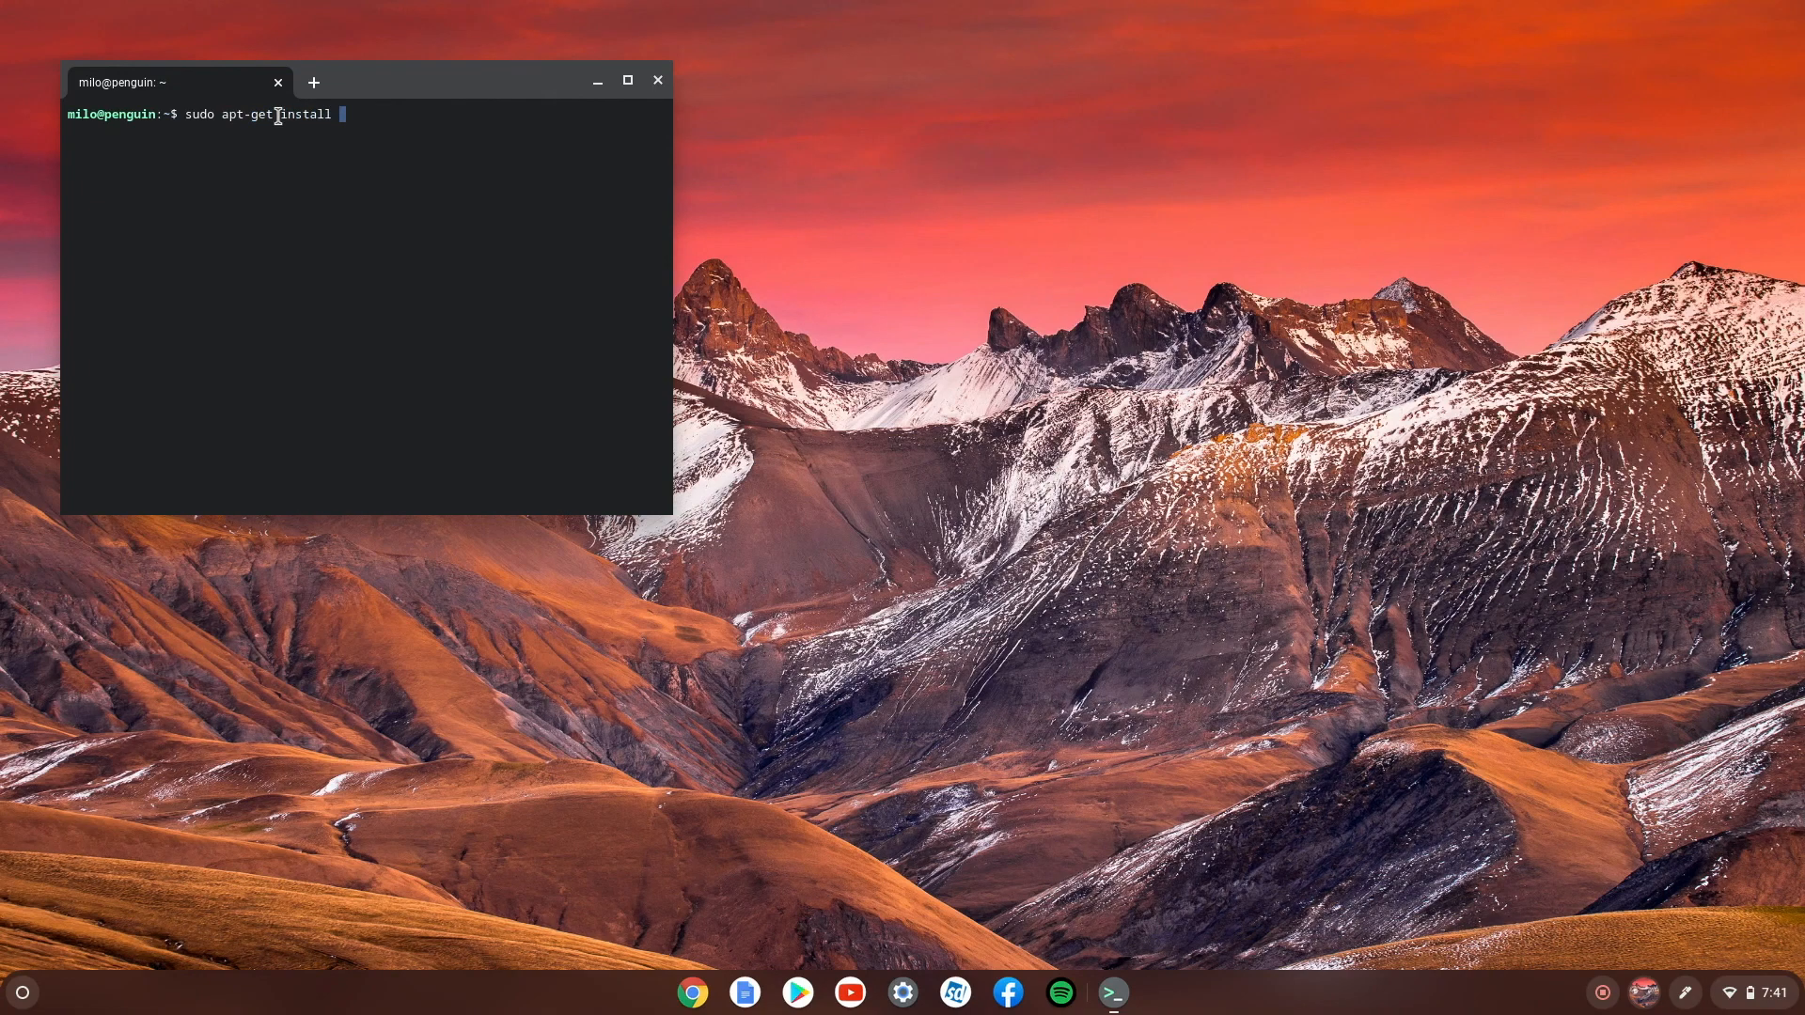
text(gimp)
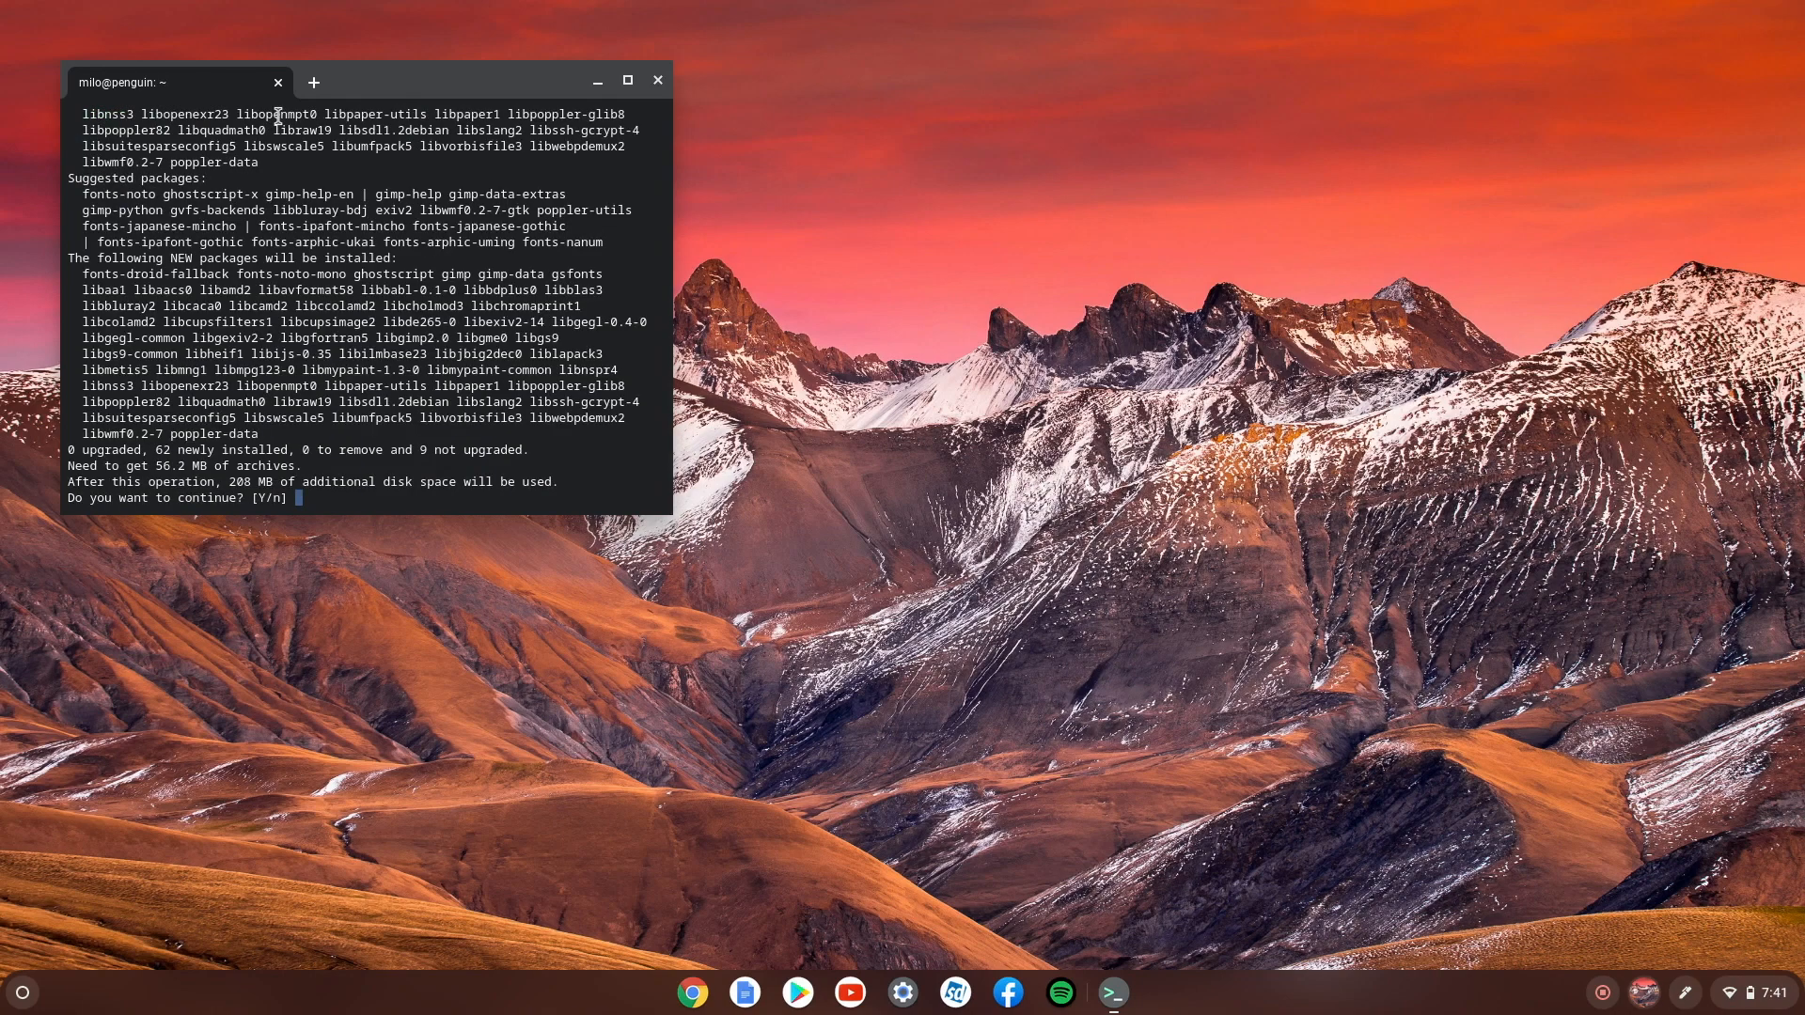
text(y)
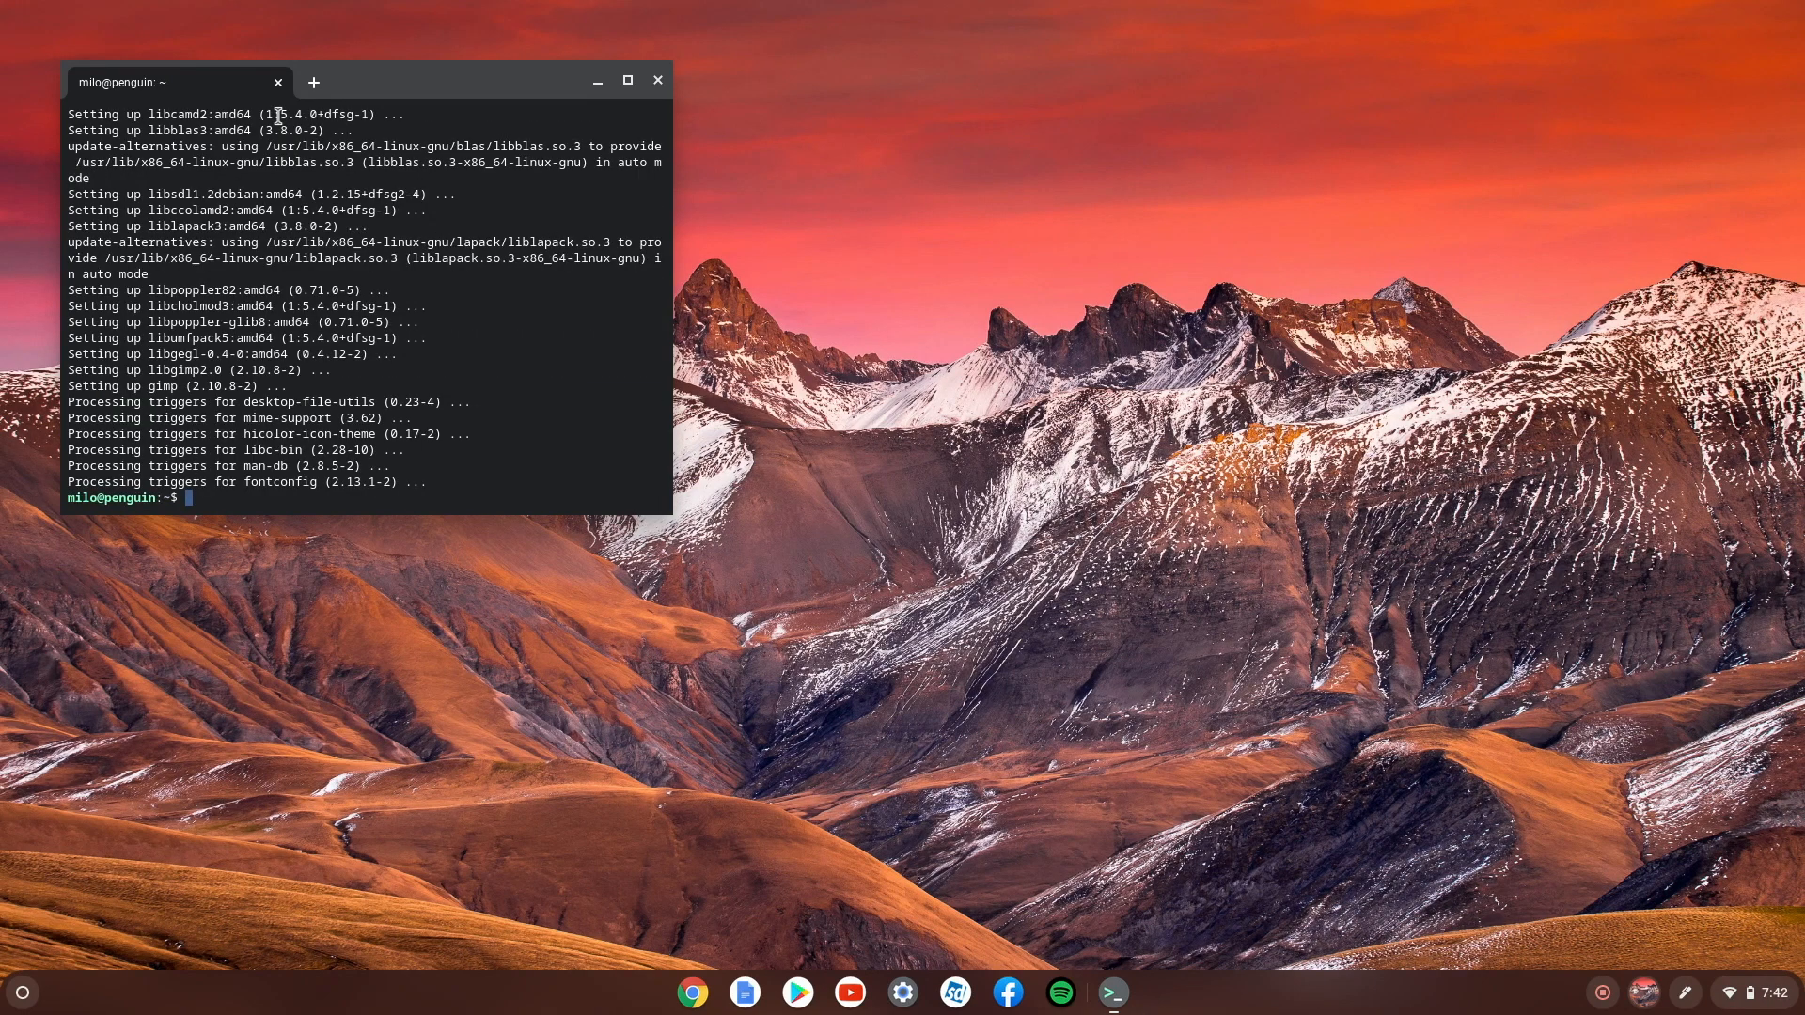
mouse_move(498, 7)
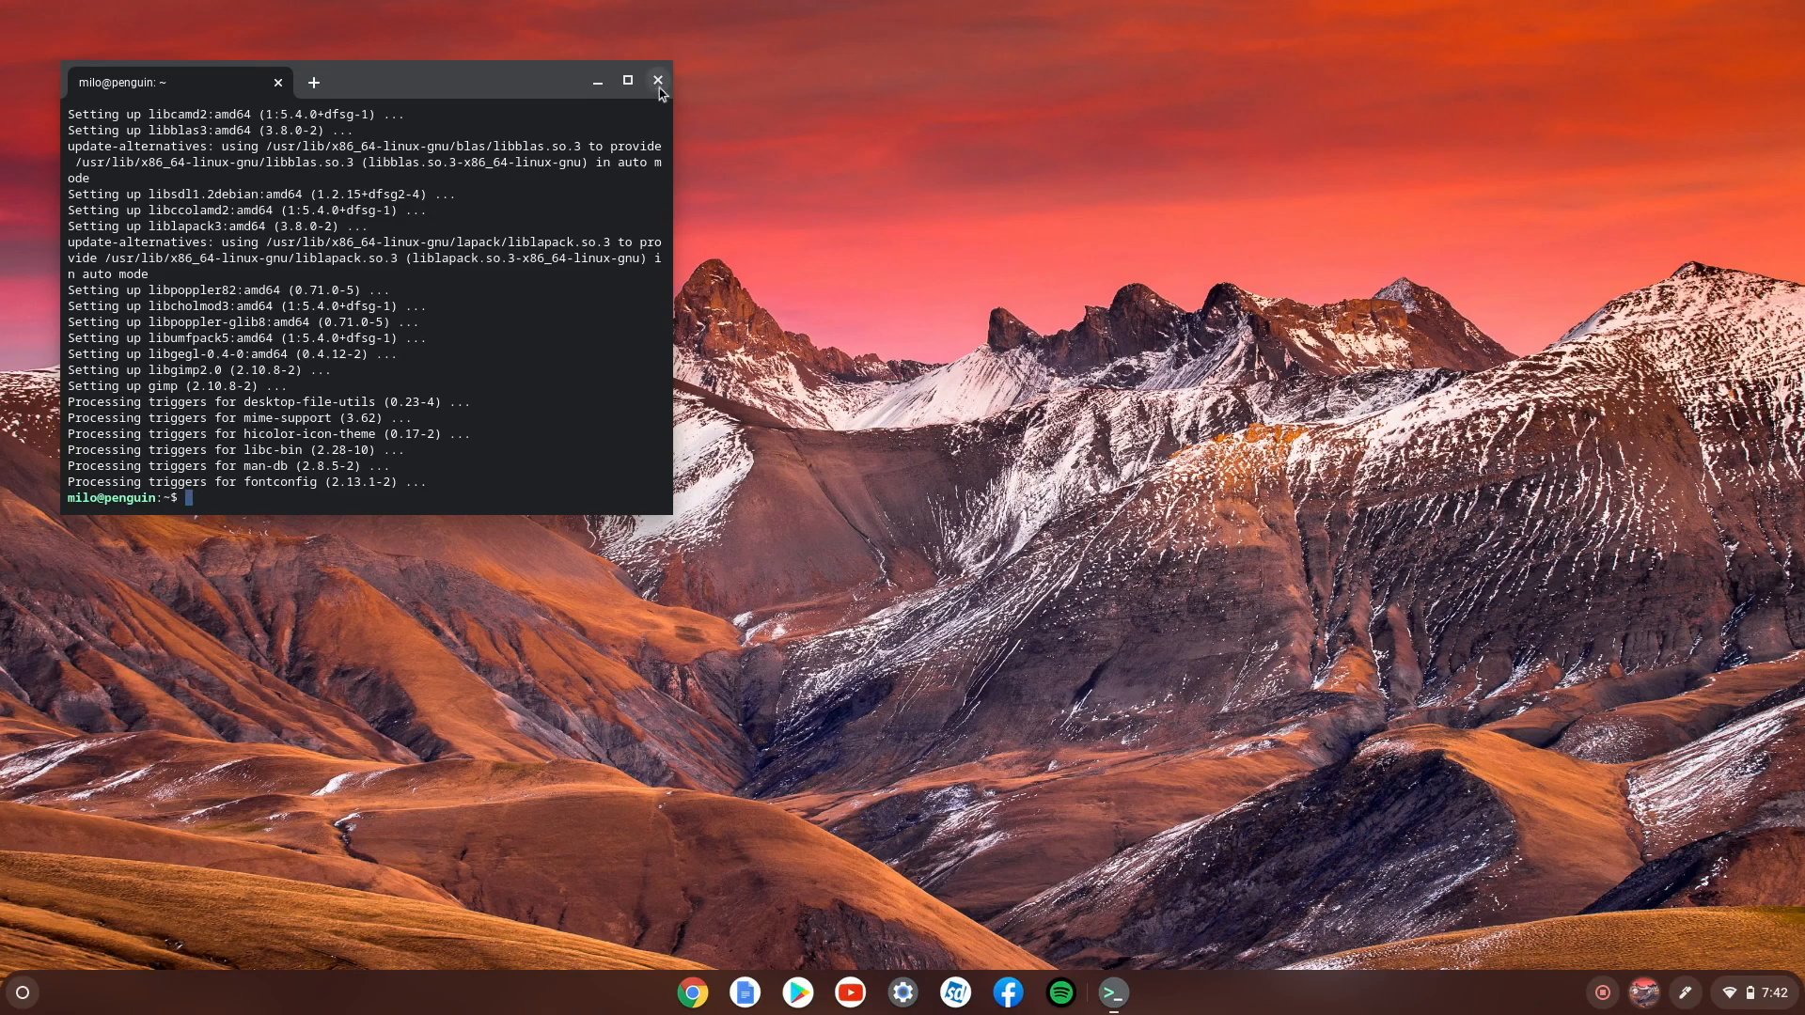
Close the Terminal, confirm Leave, and launch GIMP from the Linux apps folder
click(658, 80)
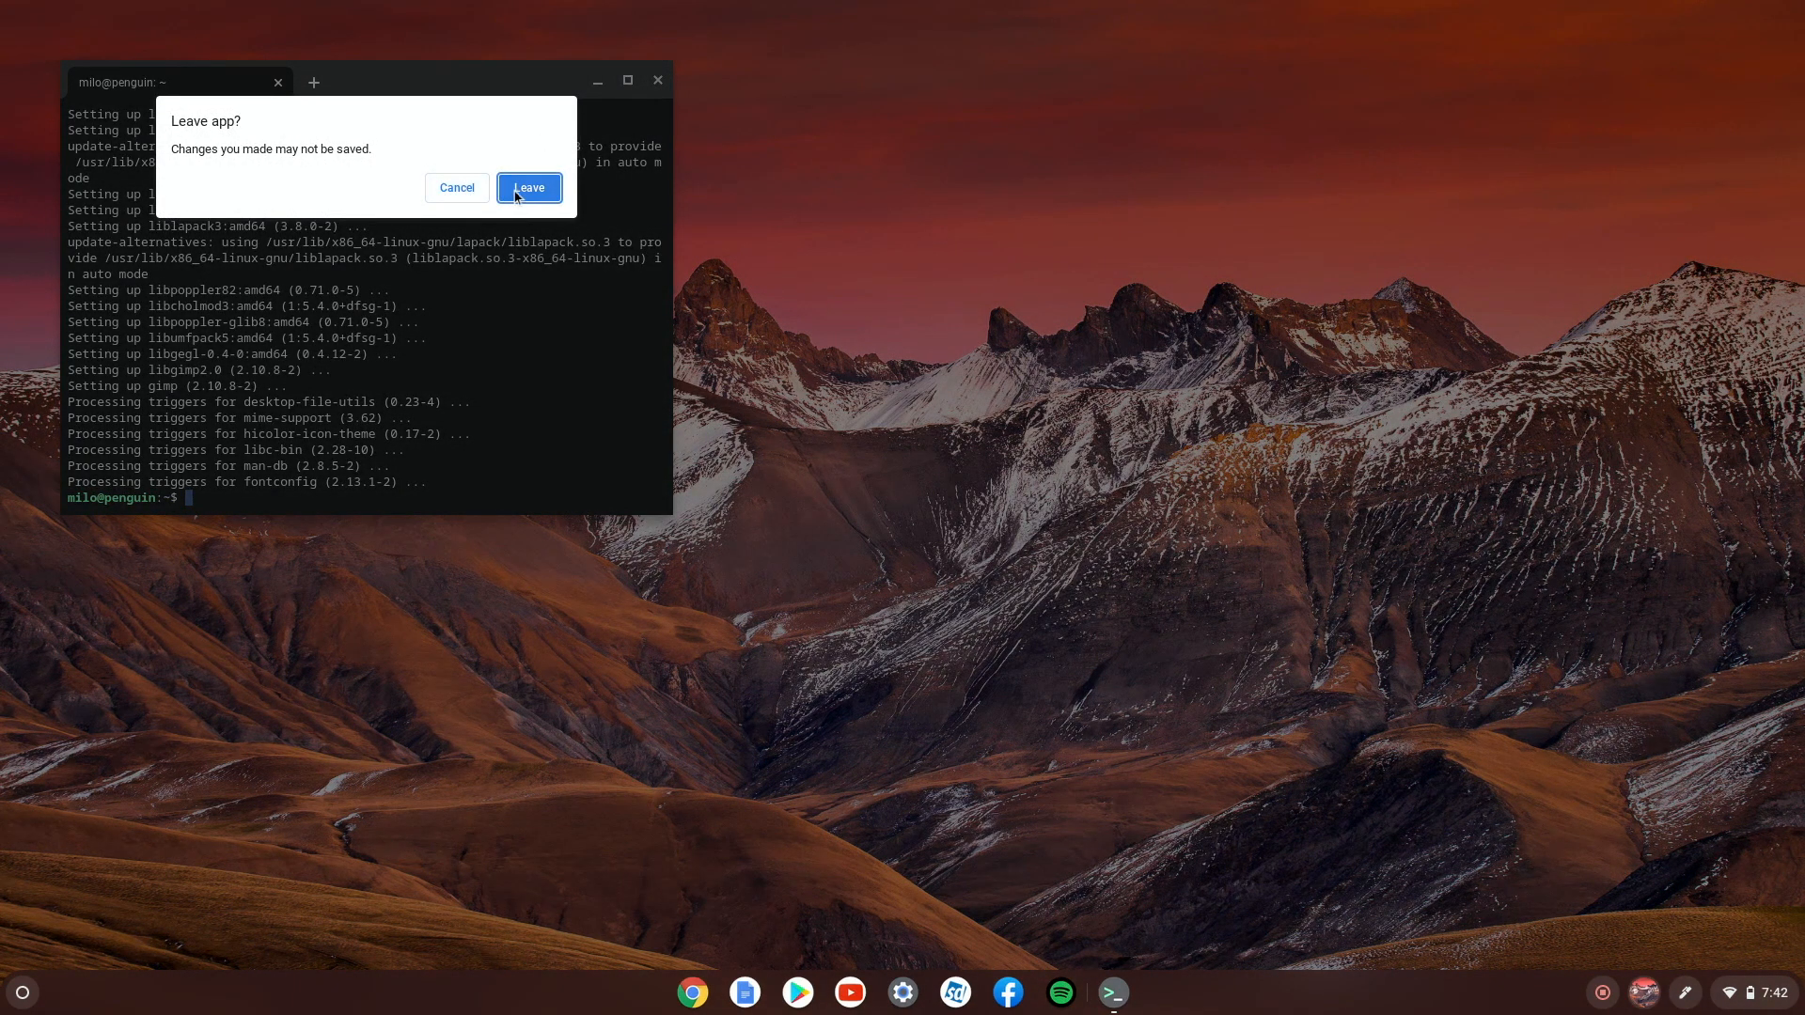
click(529, 186)
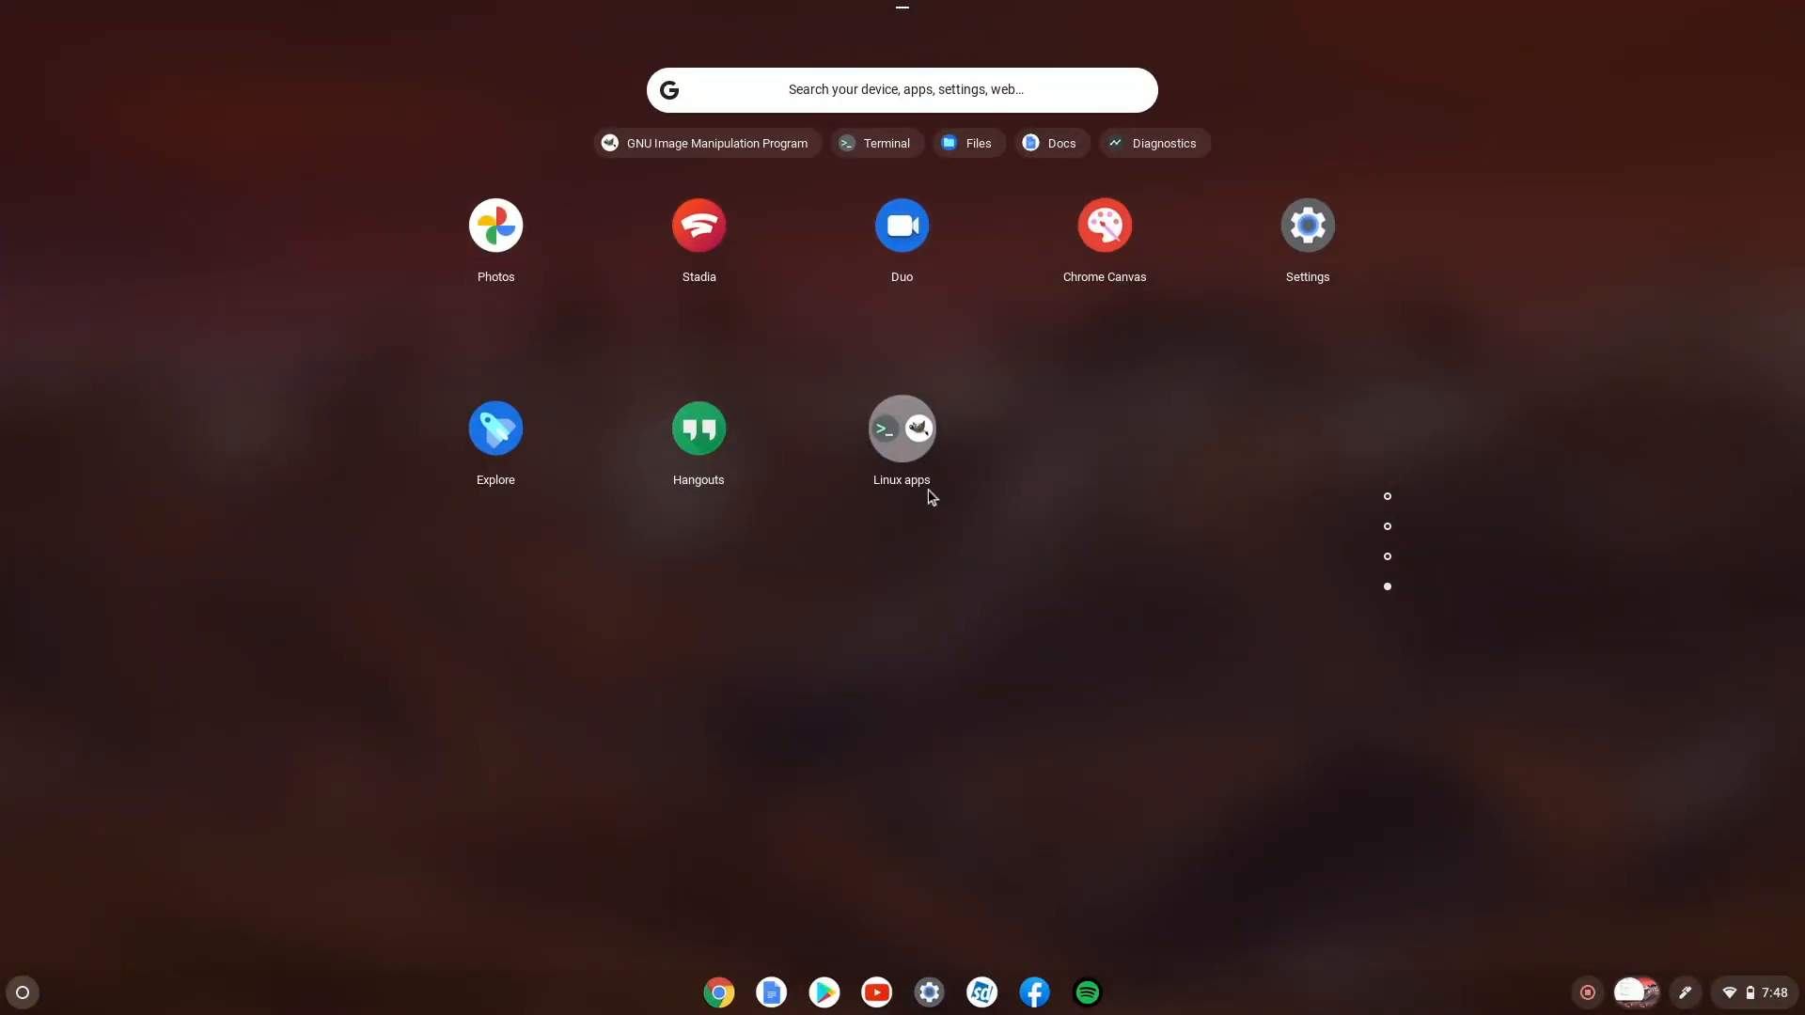
click(901, 429)
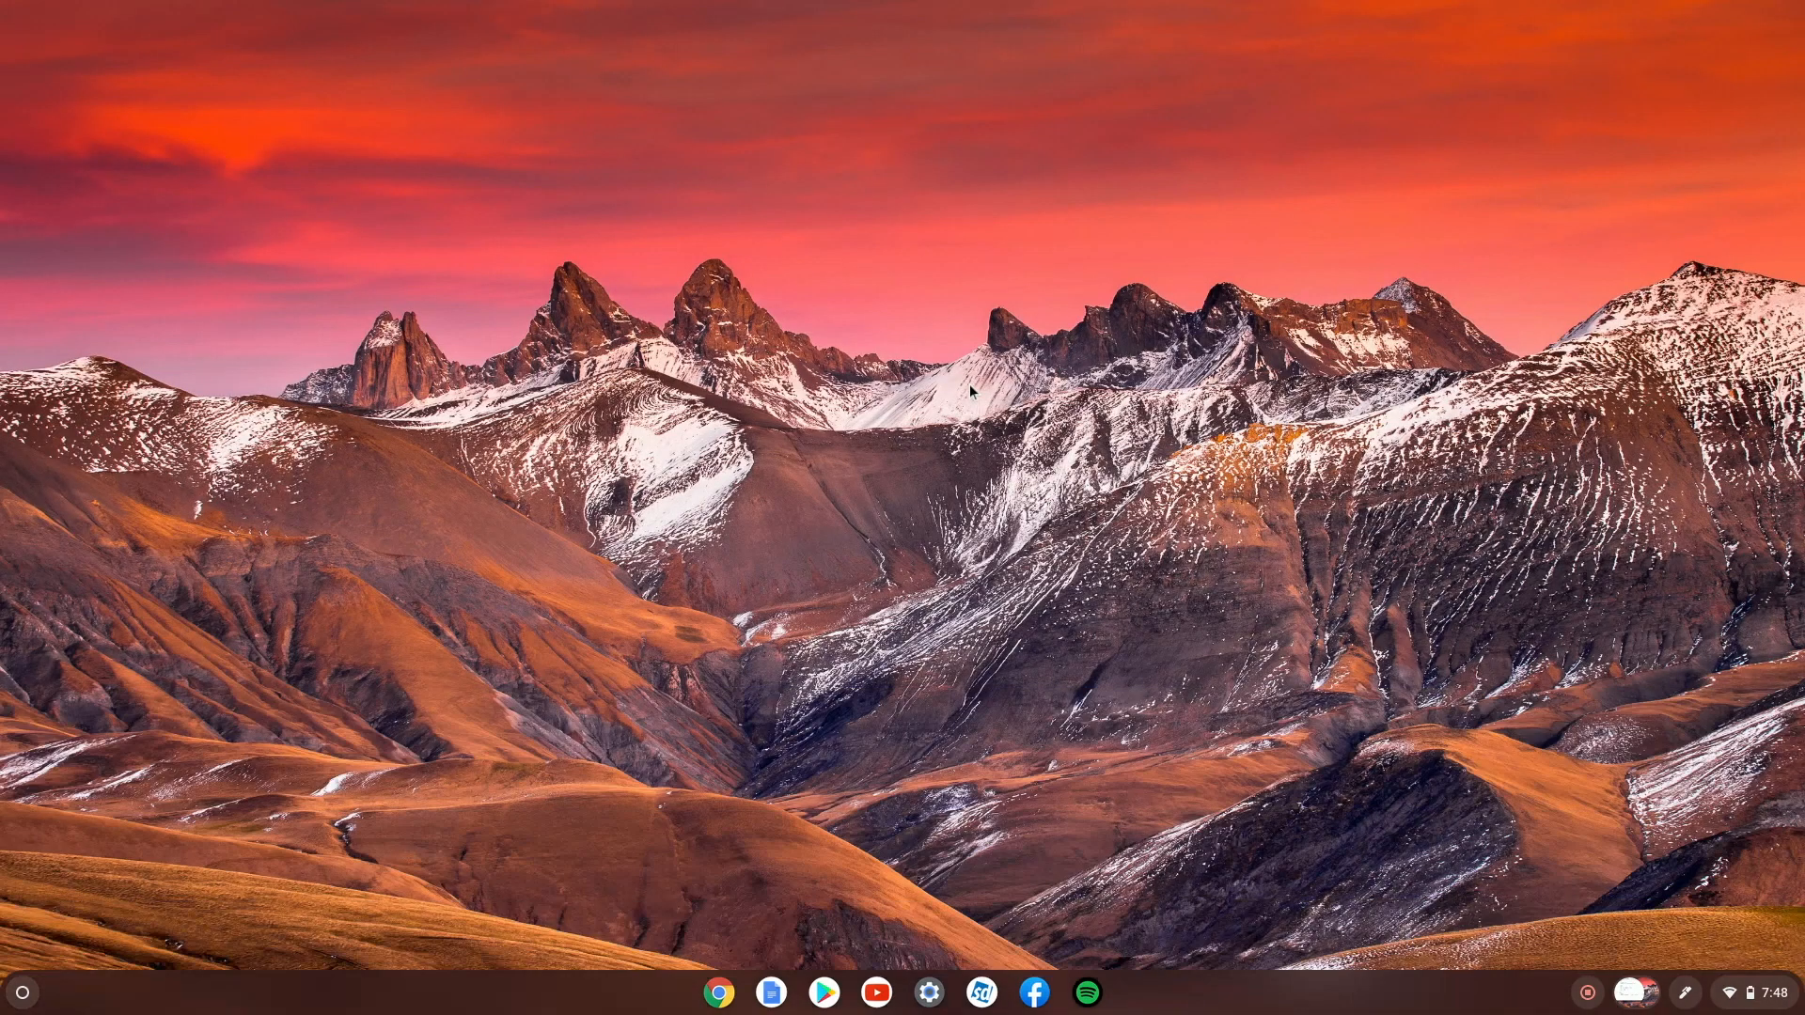
click(982, 991)
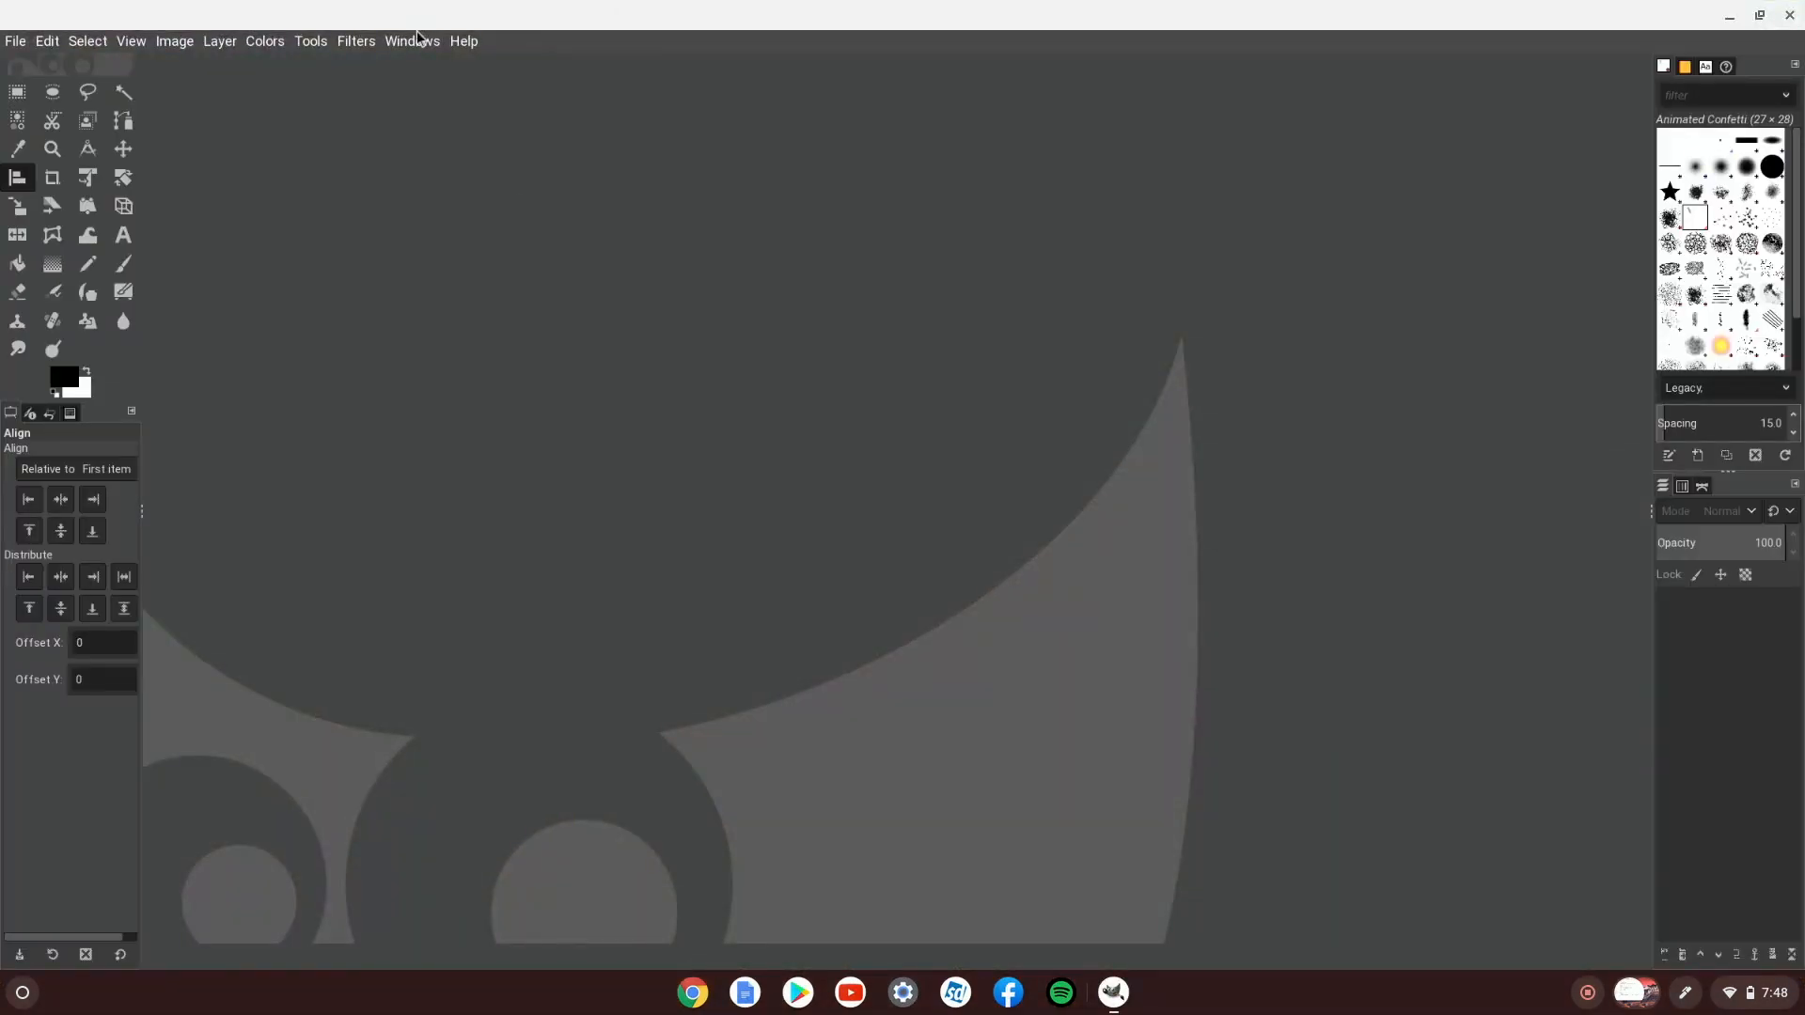
mouse_move(842, 732)
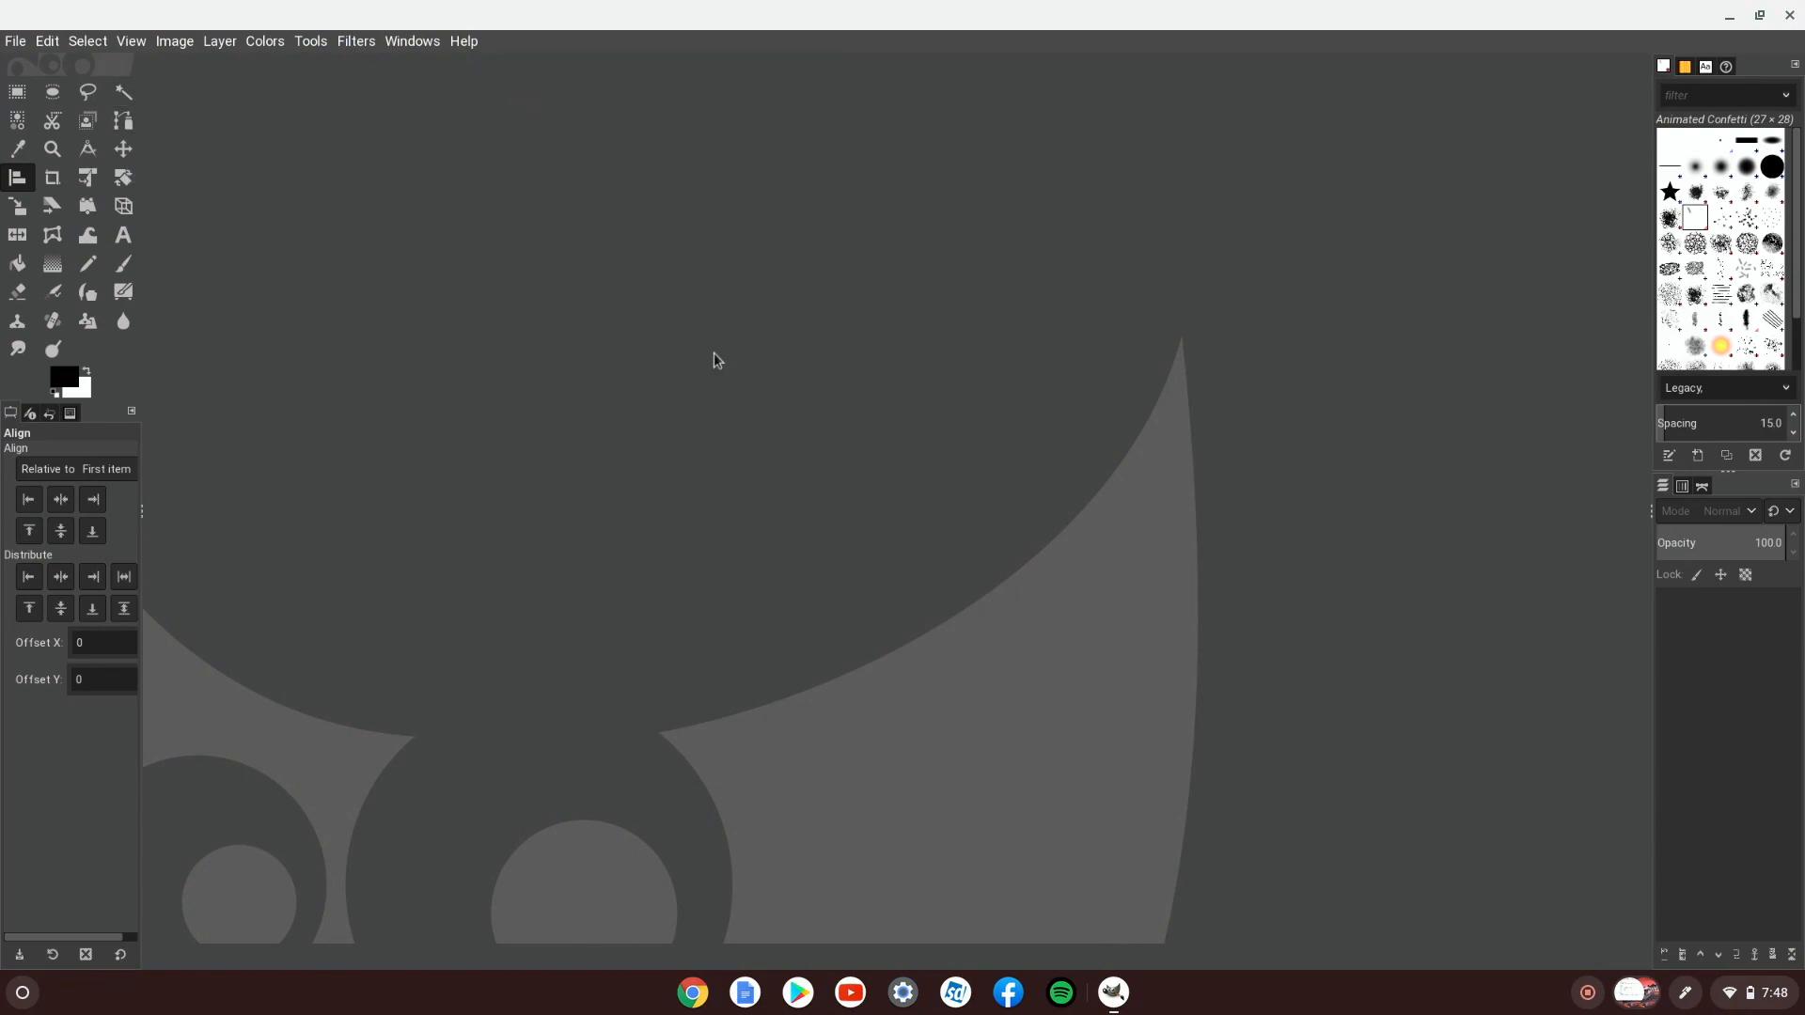
mouse_move(735, 808)
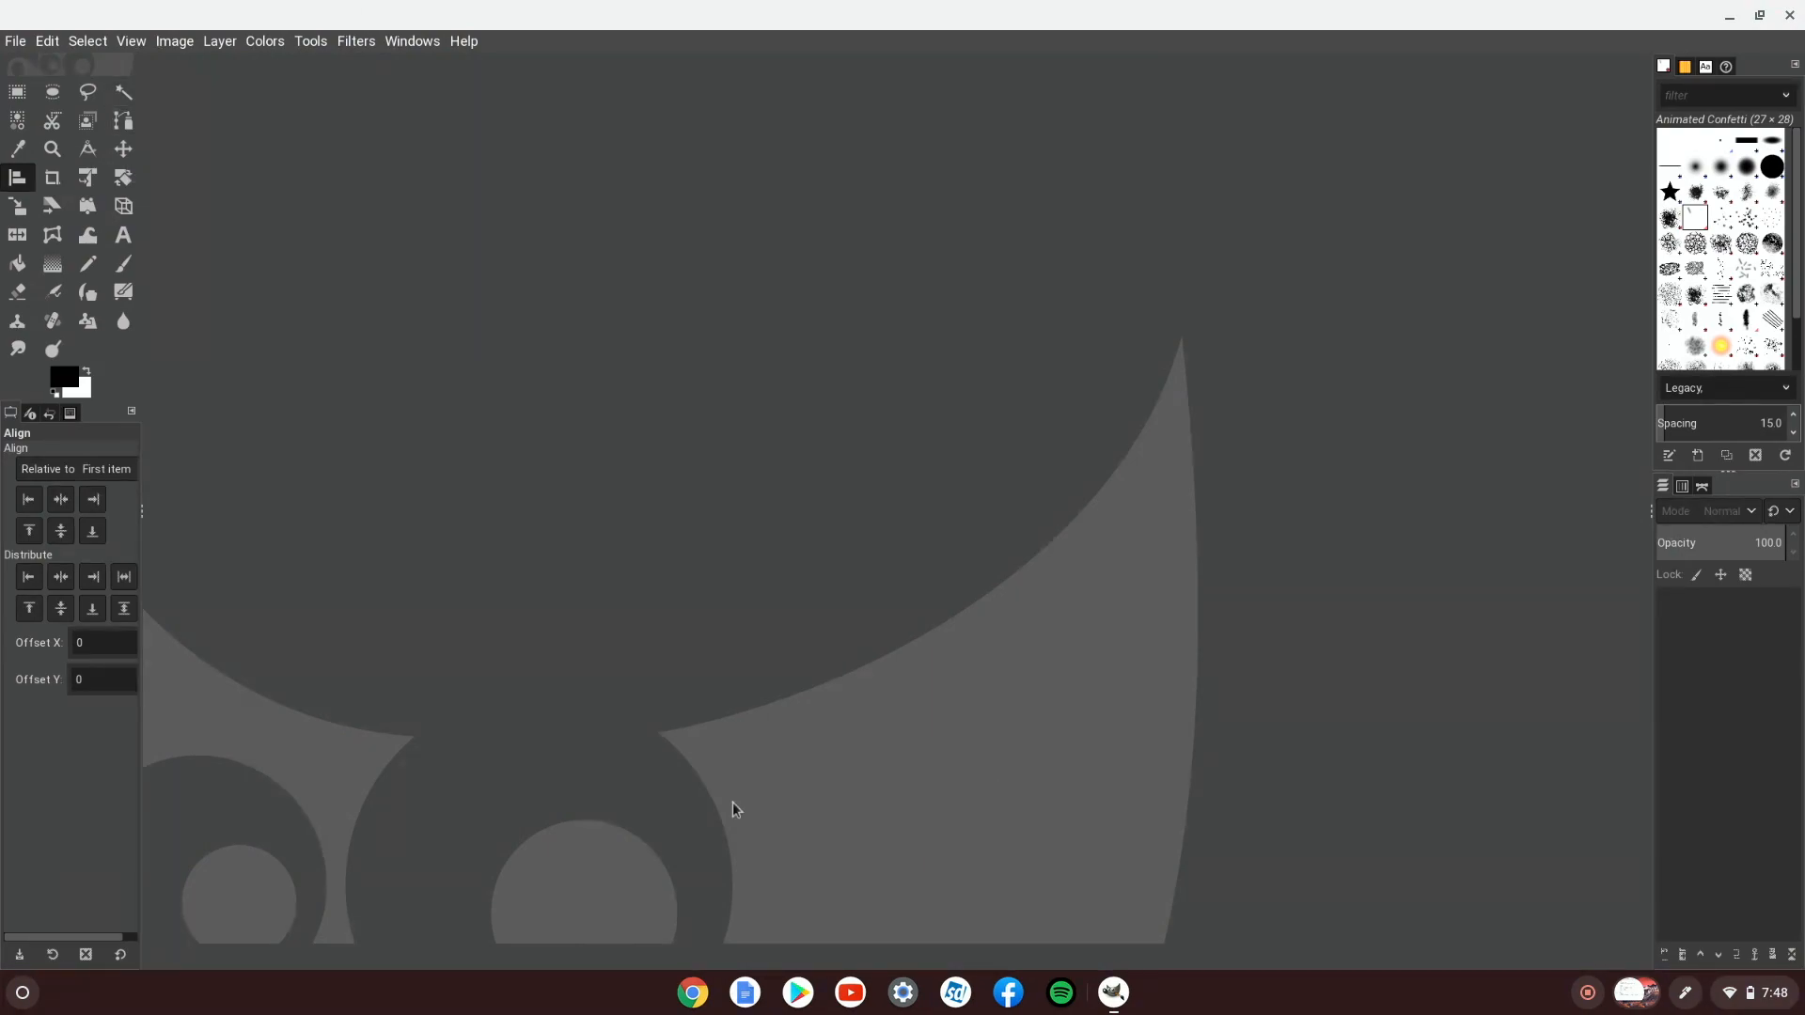
mouse_move(797, 993)
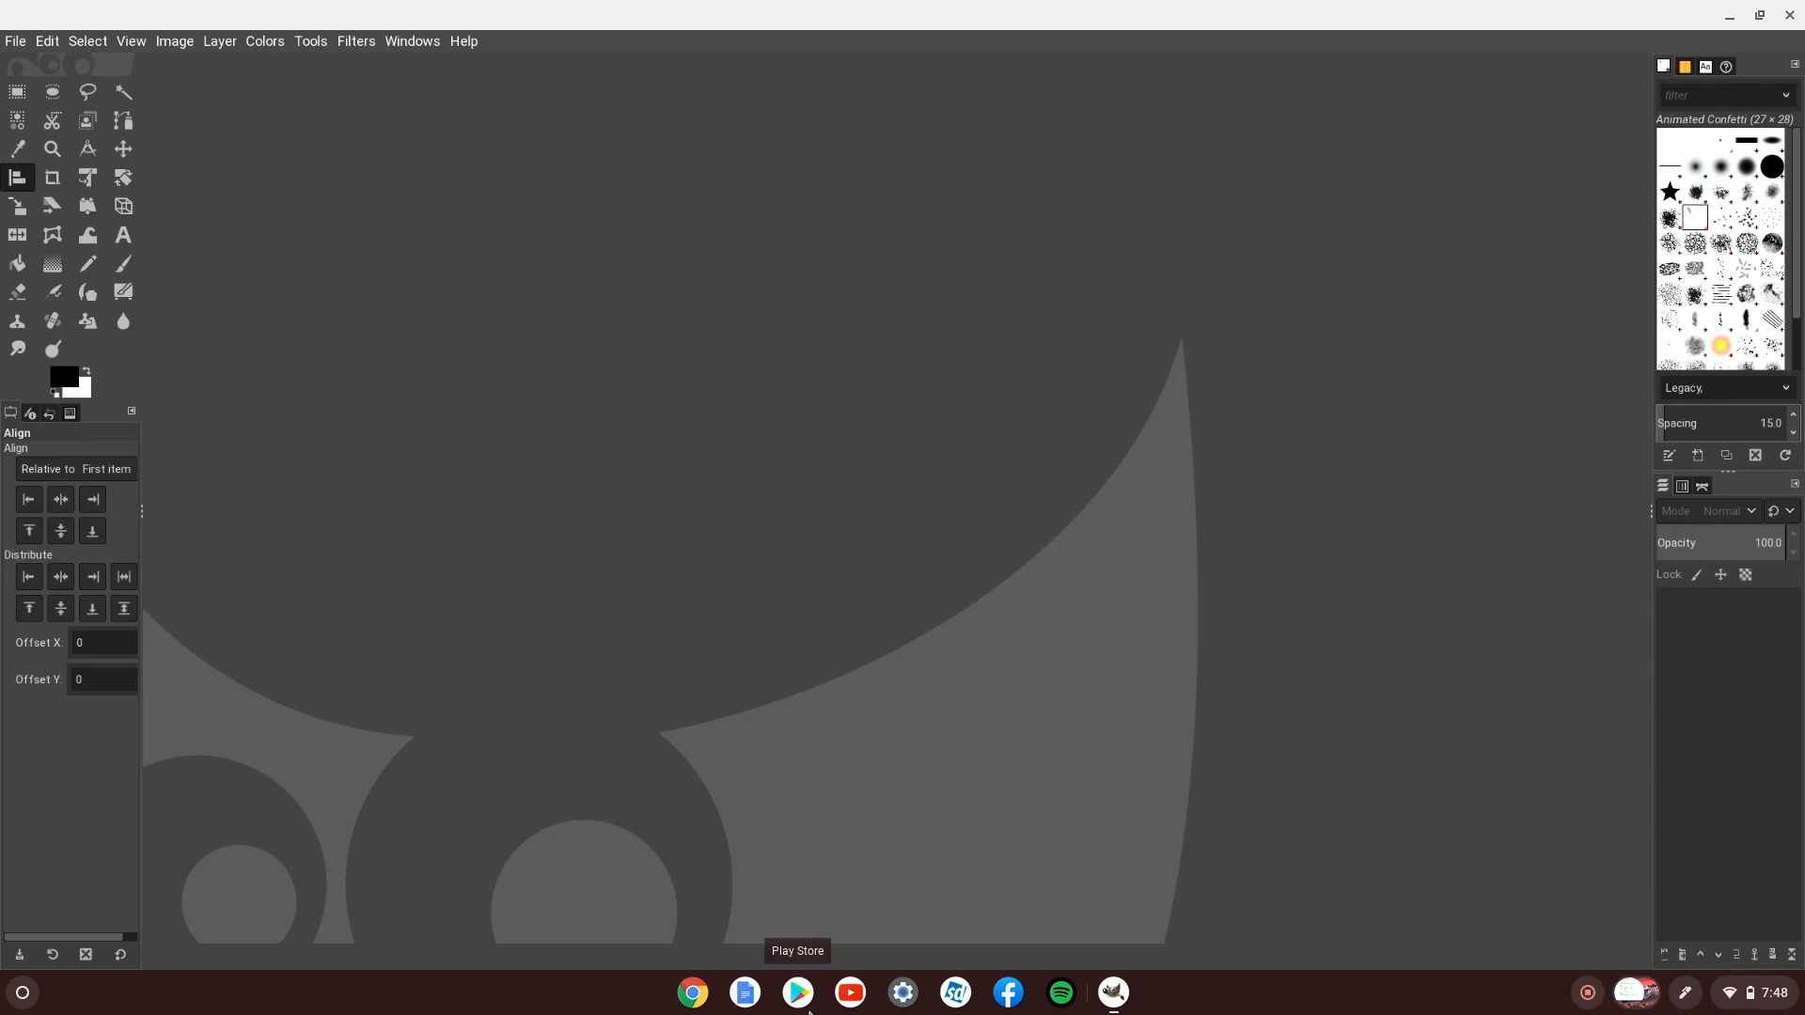
mouse_move(709, 193)
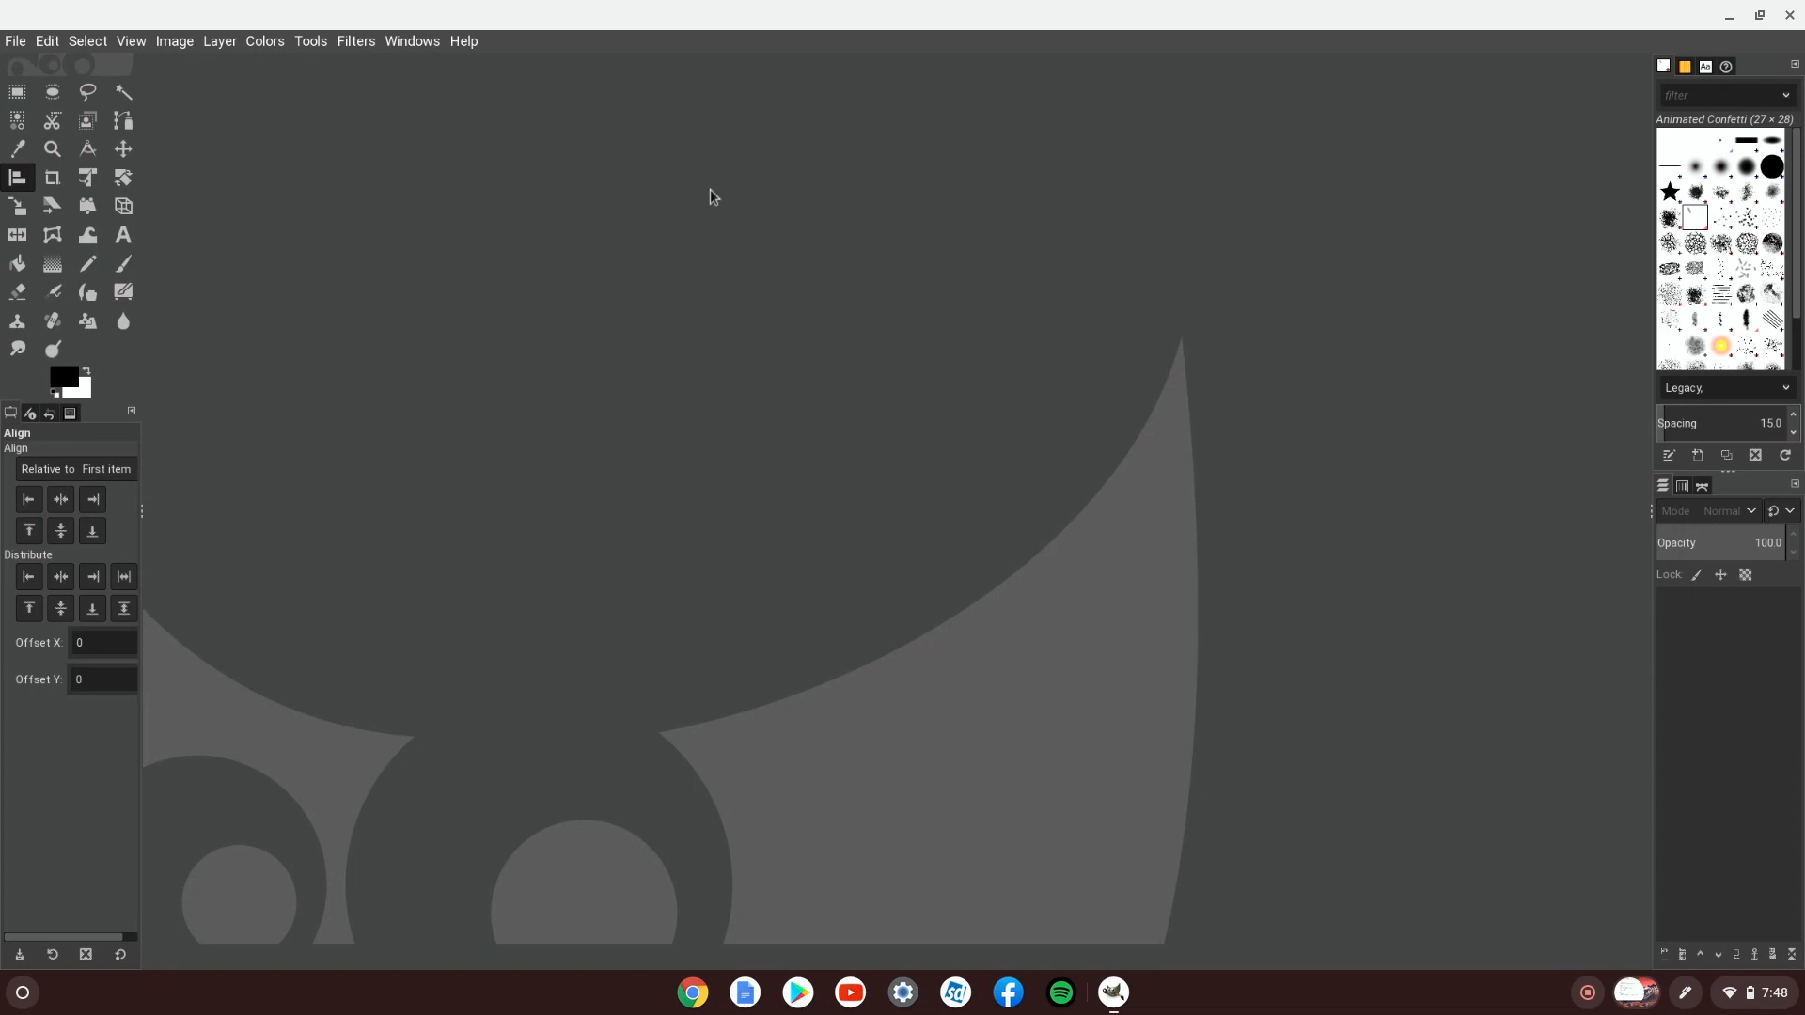
mouse_move(838, 302)
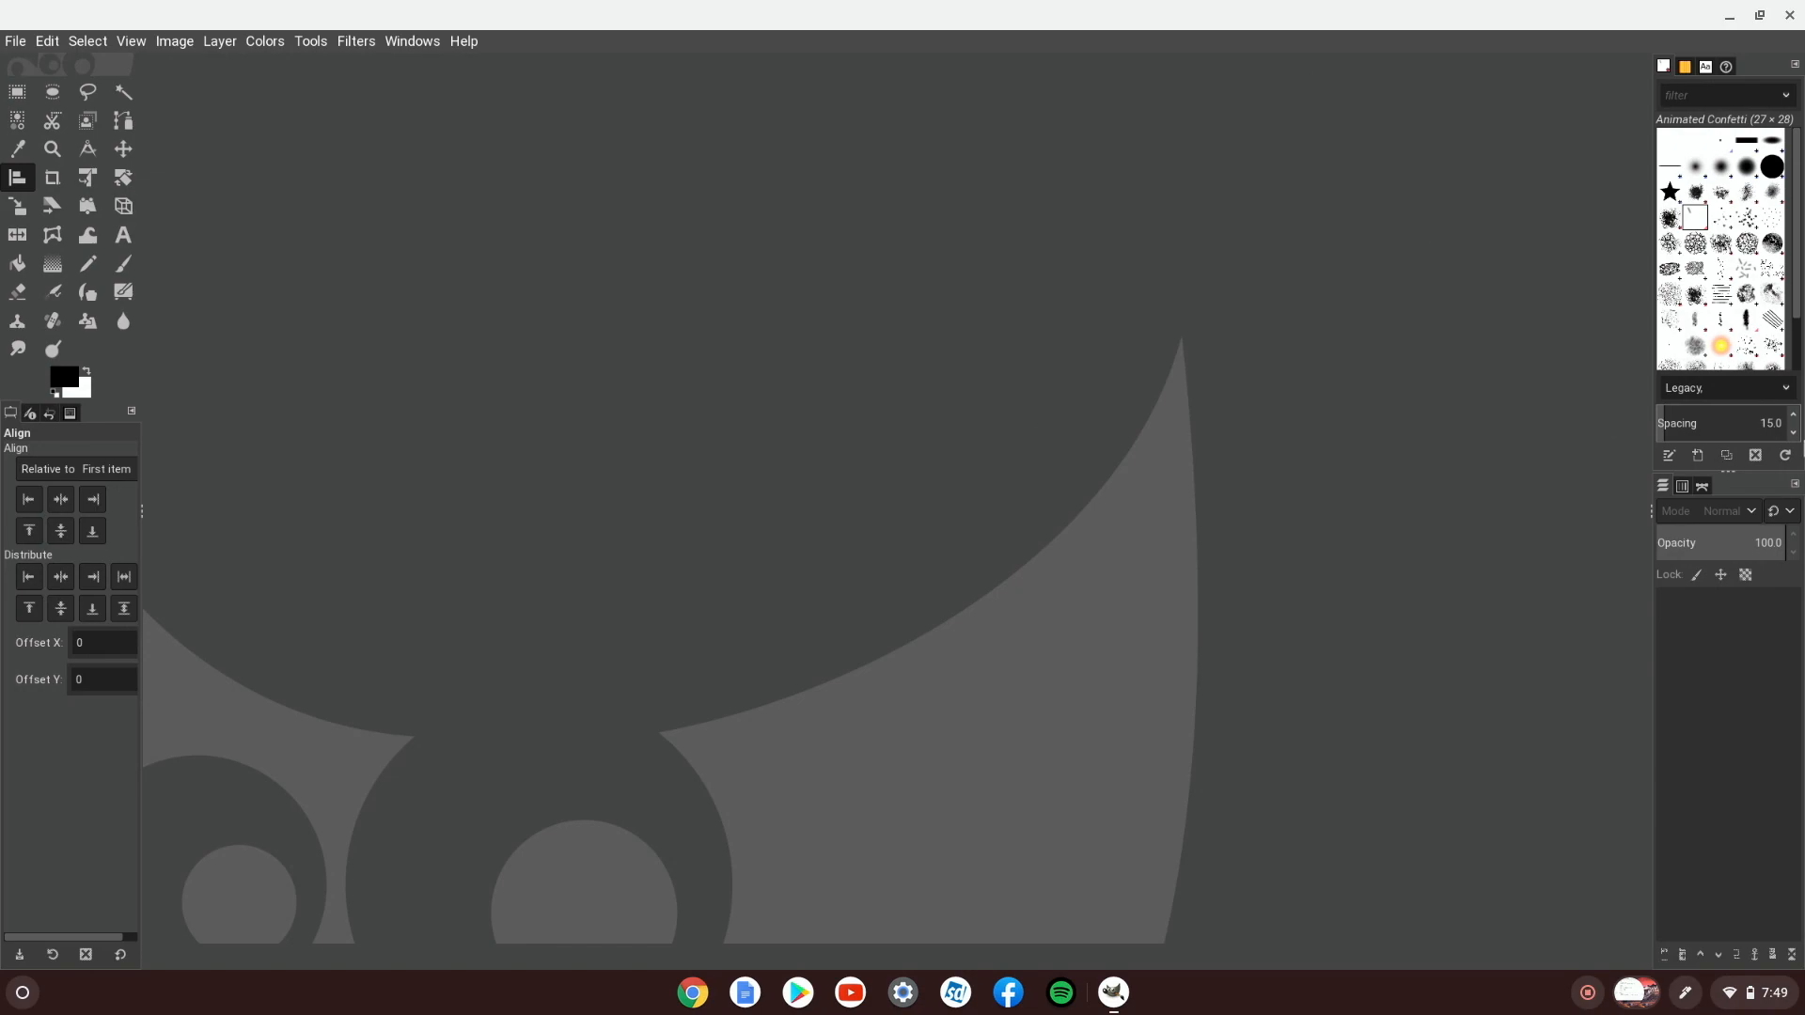
mouse_move(690, 94)
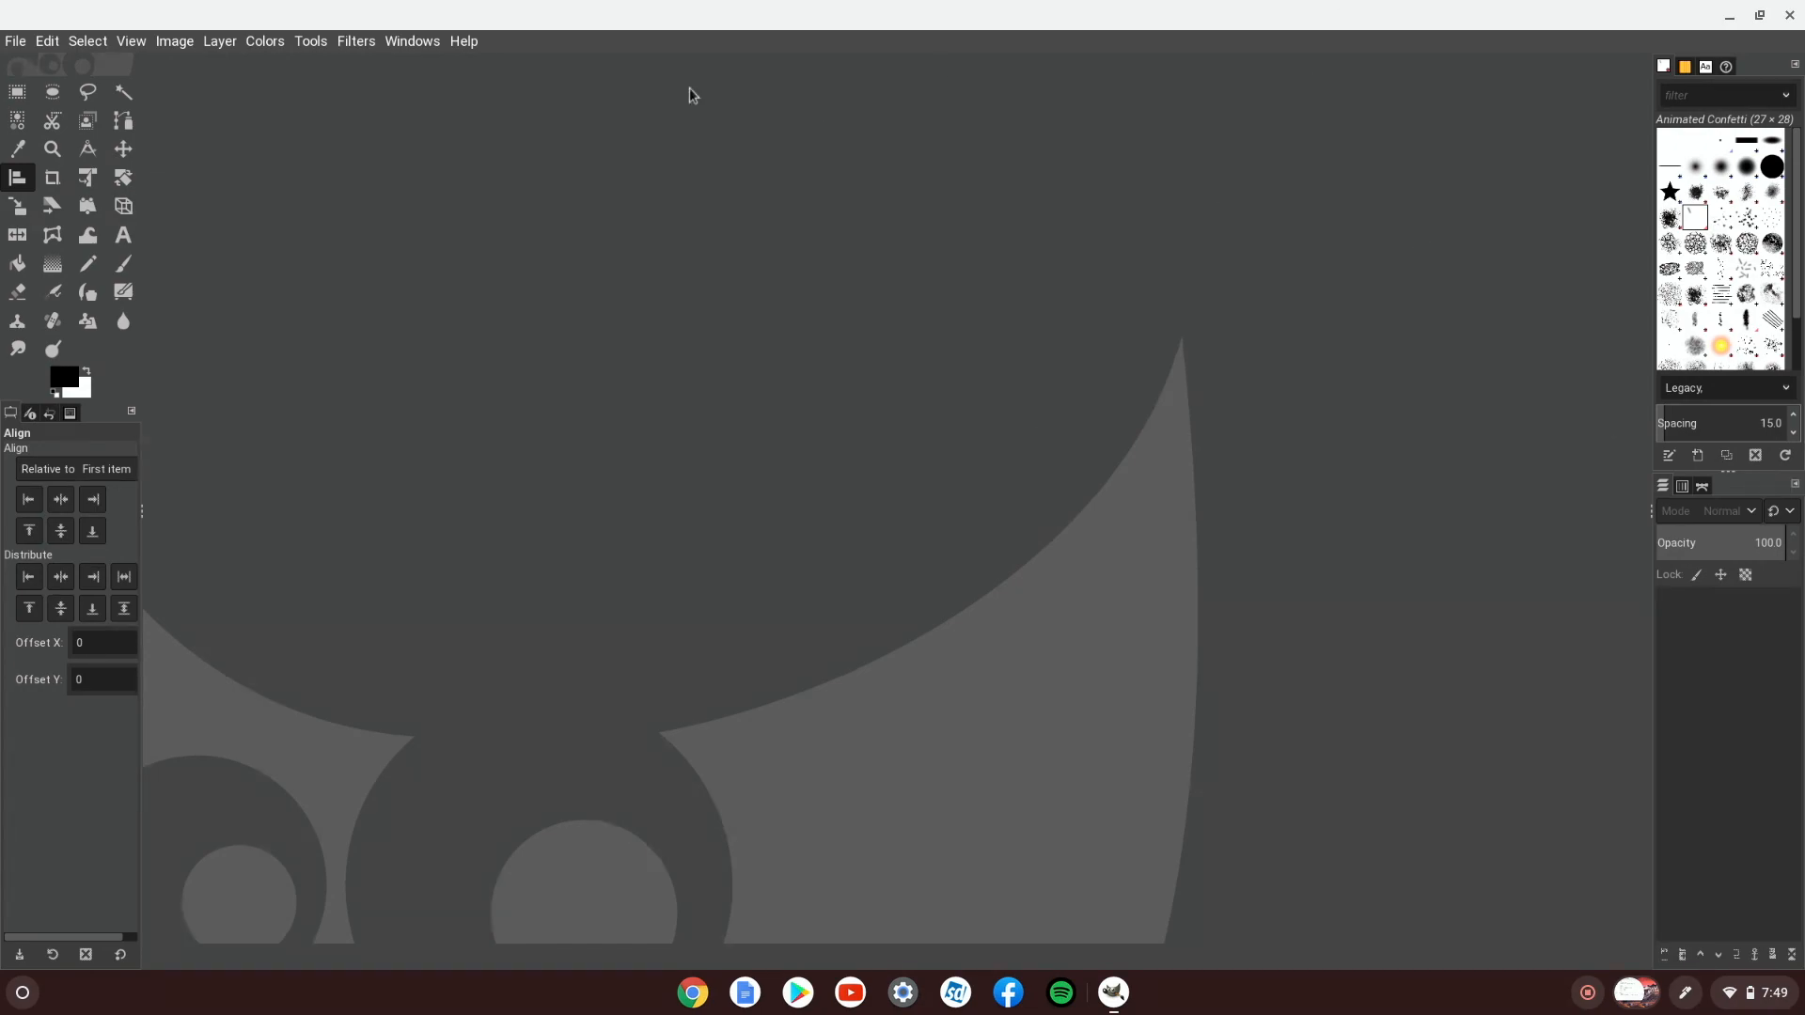
mouse_move(895, 123)
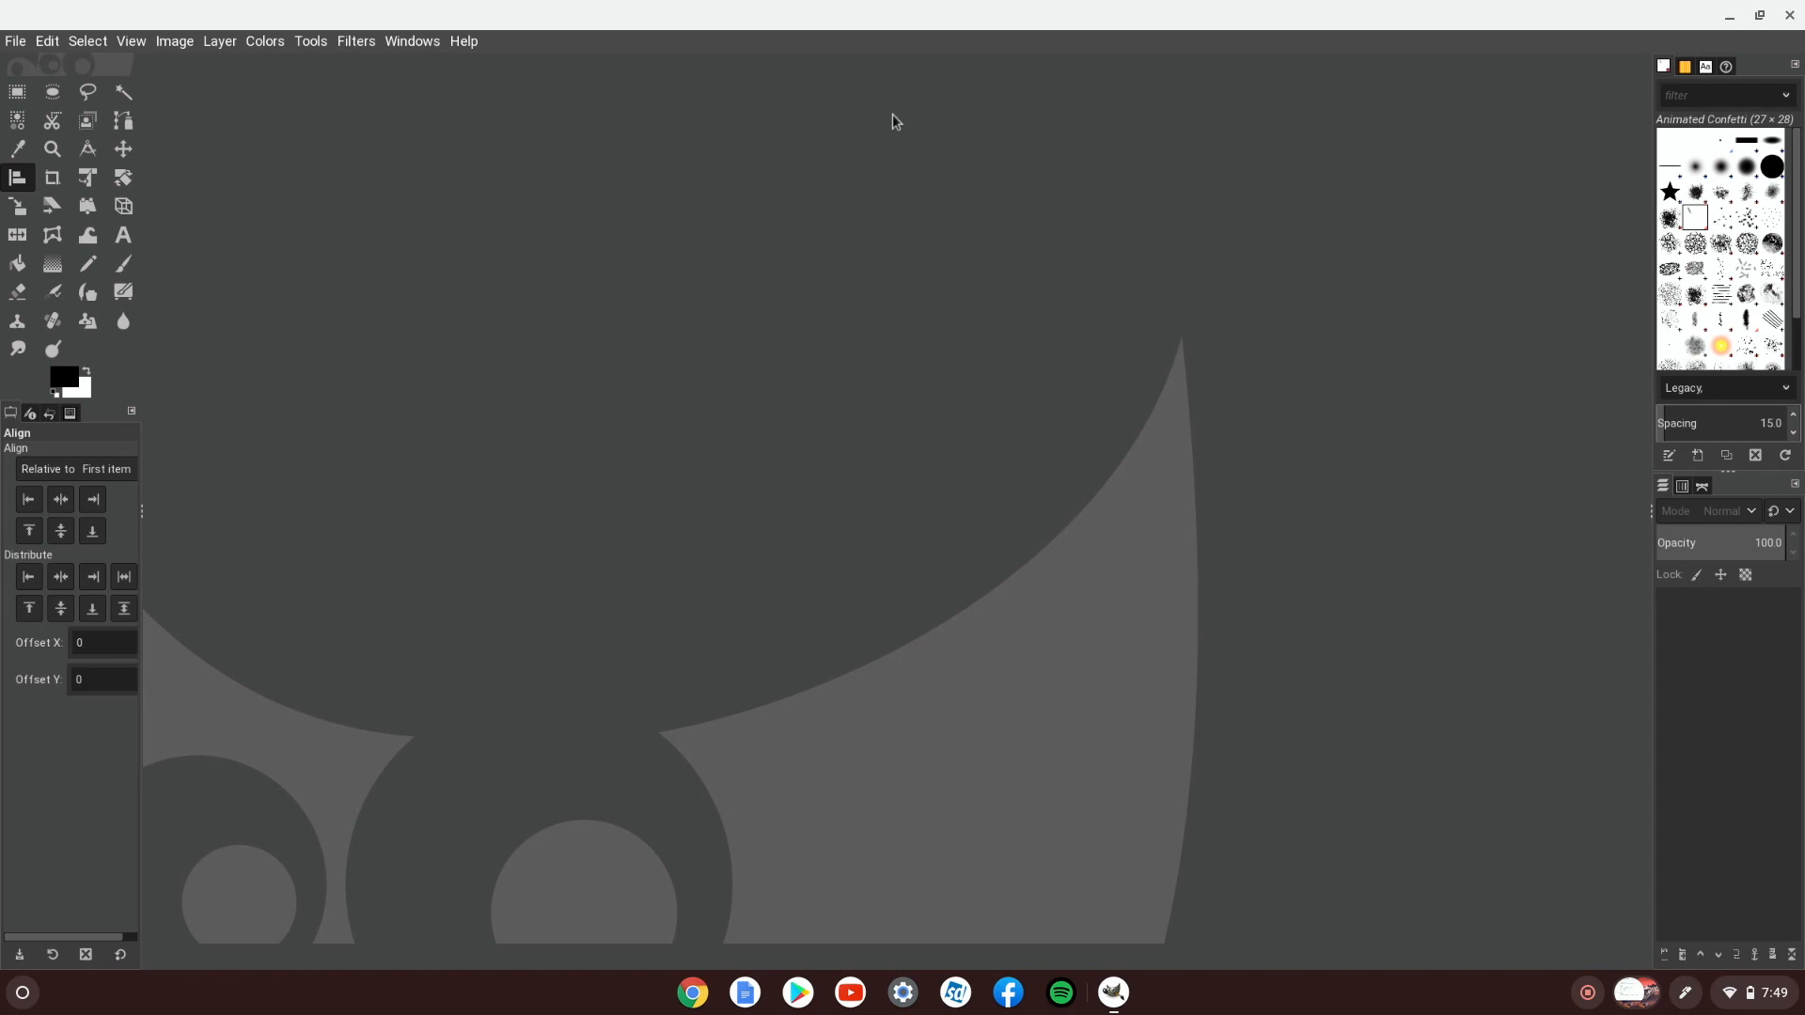
mouse_move(1167, 402)
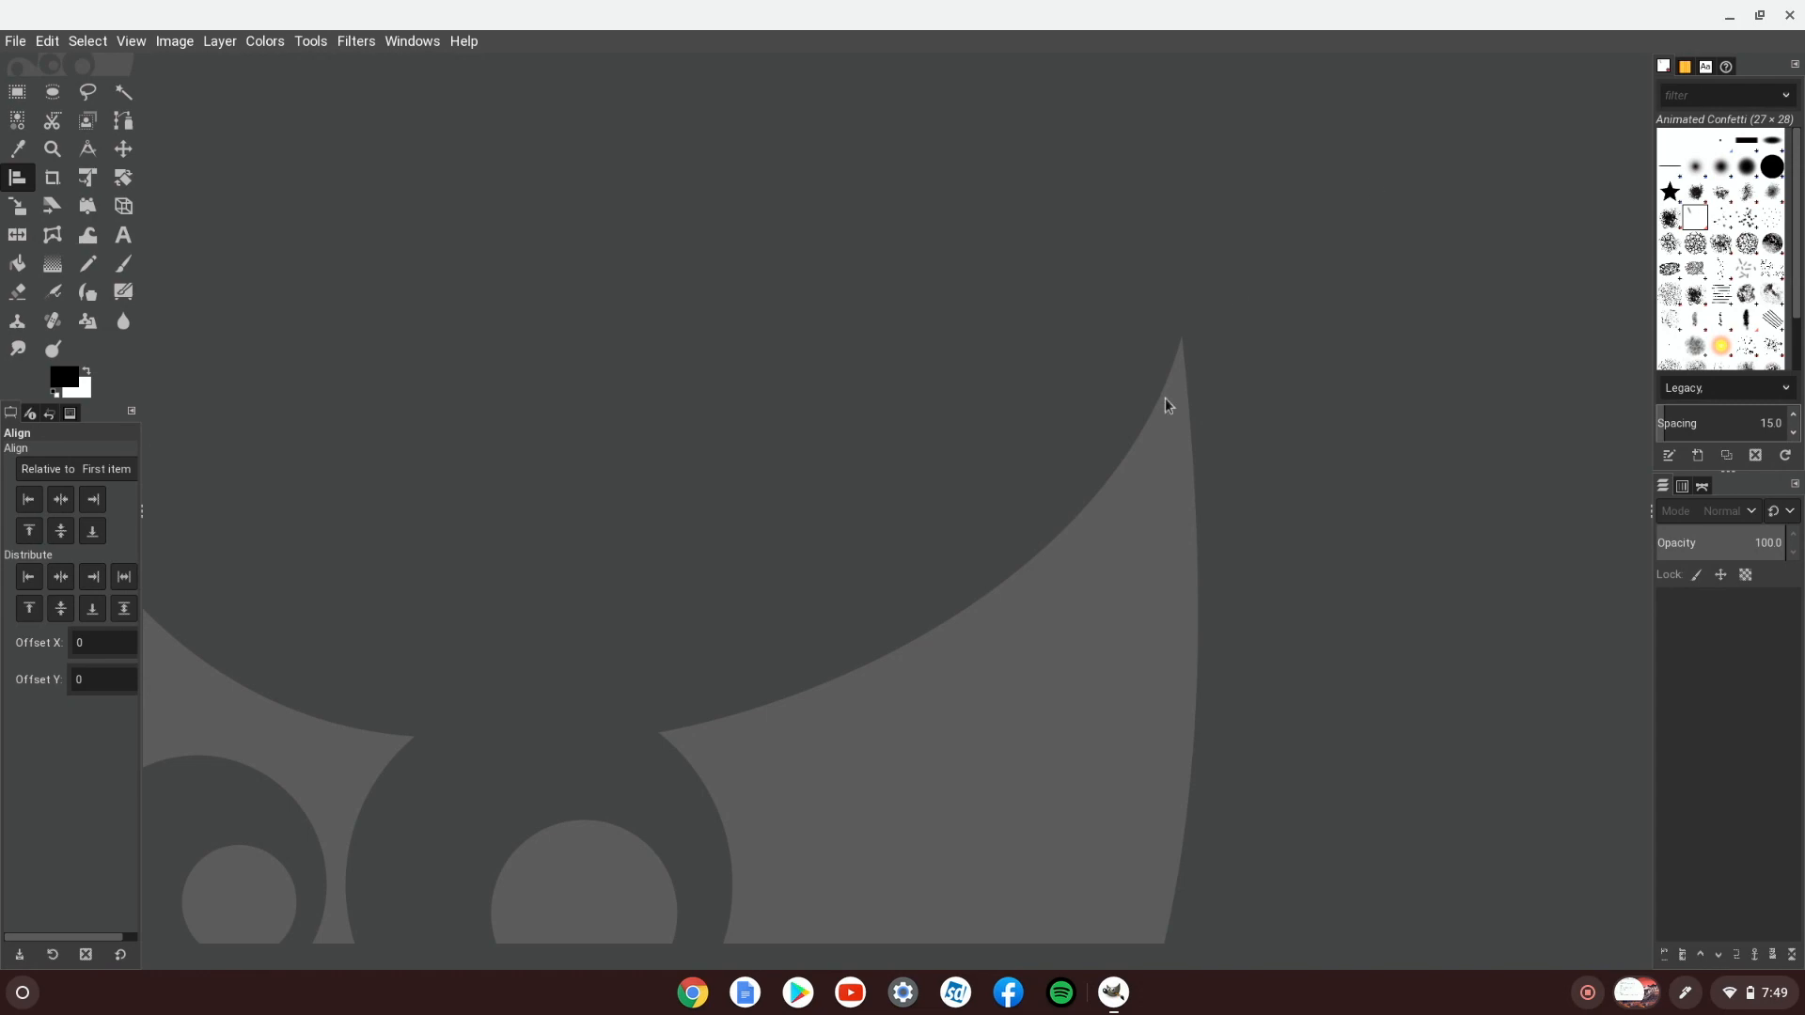